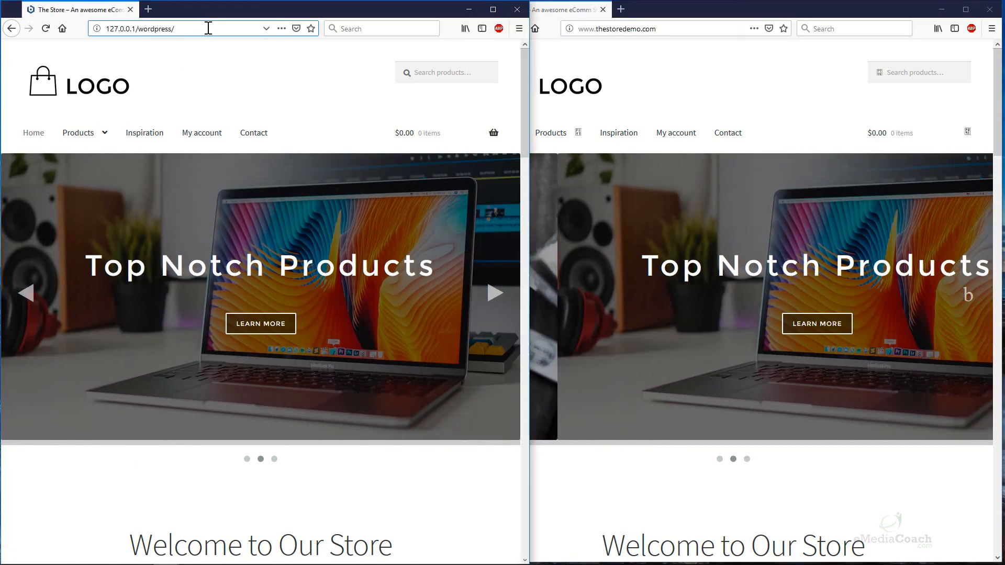
Write 'Install WordPress - Web Host' as step 2 of the Notepad plan
left_click(151, 29)
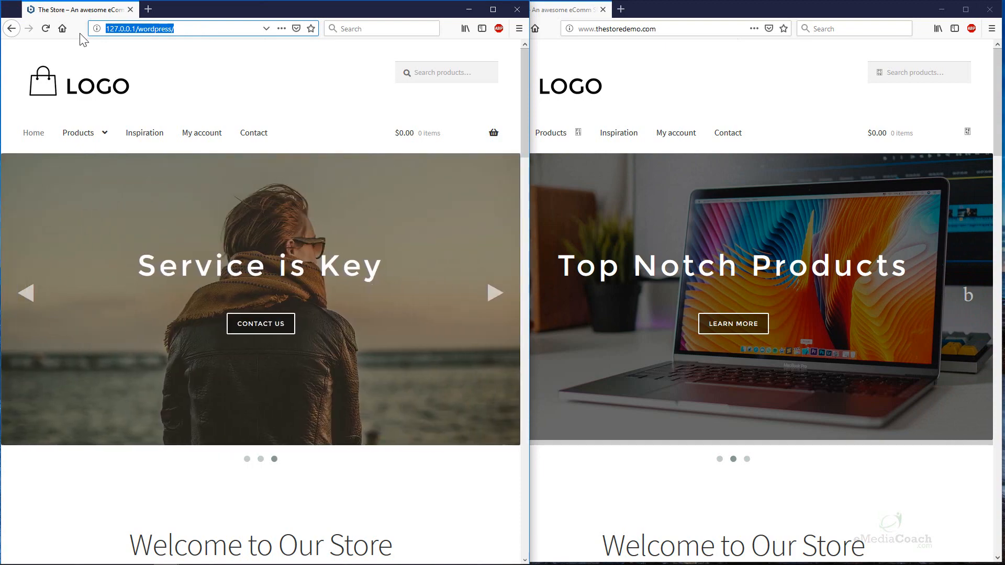
scroll("down", 3)
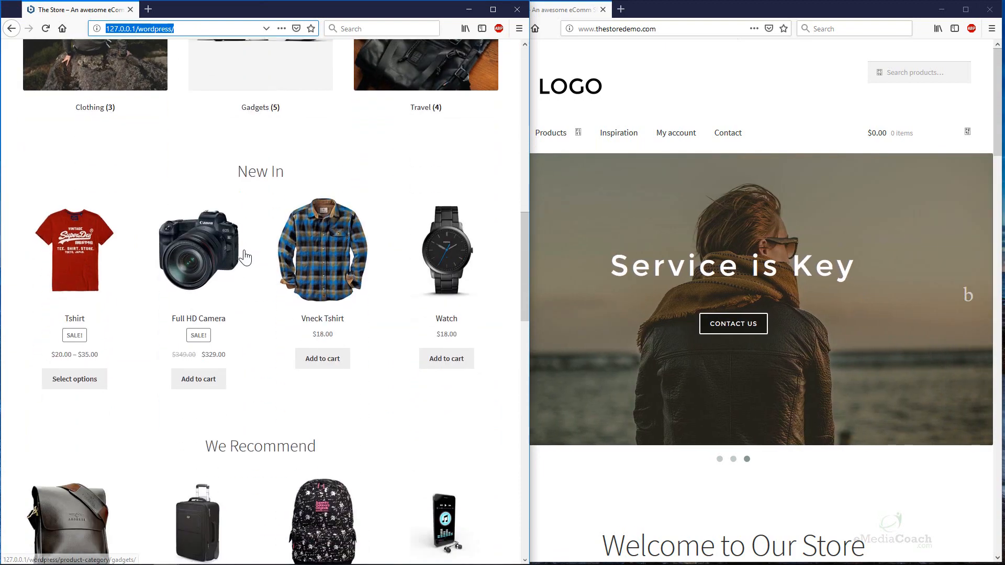
scroll("down", 3)
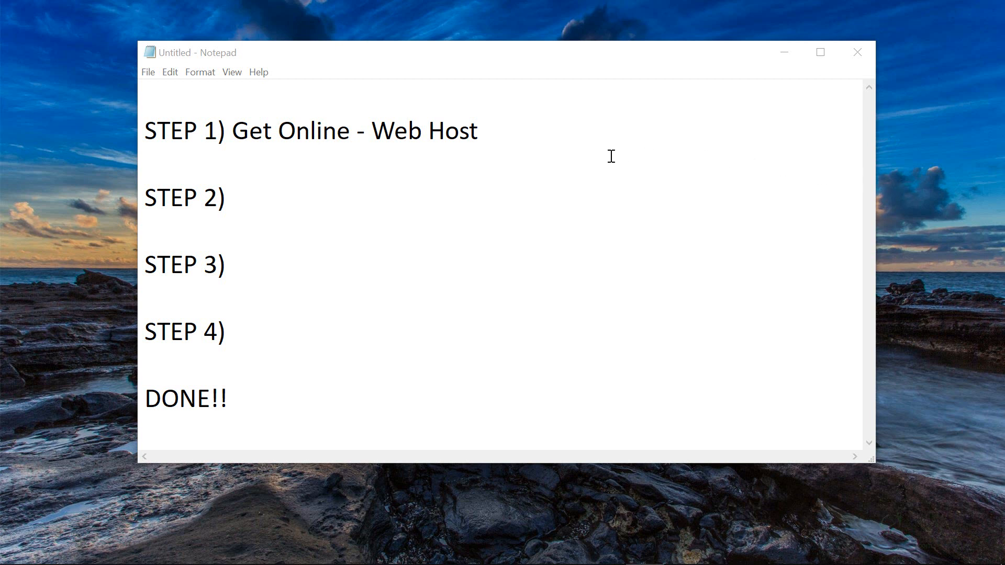
mouse_move(522, 139)
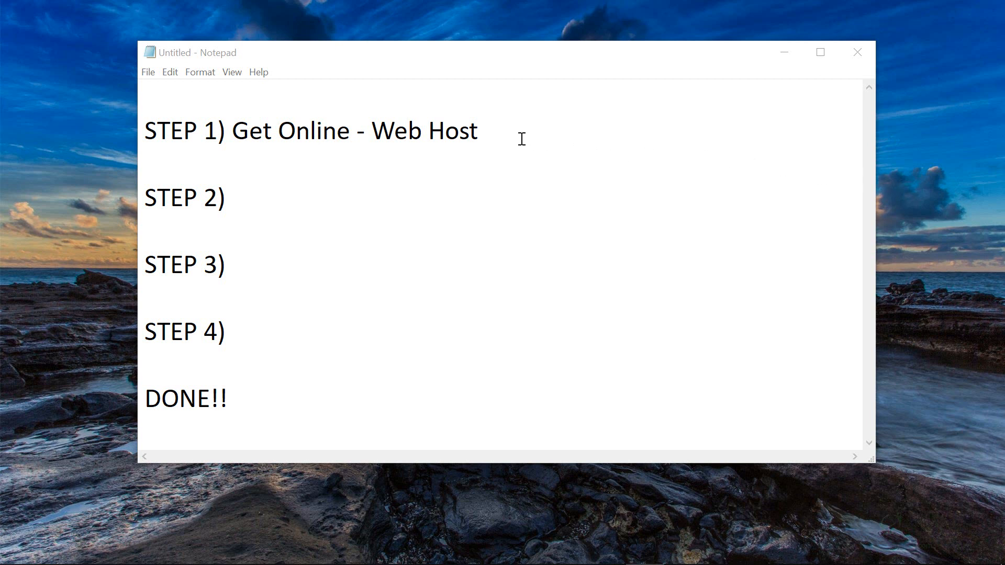
mouse_move(469, 134)
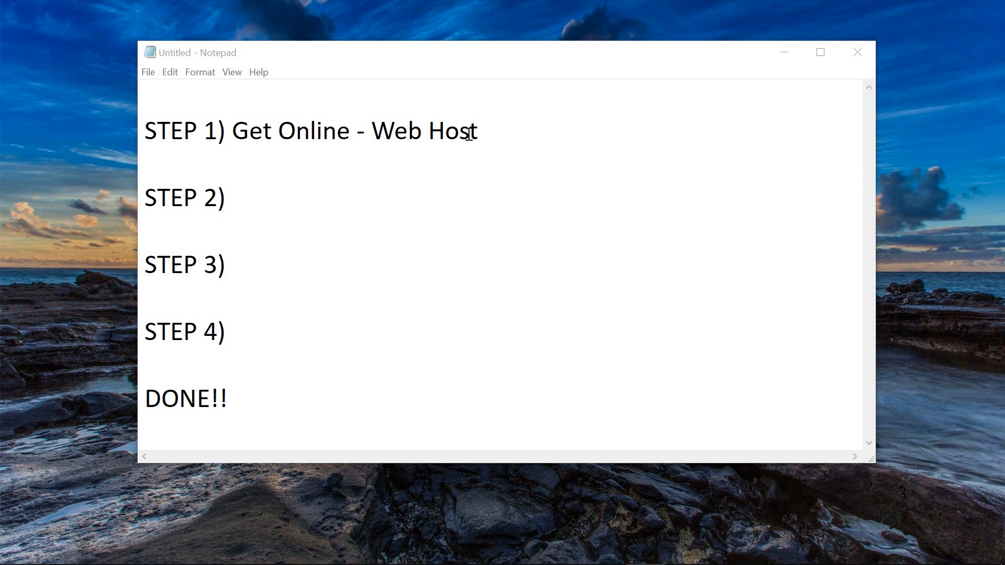
left_click_drag(232, 131, 475, 131)
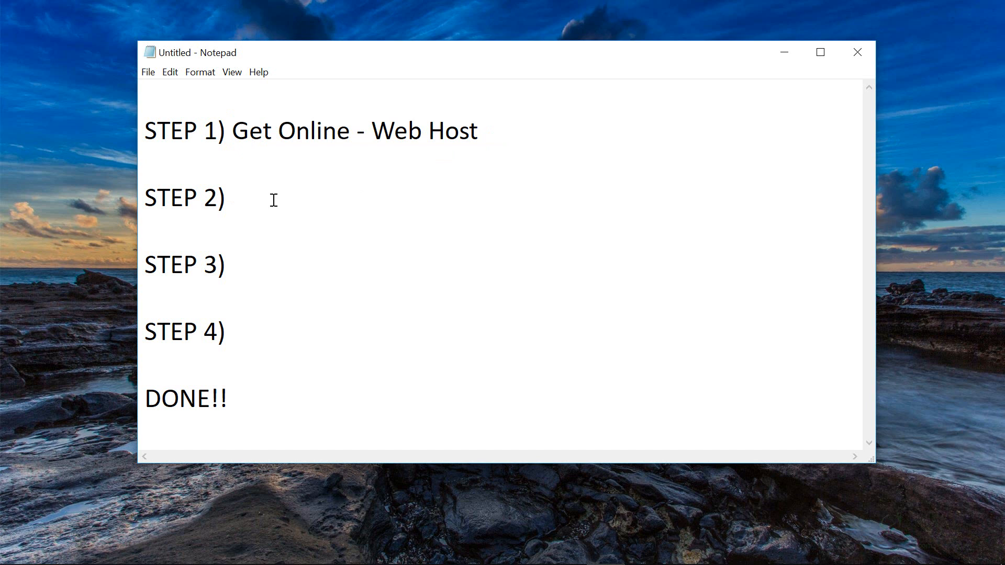
type("Install")
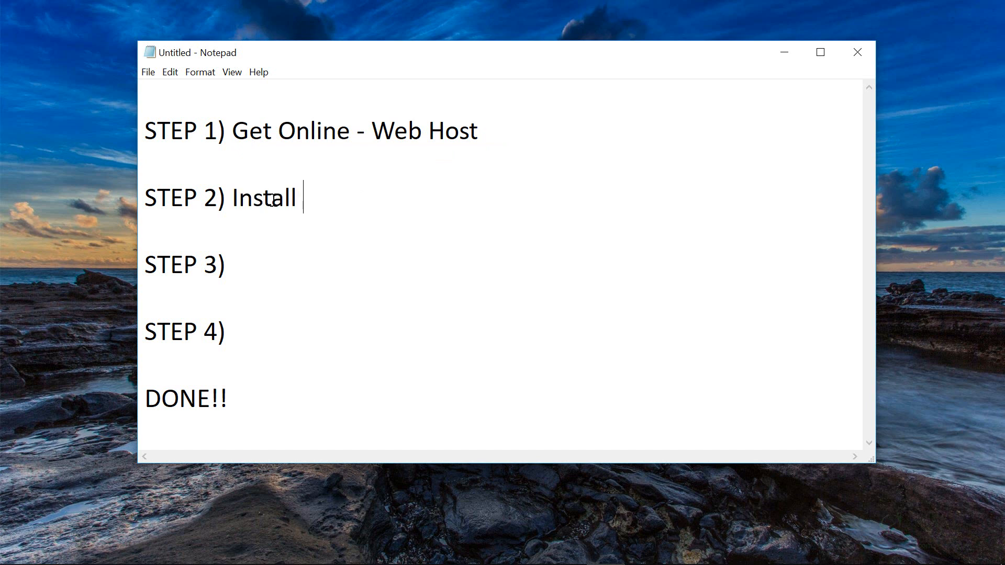
type("WordPress -")
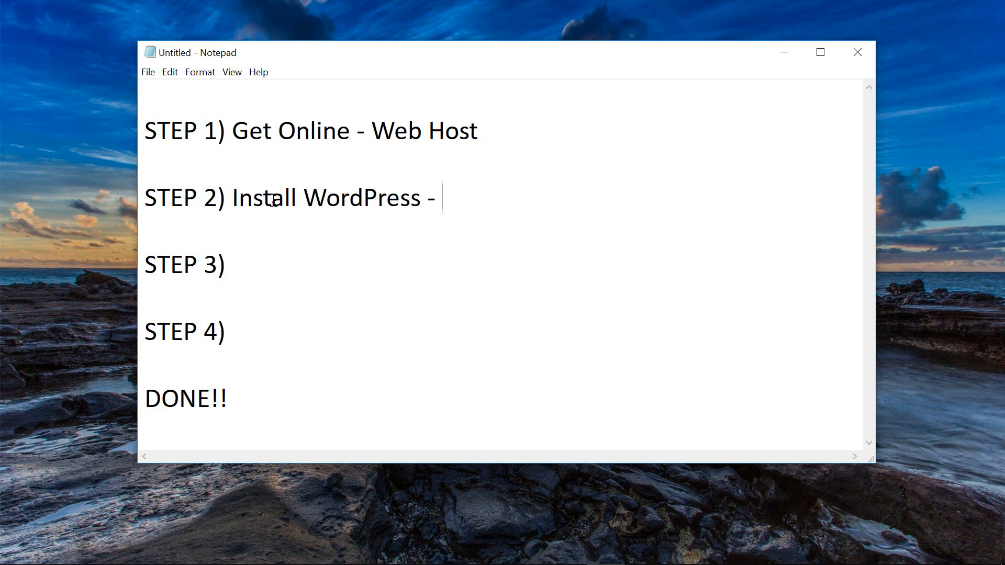
type("Web Host")
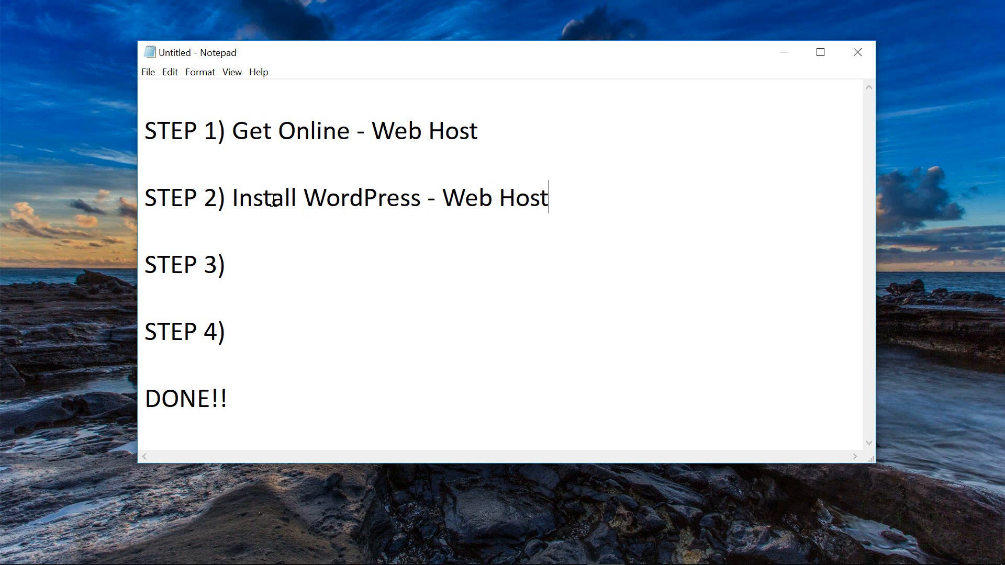
Write 'Export Website - Local Host' and 'Import Website - Web Host' as steps 3 and 4
left_click(228, 264)
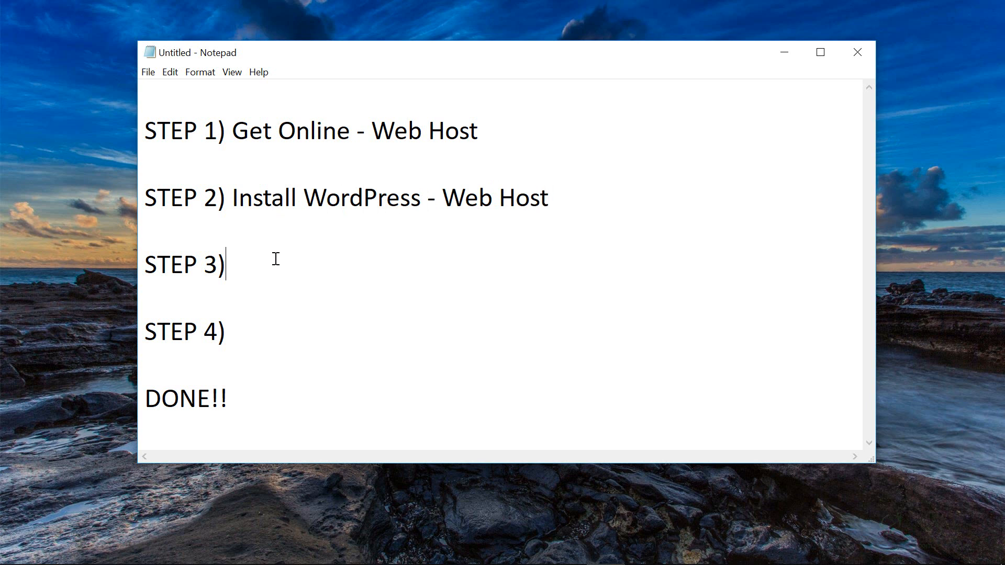
type("Export Website -")
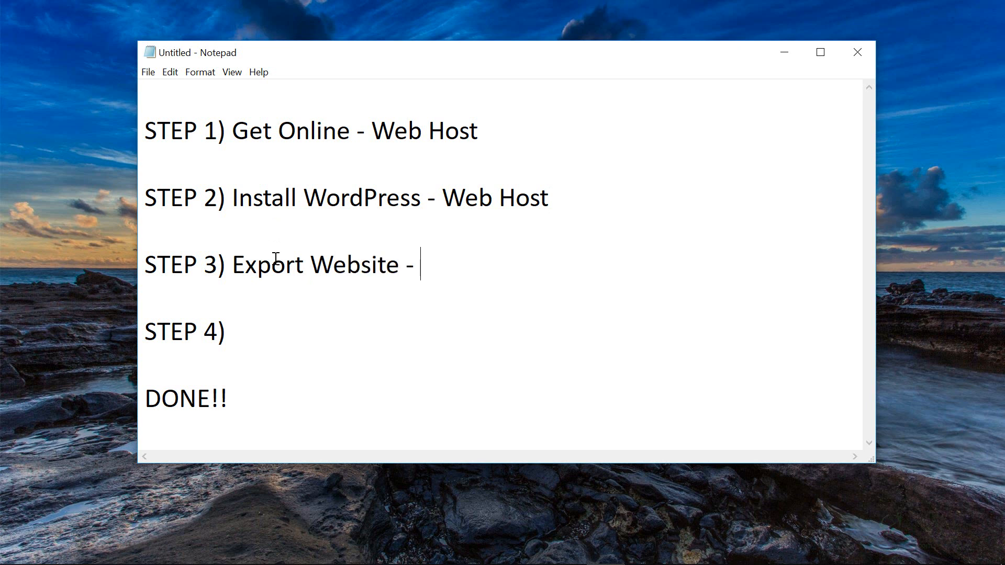
type("Local Host")
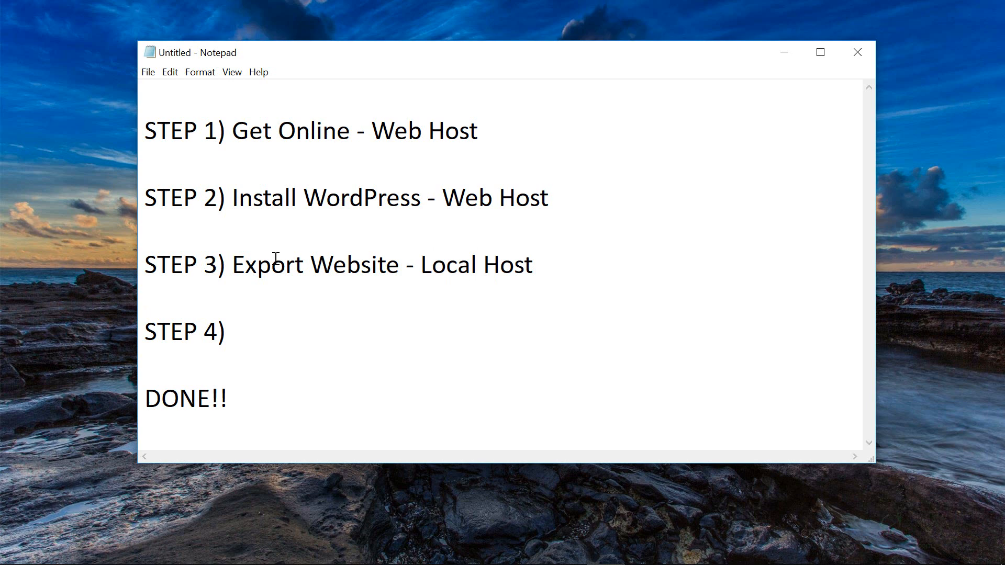
type("Impo")
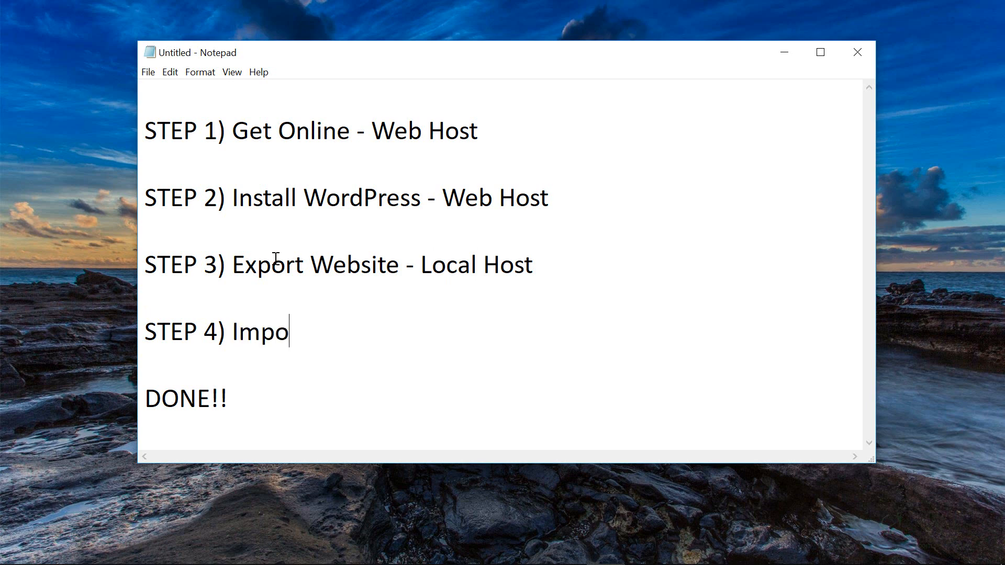
type("rt Website")
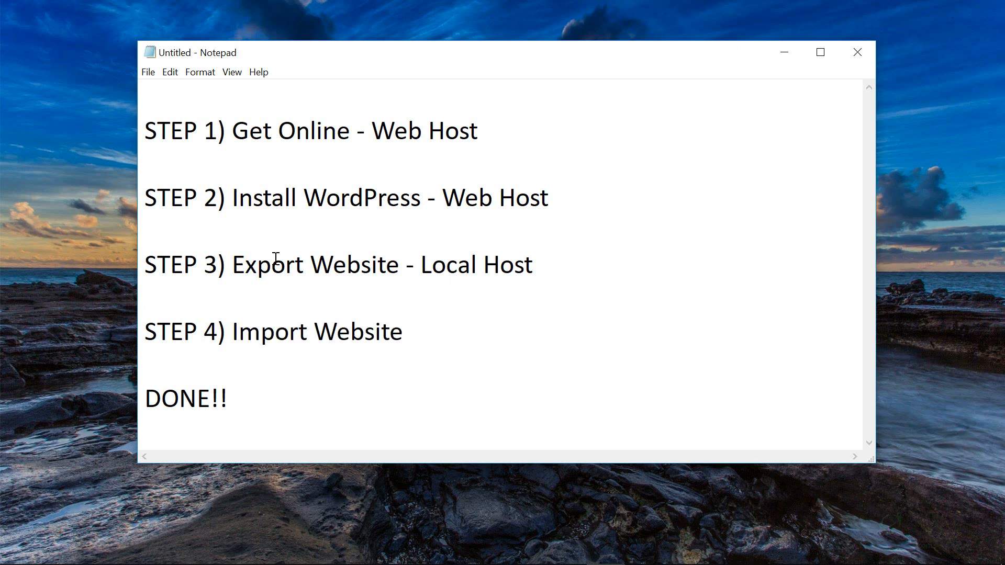
type("- Web Host")
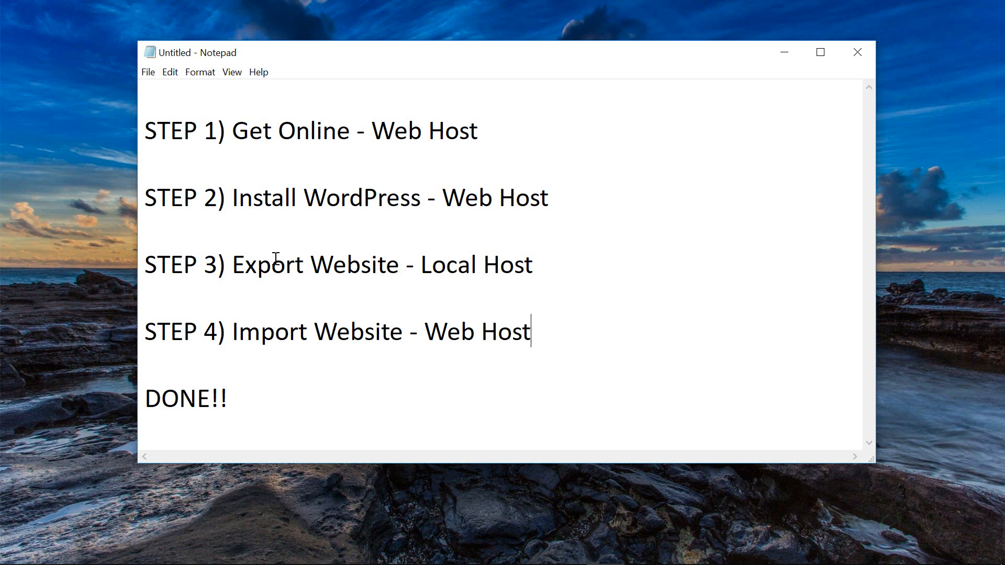
mouse_move(601, 346)
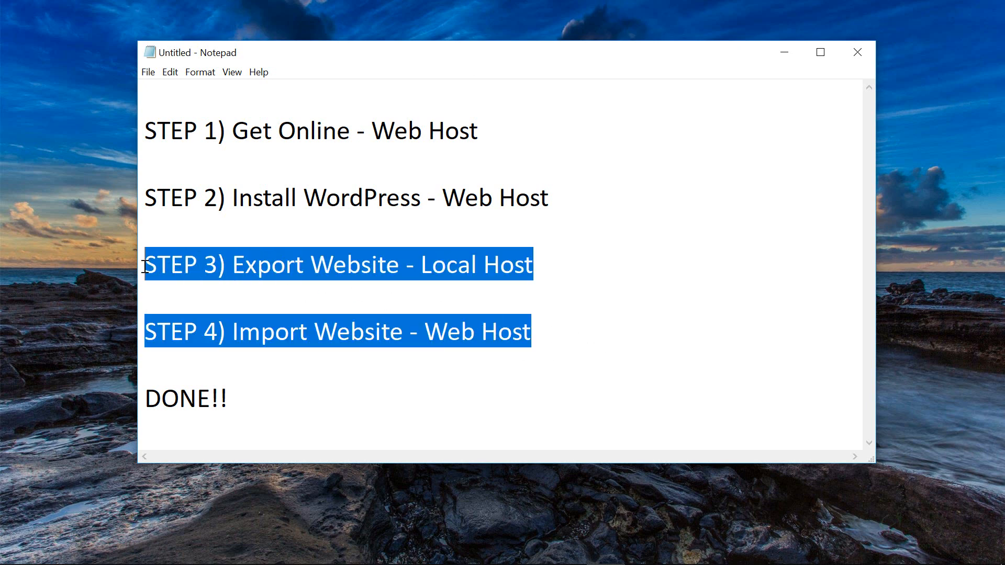
left_click(336, 131)
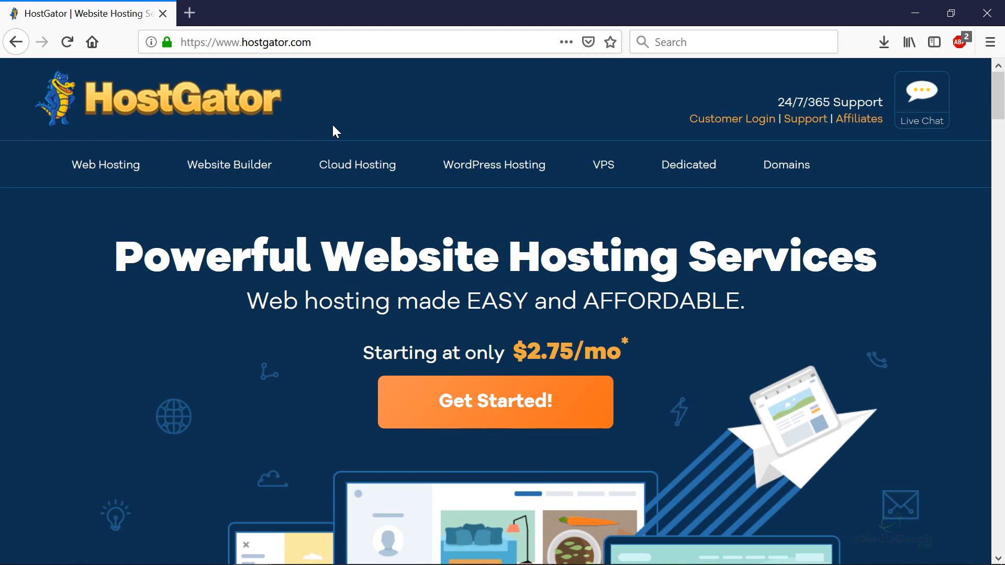
mouse_move(352, 137)
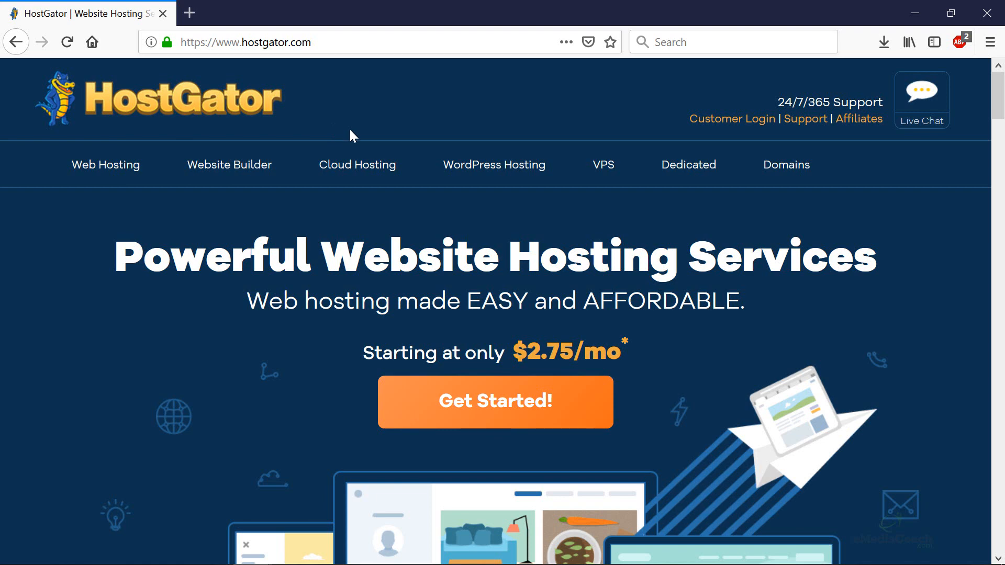
mouse_move(921, 100)
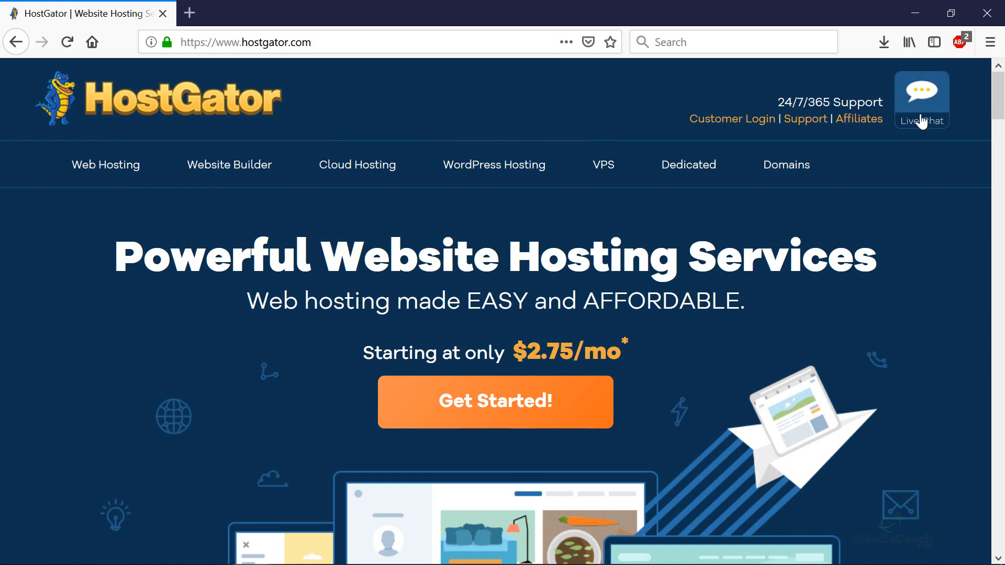
scroll("down", 3)
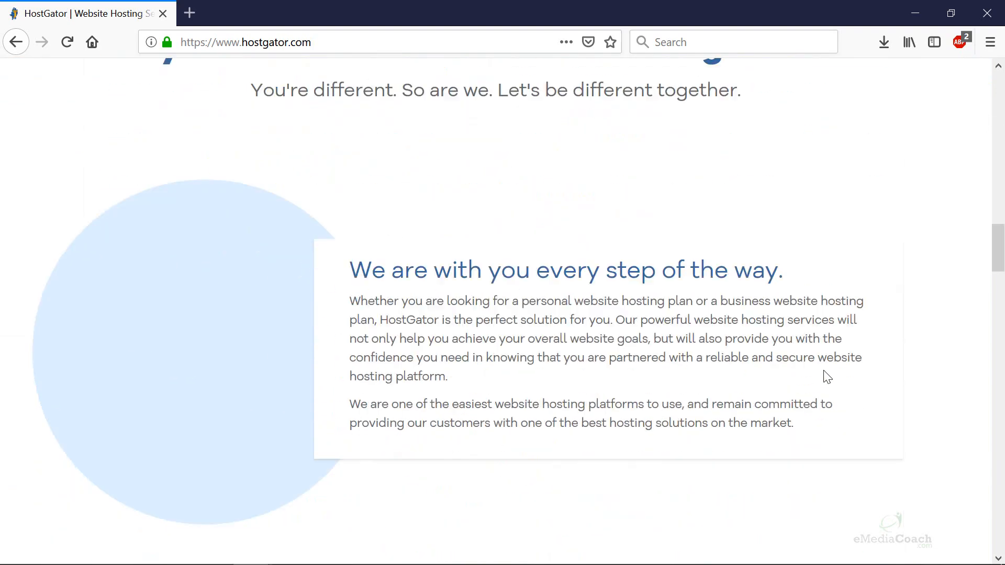
scroll("up", 3)
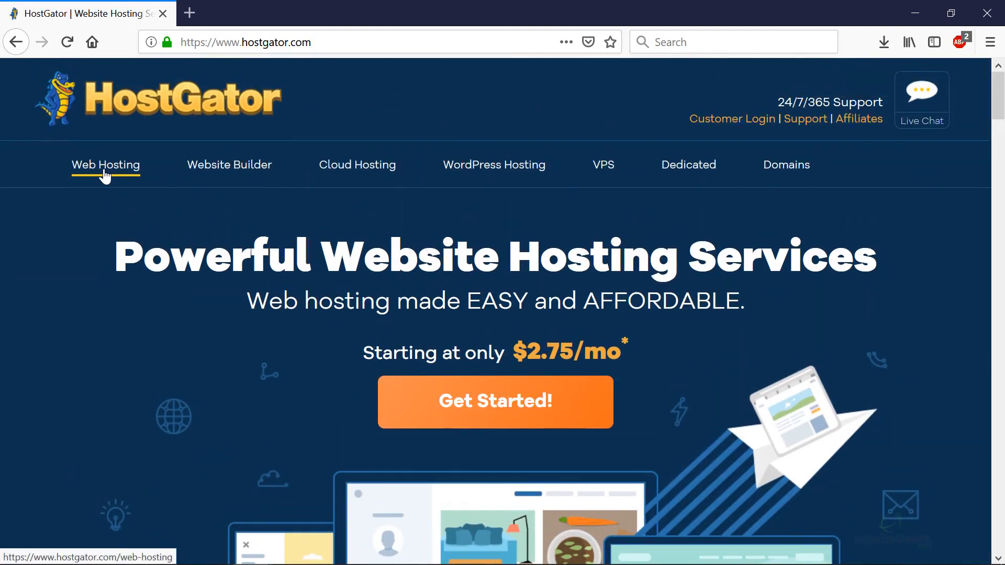
View the Web Hosting plans and order the Hatchling plan via Buy Now!
left_click(104, 165)
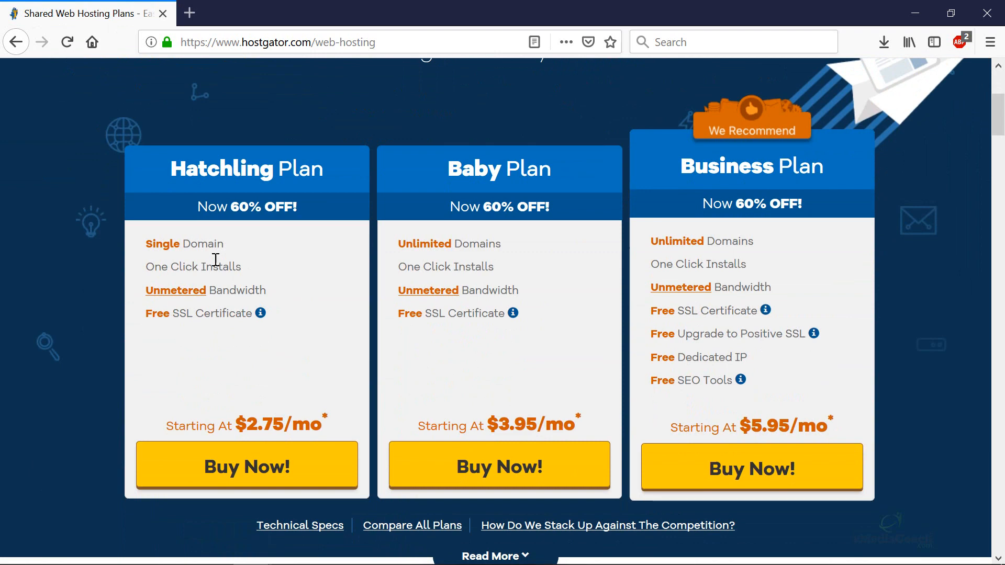
mouse_move(396, 254)
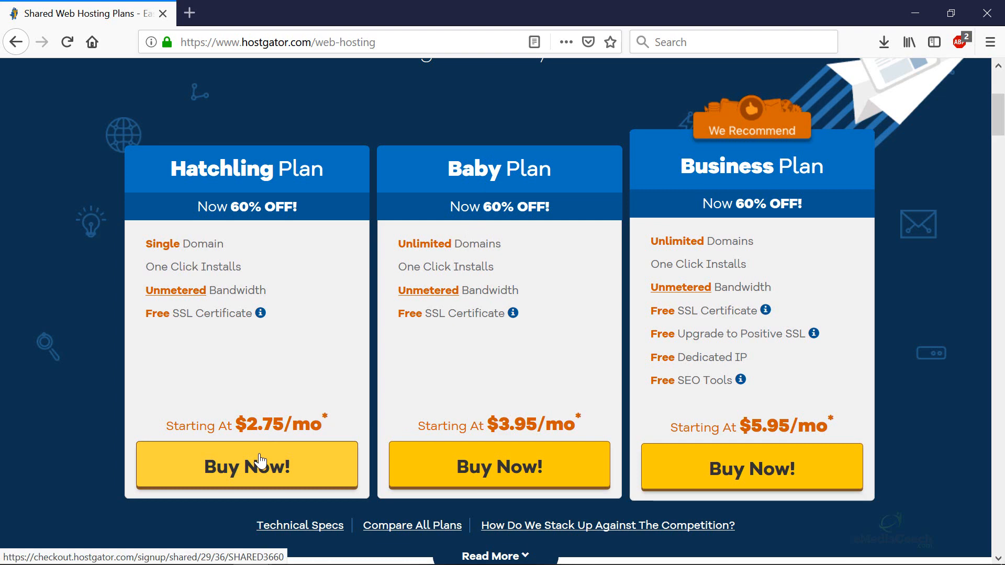
left_click(248, 466)
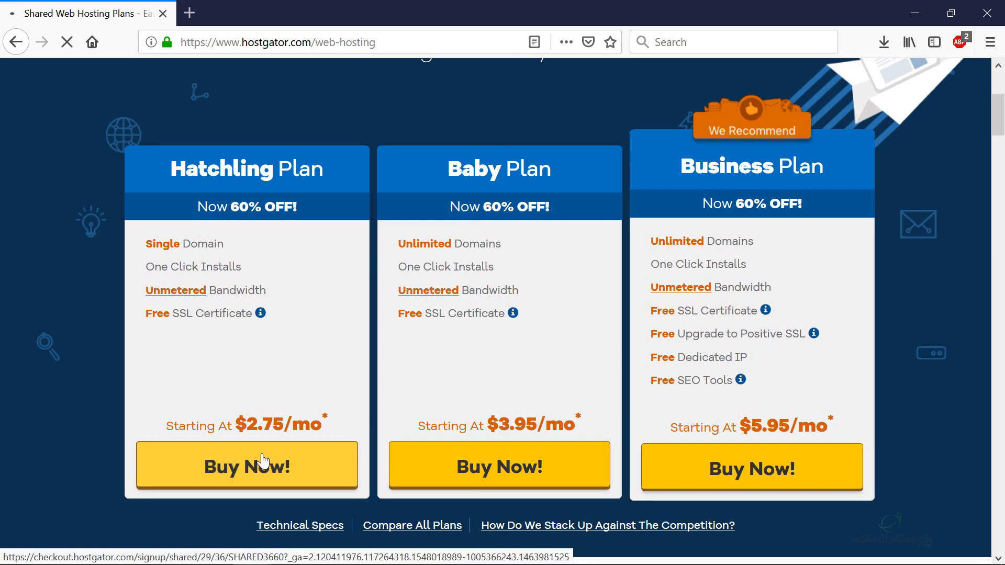
left_click(247, 466)
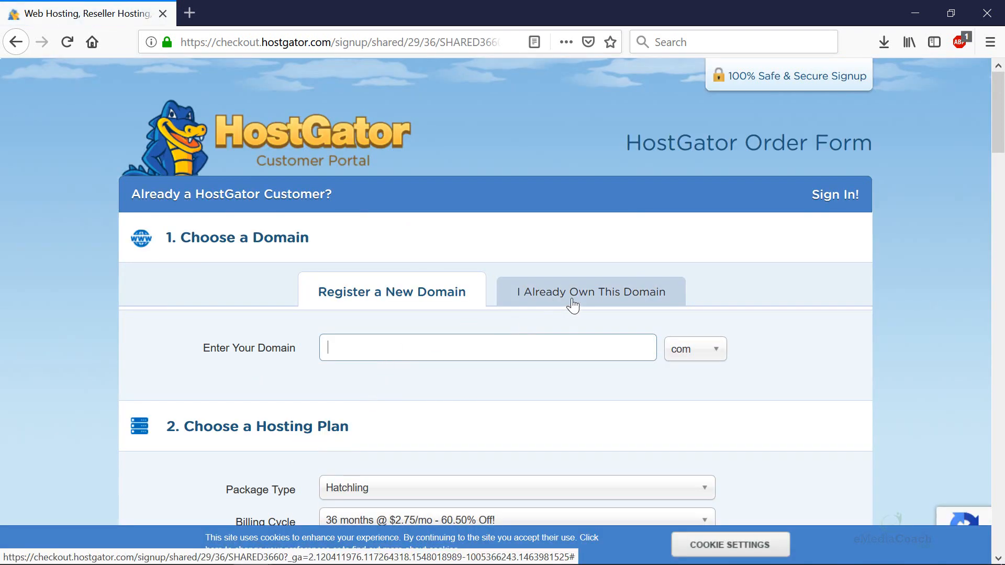
Register the new domain thestoredem0.com with the .com extension as the primary domain
left_click(590, 292)
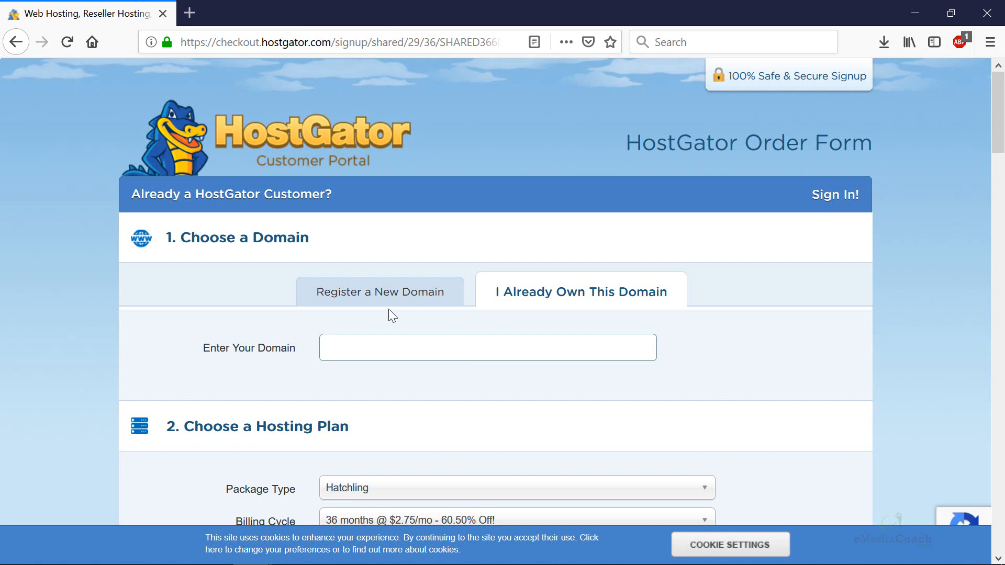
left_click(380, 292)
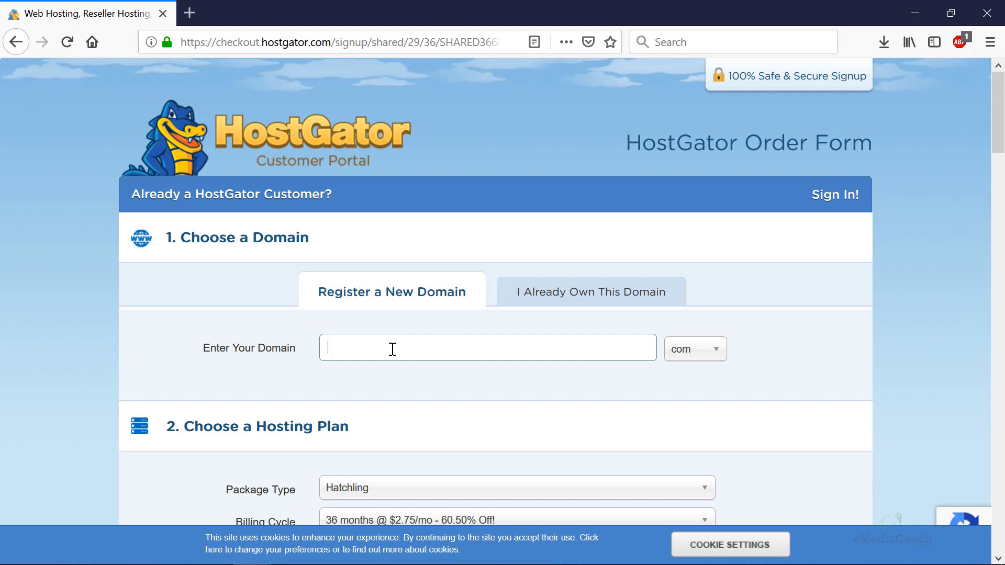
type("th")
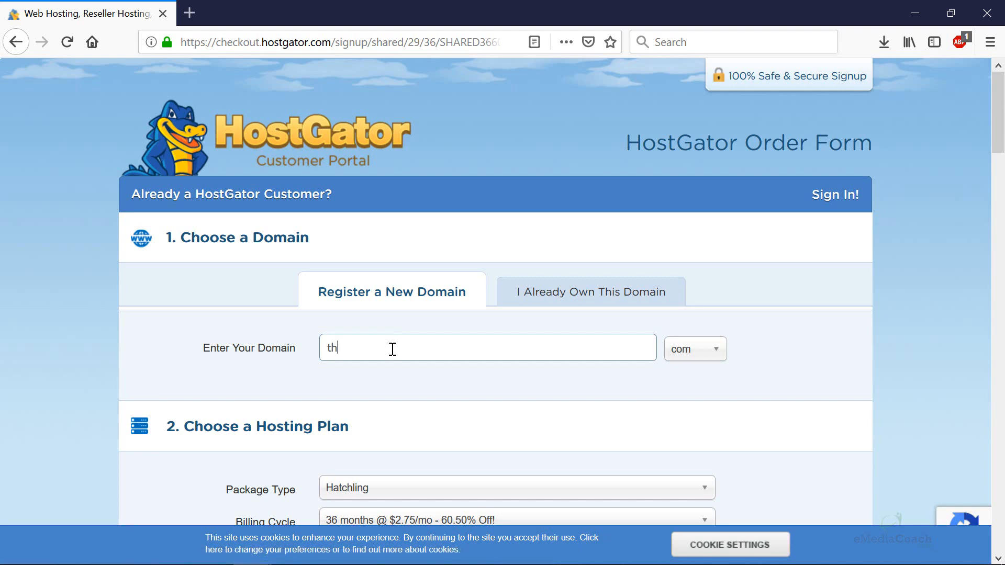
type("estoredemo")
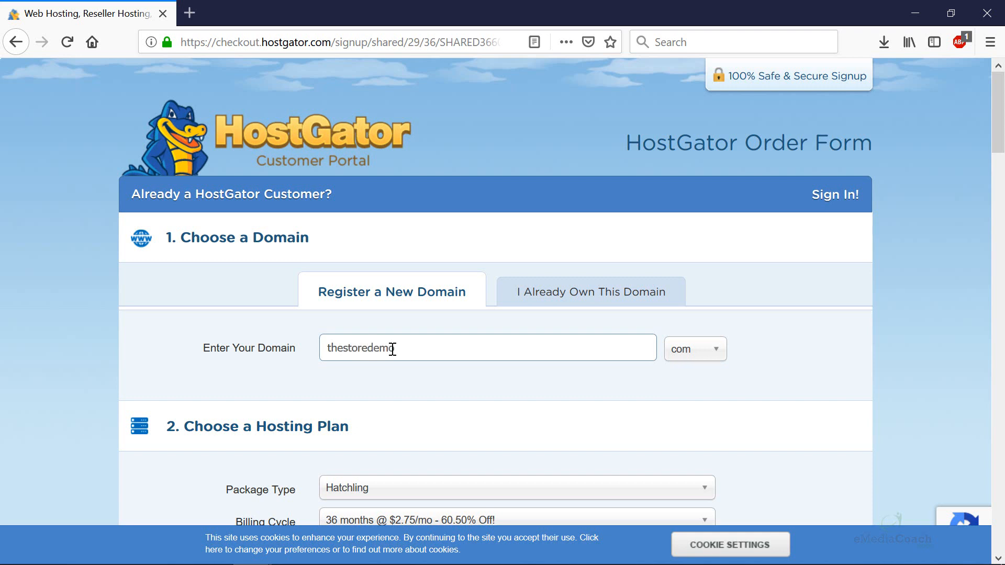
left_click(694, 349)
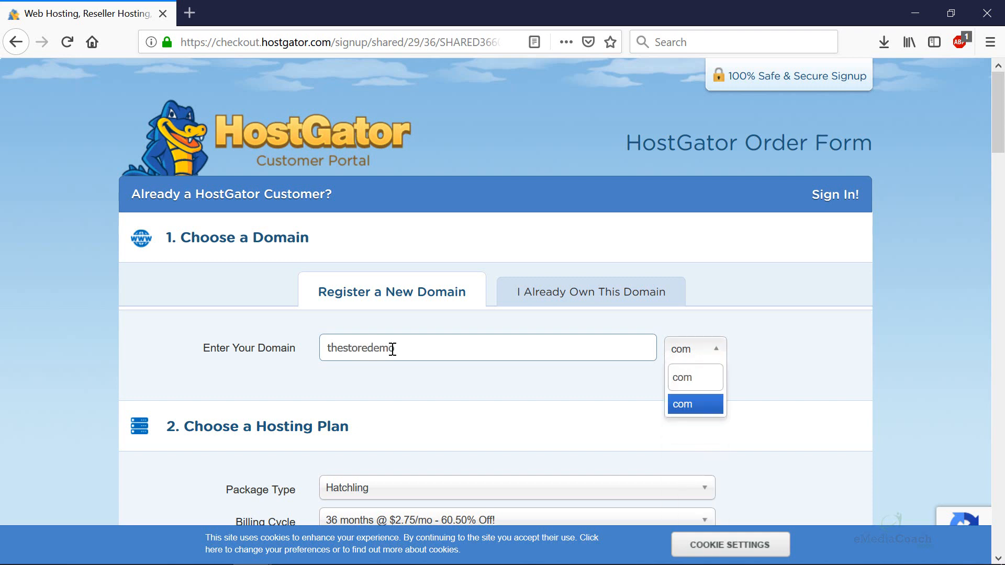
left_click(681, 405)
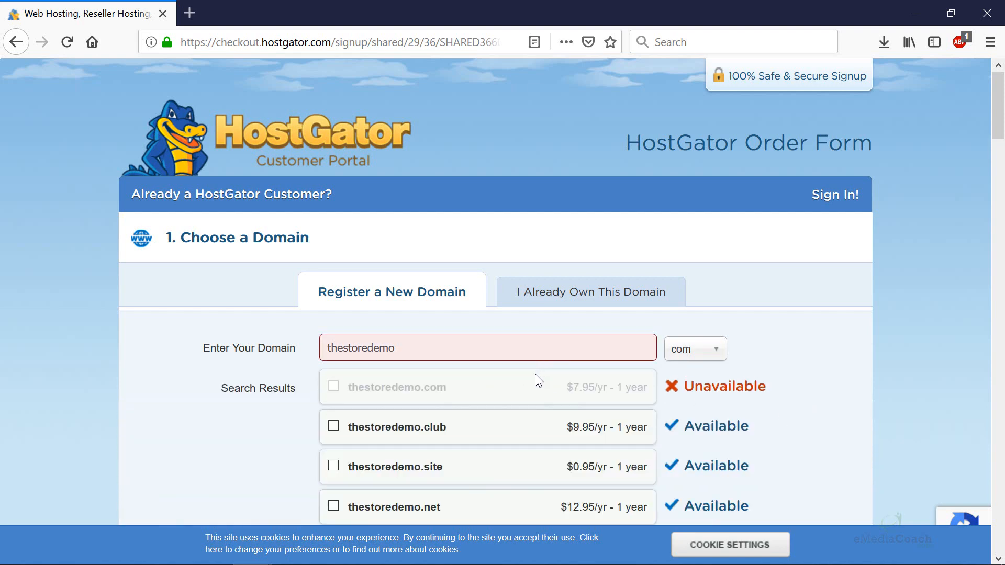
key("Backspace")
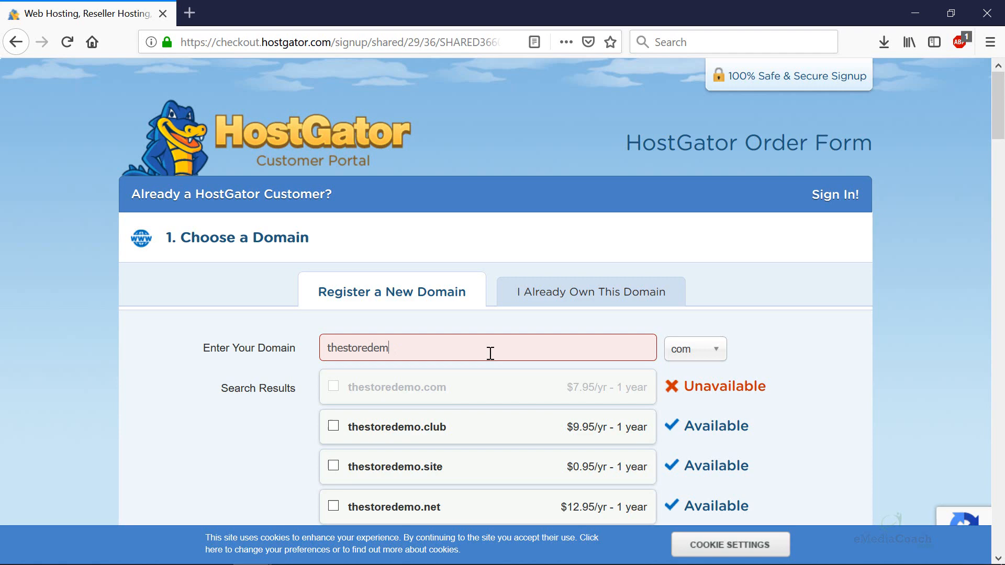
type("0")
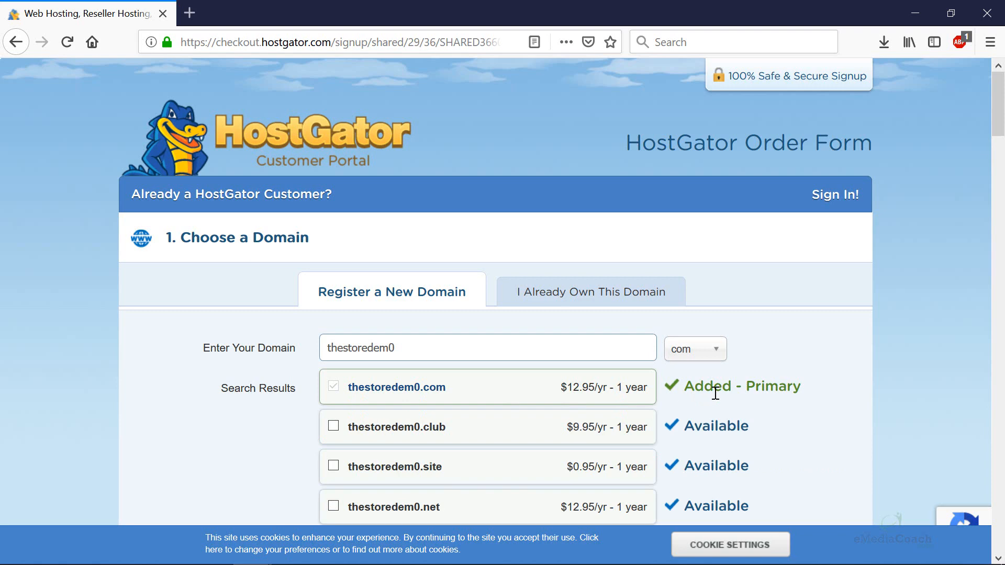
scroll("down", 3)
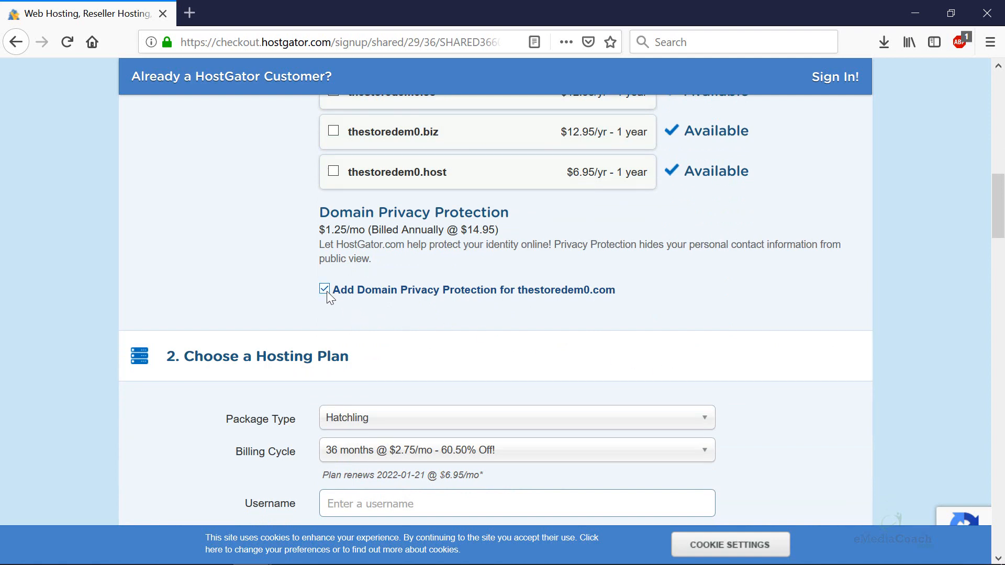
Turn off Domain Privacy Protection for thestoredem0.com and review the Protected/No Privacy cards
left_click(324, 289)
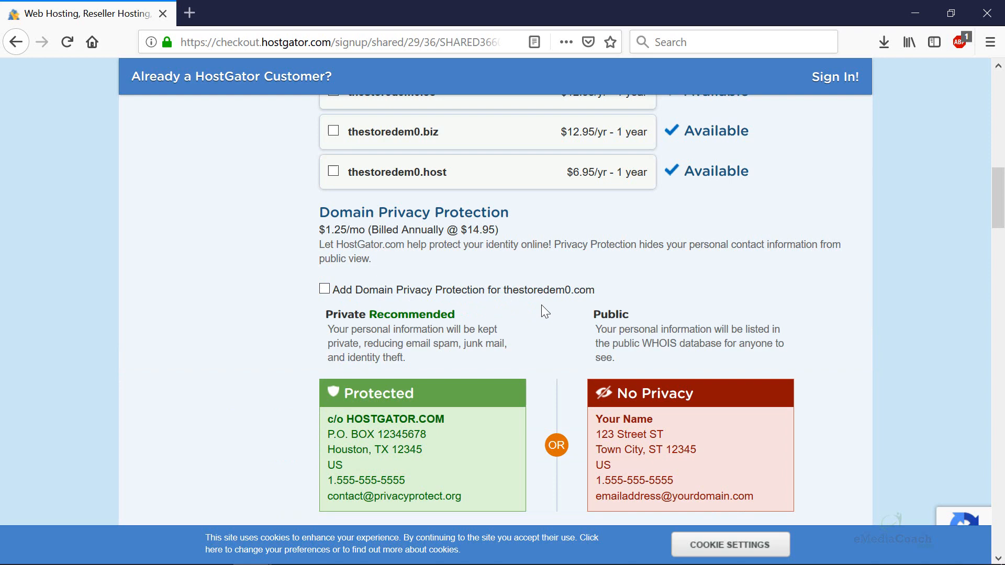
scroll("down", 3)
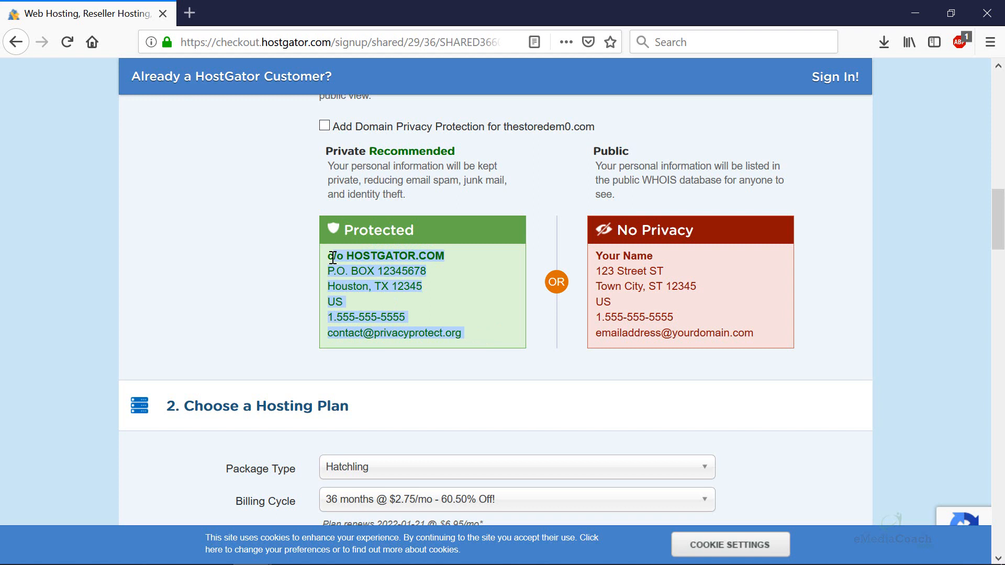
mouse_move(747, 330)
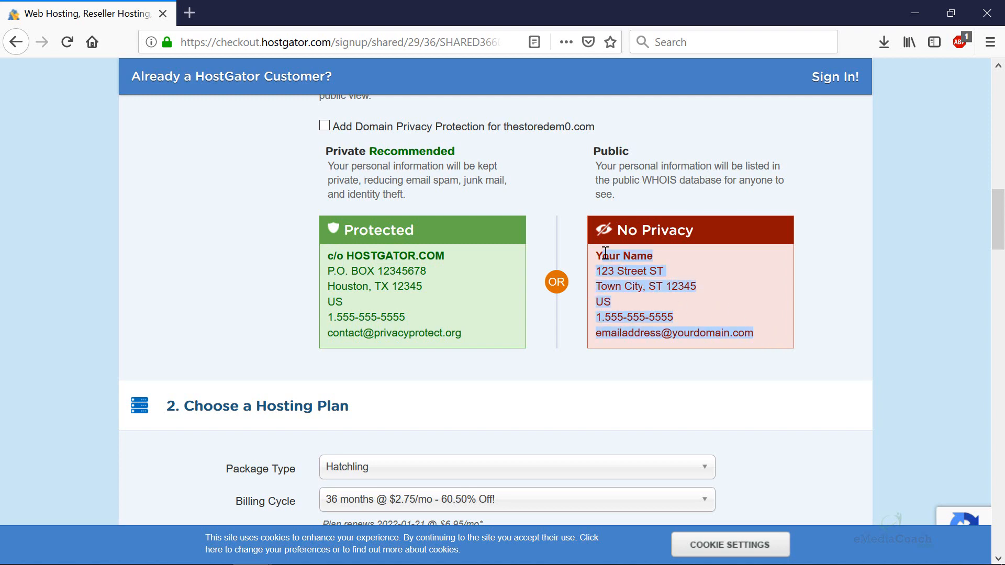
scroll("down", 3)
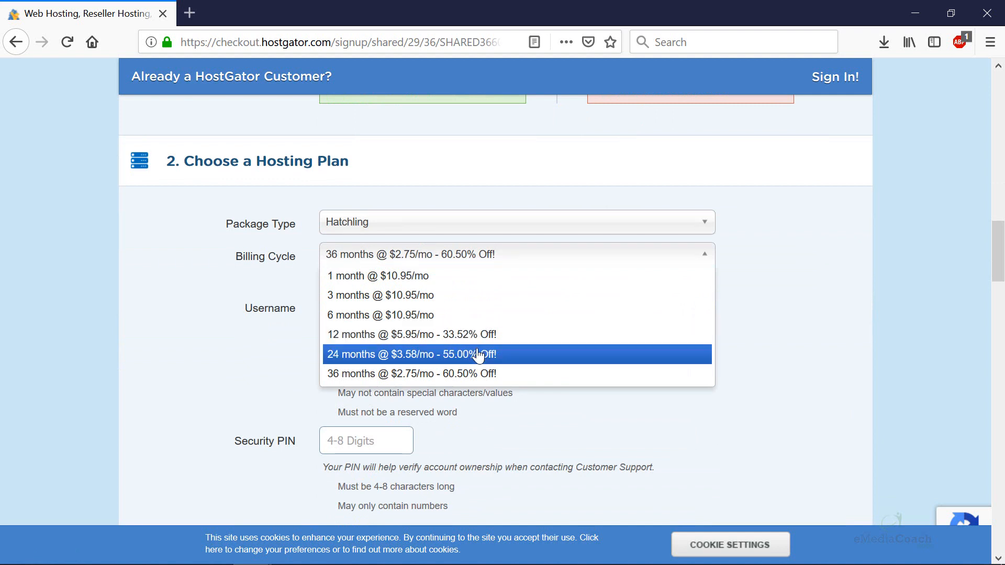
mouse_move(481, 334)
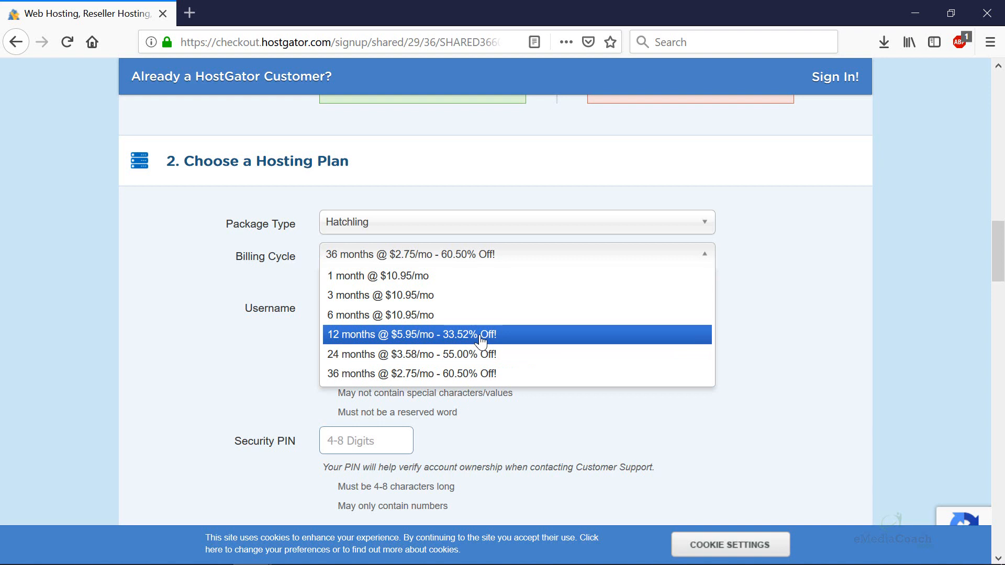
mouse_move(475, 355)
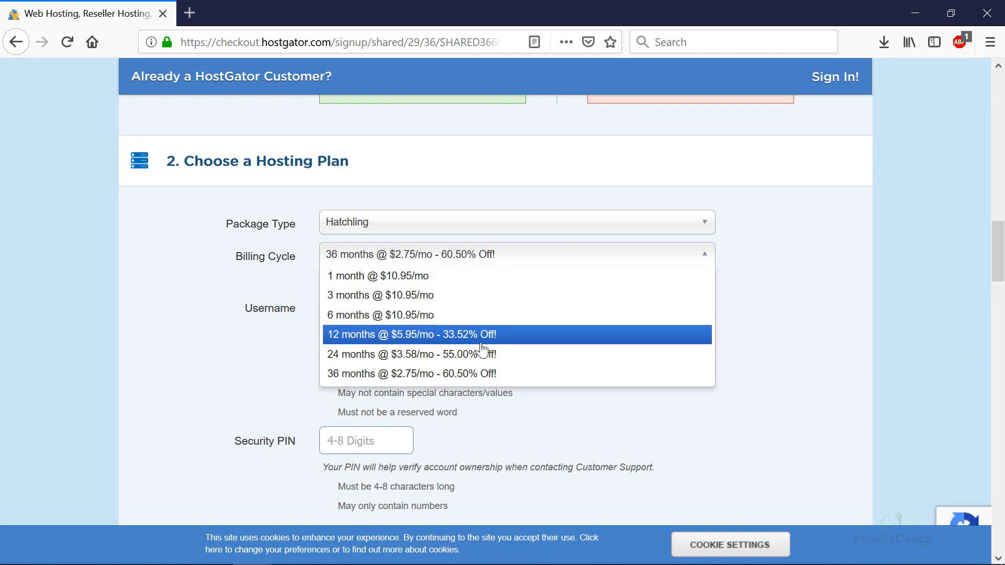
mouse_move(486, 354)
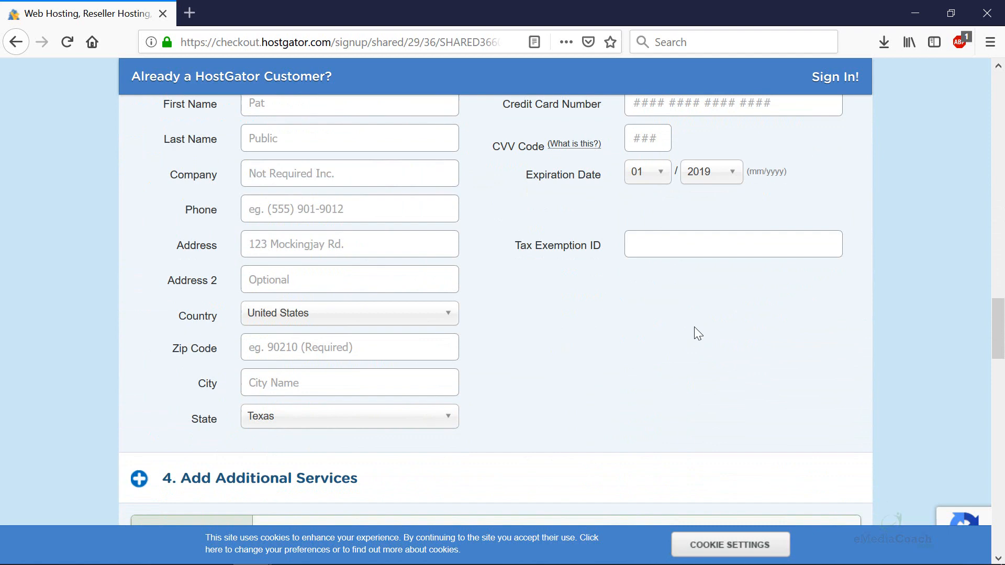
Remove the SiteLock monitoring and CodeGuard site backup add-ons from the order
scroll("down", 3)
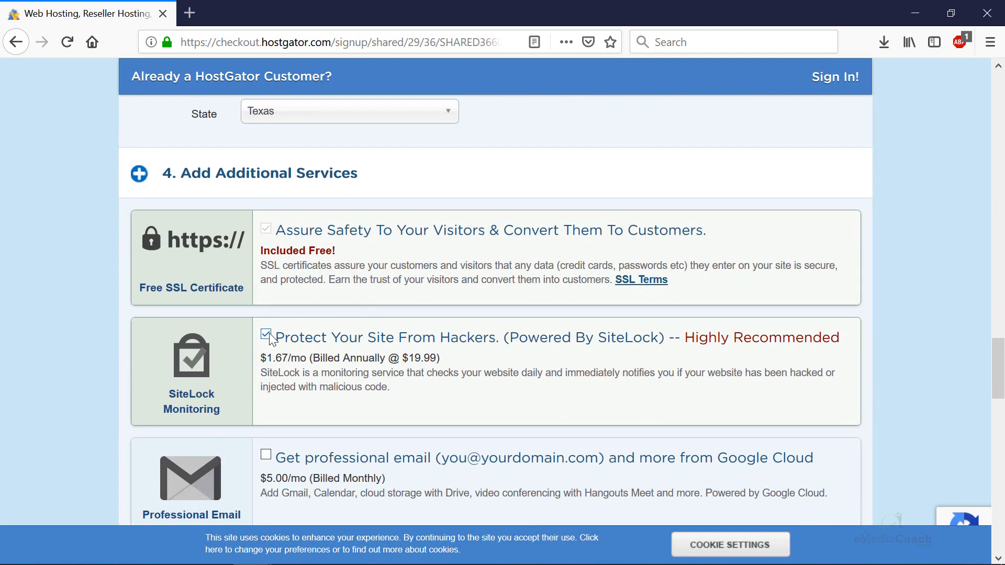
left_click(265, 335)
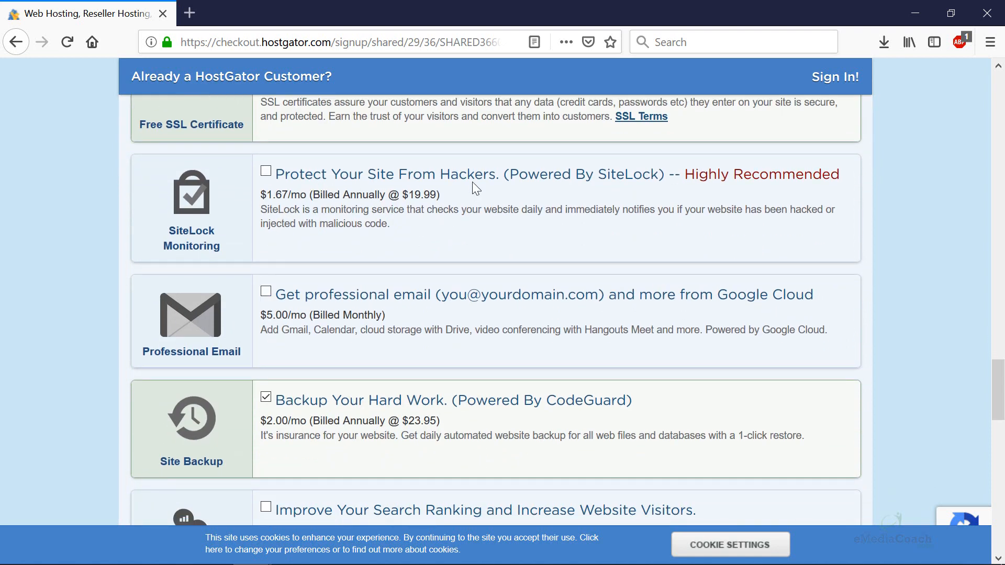
mouse_move(370, 301)
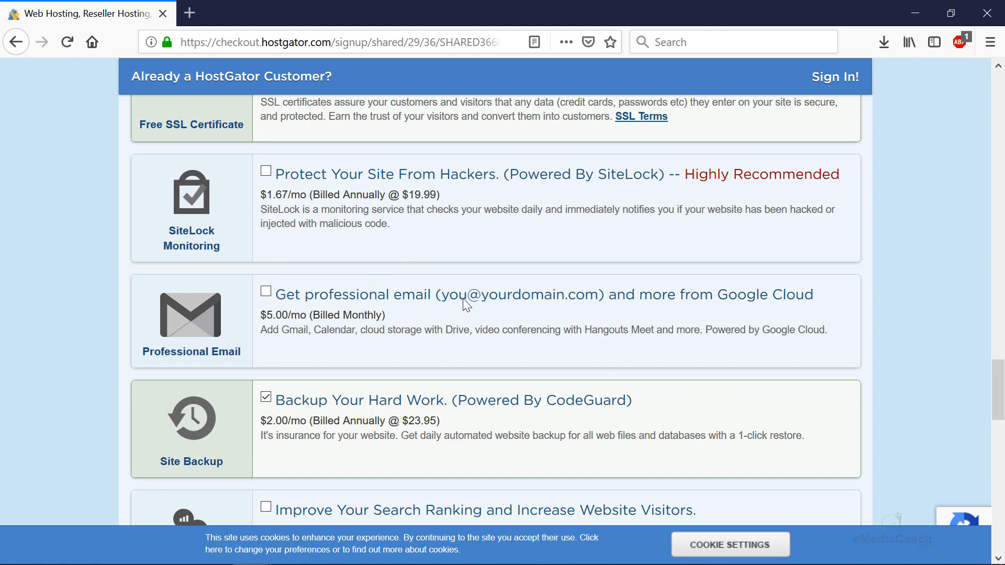
mouse_move(526, 307)
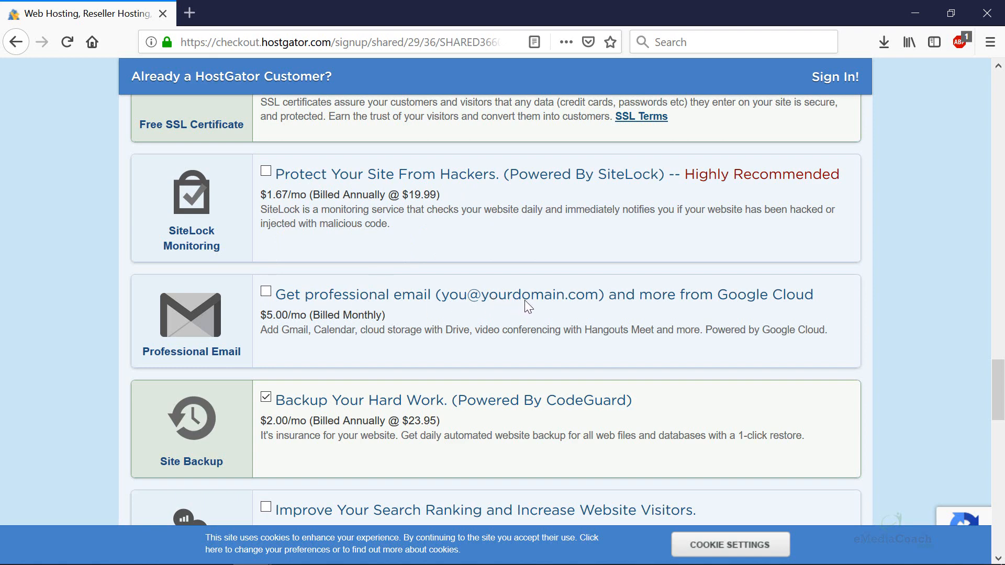
mouse_move(546, 307)
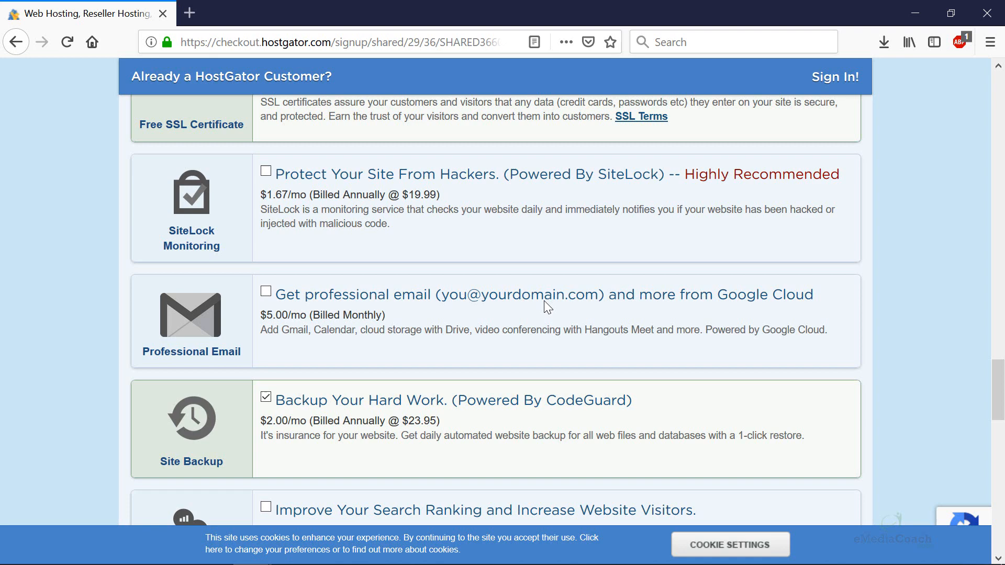
mouse_move(355, 311)
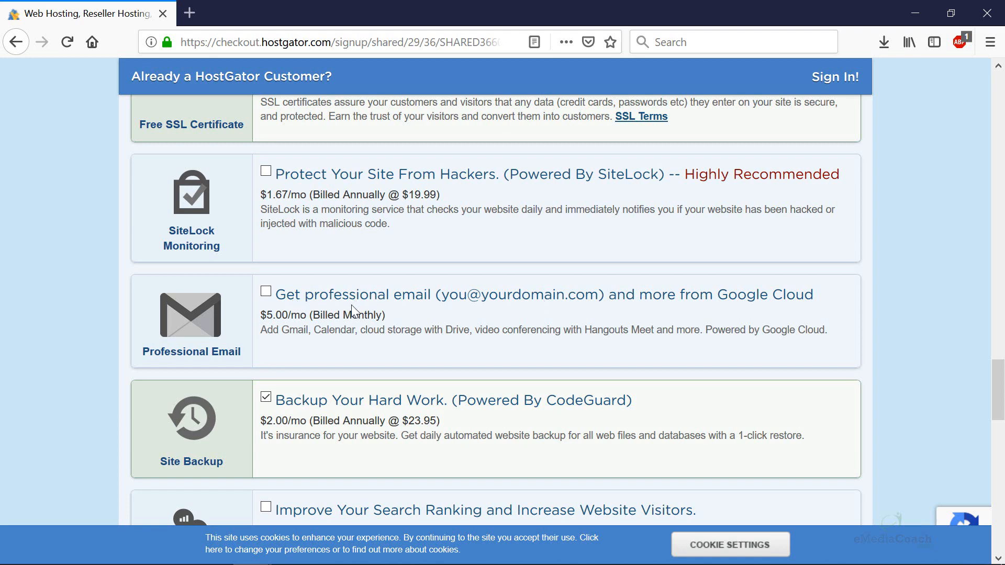
left_click(265, 397)
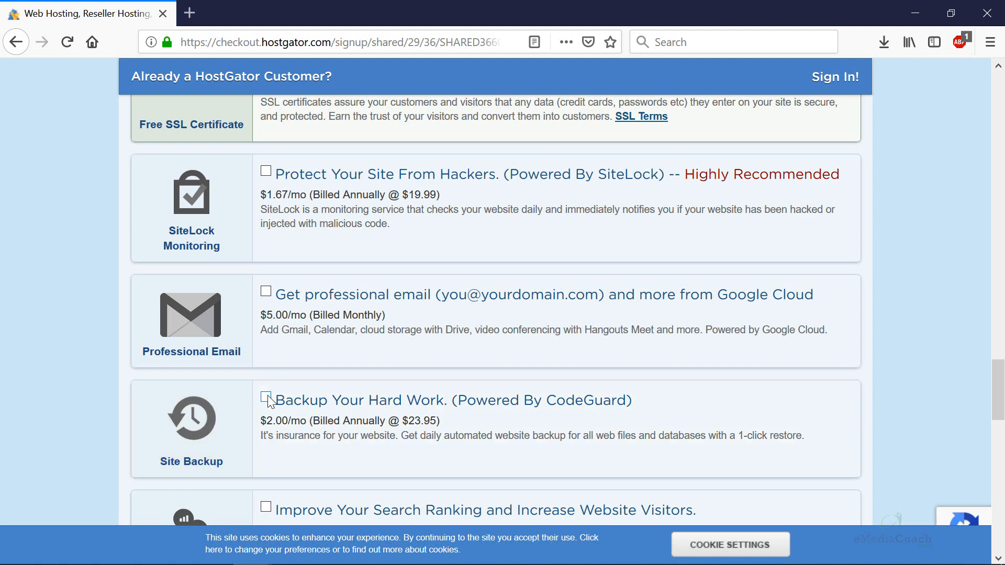
Replace the coupon code with 'discounted'
scroll("down", 3)
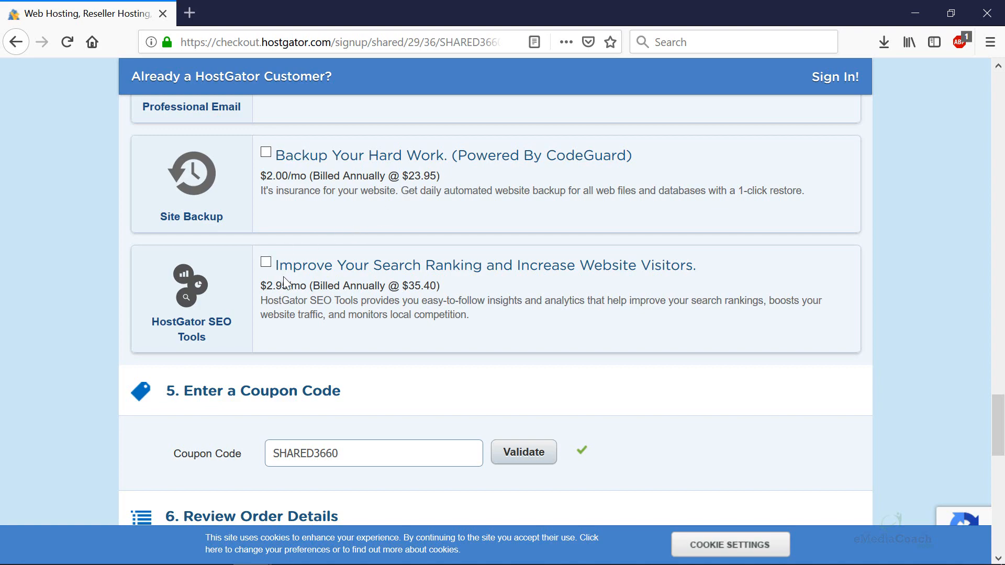
scroll("down", 3)
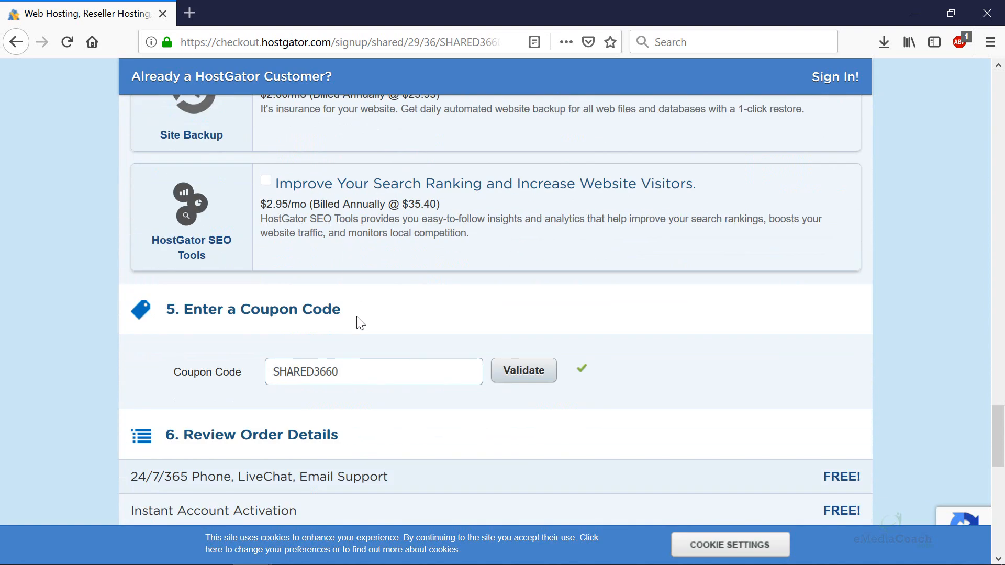
type("d")
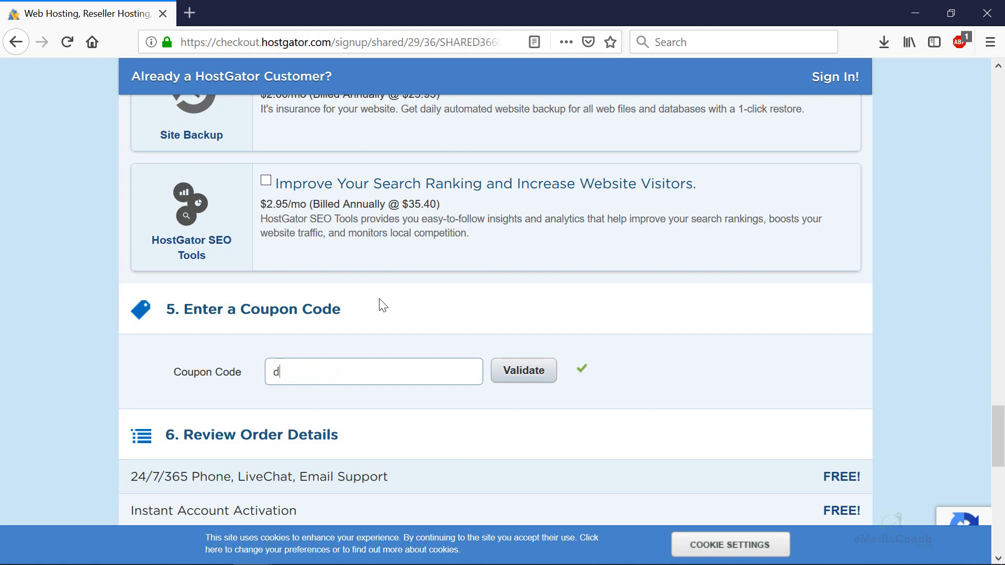
type("iscounted")
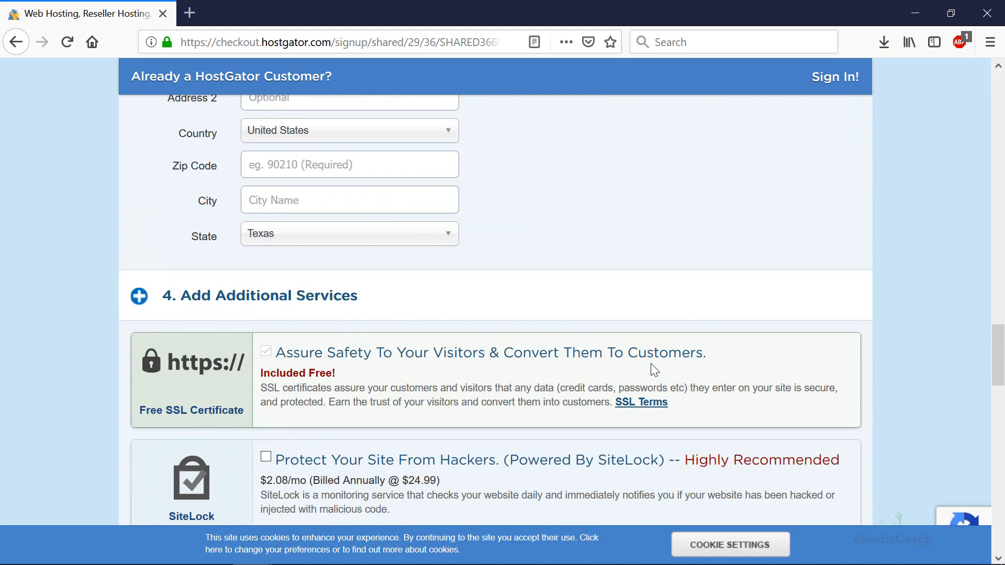
left_click(516, 214)
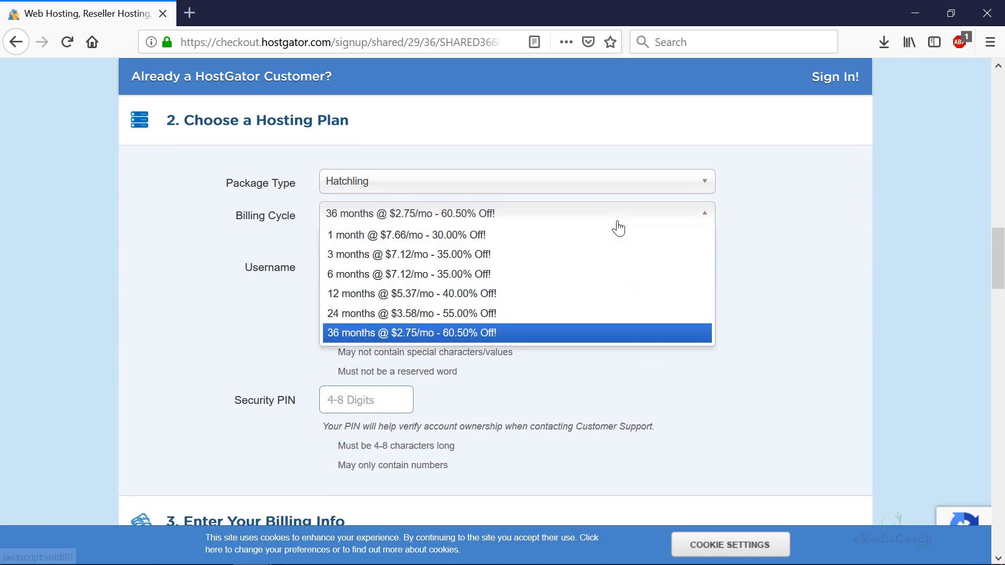
mouse_move(513, 274)
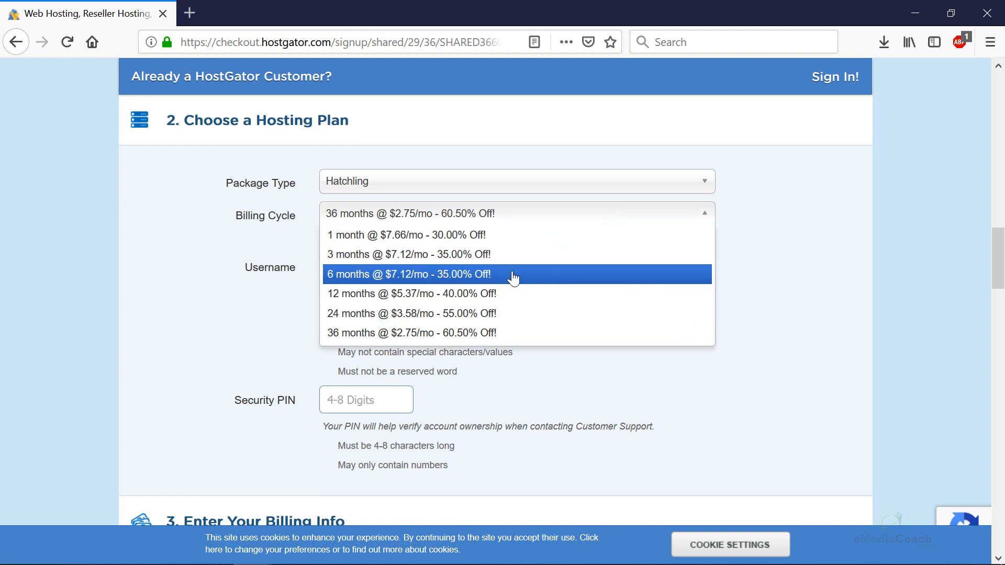
mouse_move(511, 253)
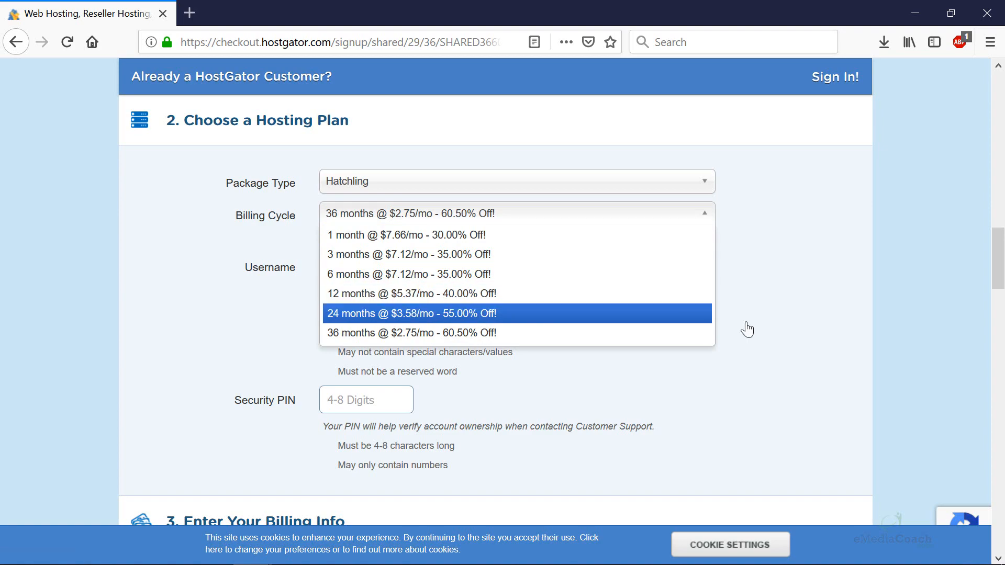
scroll("down", 3)
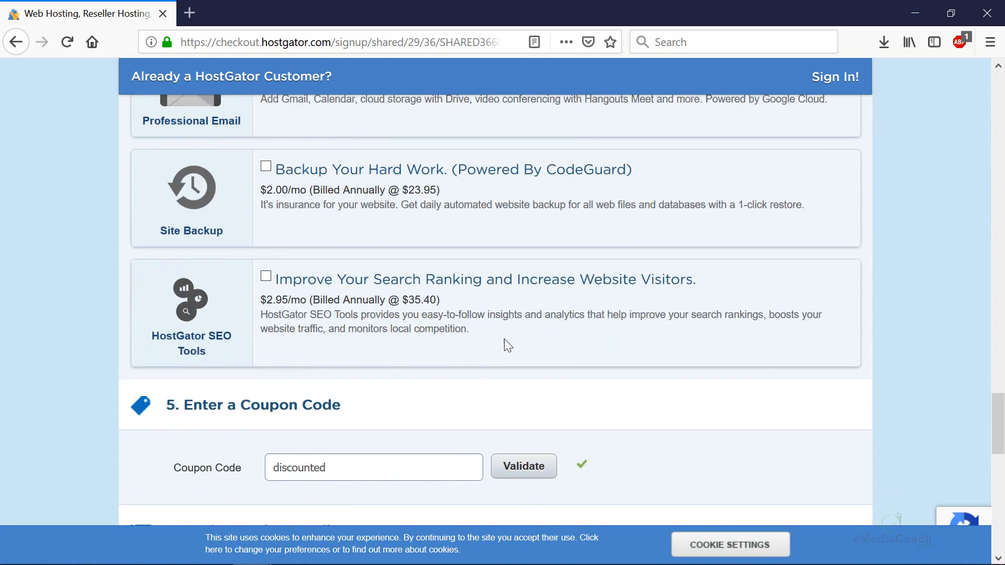
type("1di")
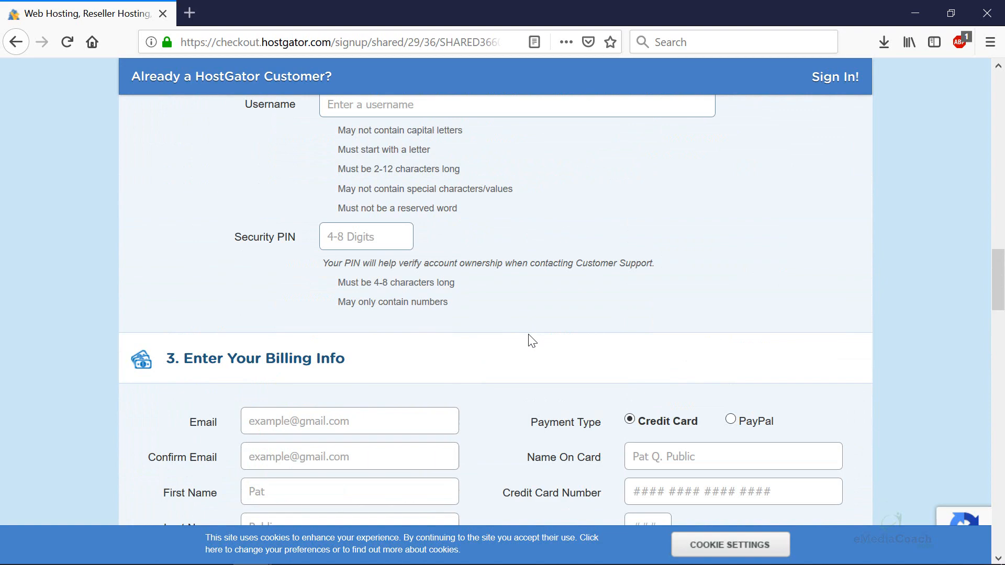
scroll("down", 3)
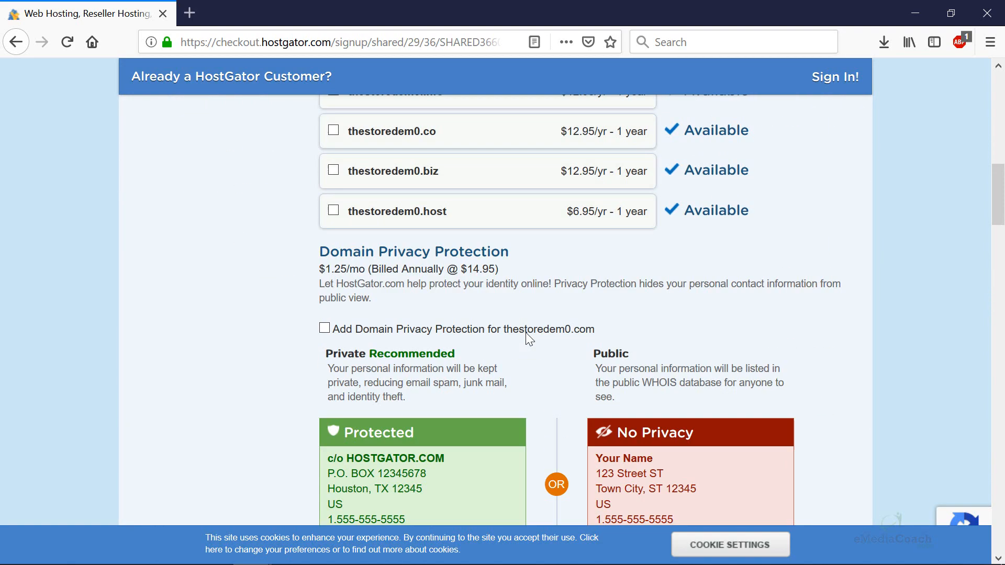
left_click(515, 376)
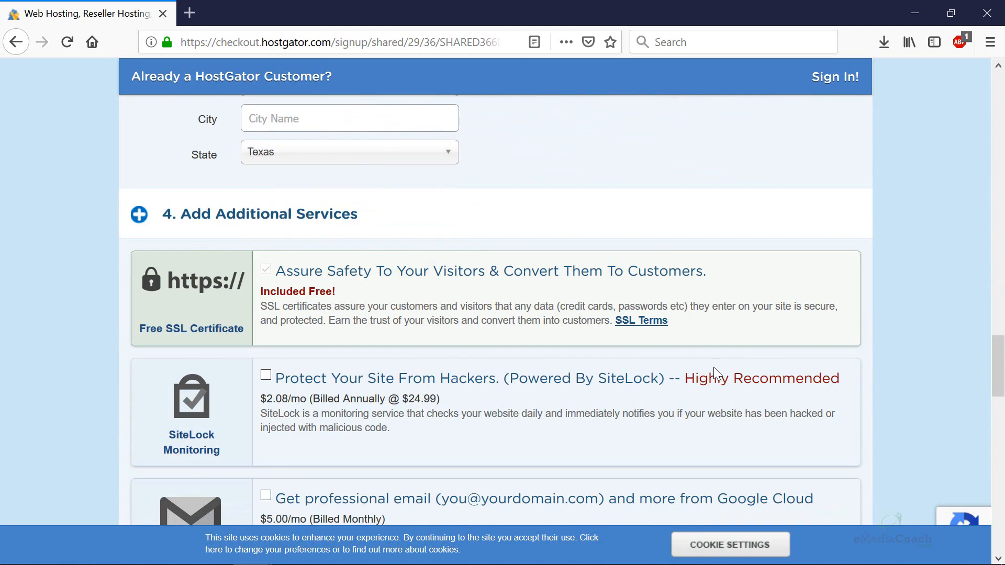
scroll("down", 3)
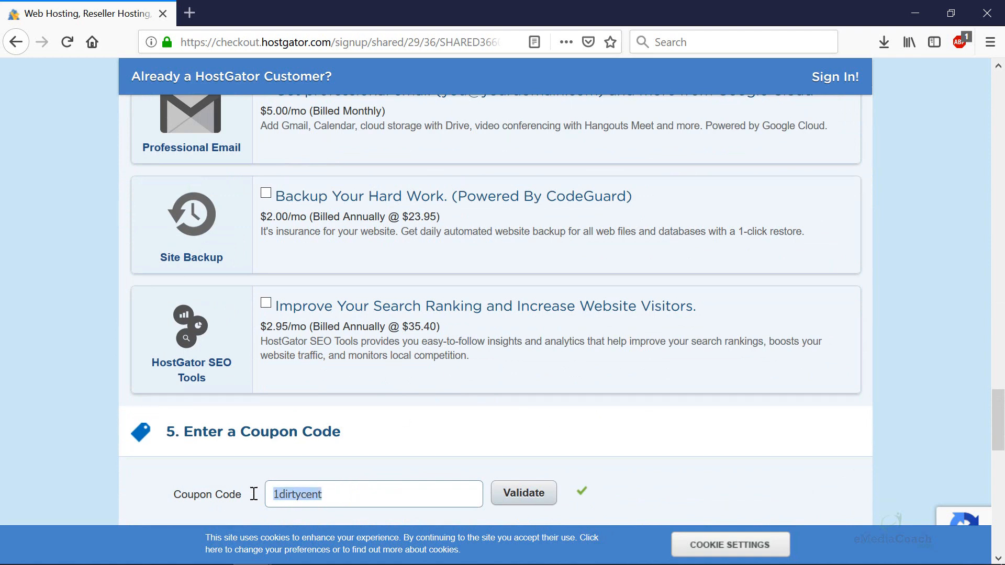
type("discounted")
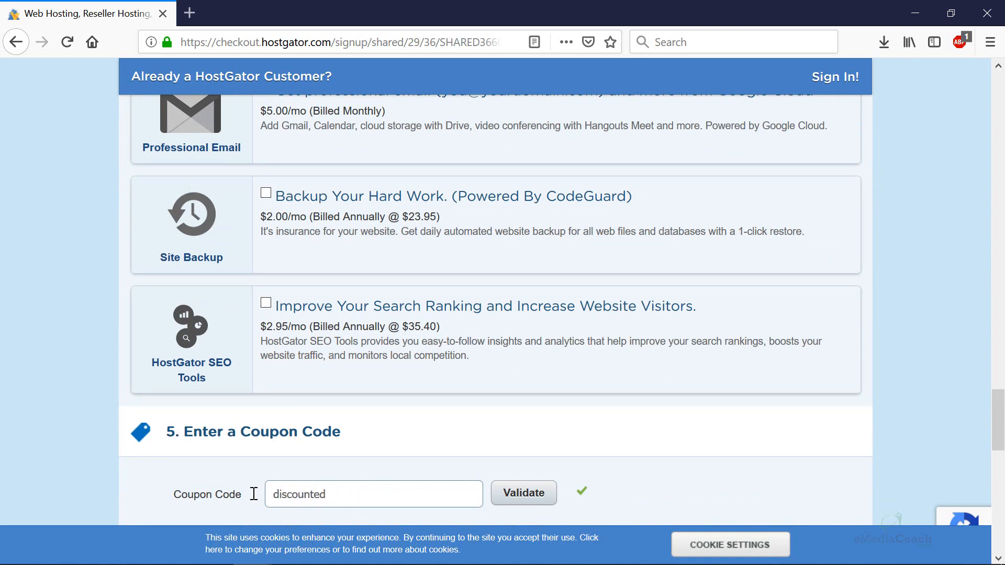
mouse_move(513, 506)
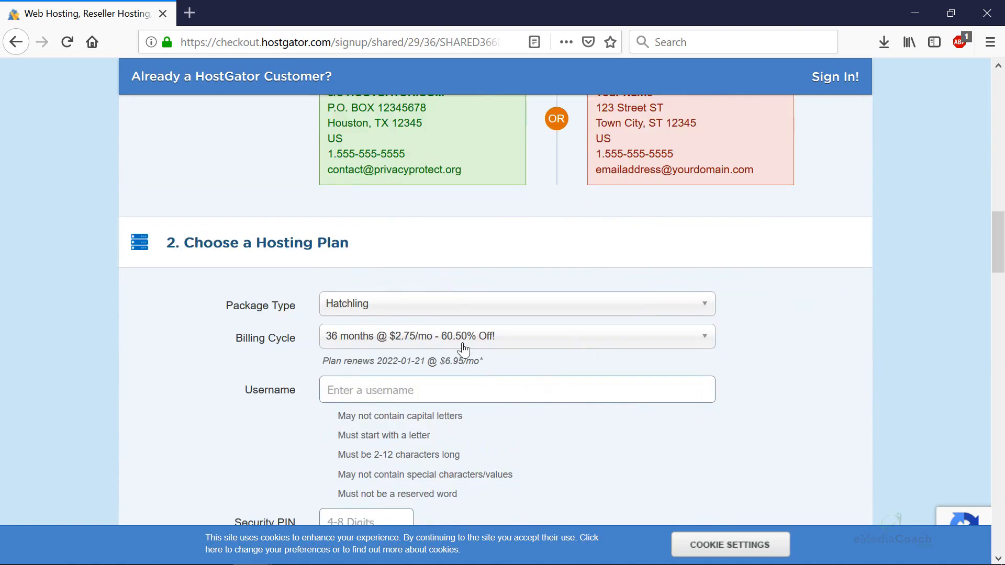
Set the Hatchling billing cycle to 12 months @ $5.37/mo and enter the account username
left_click(516, 336)
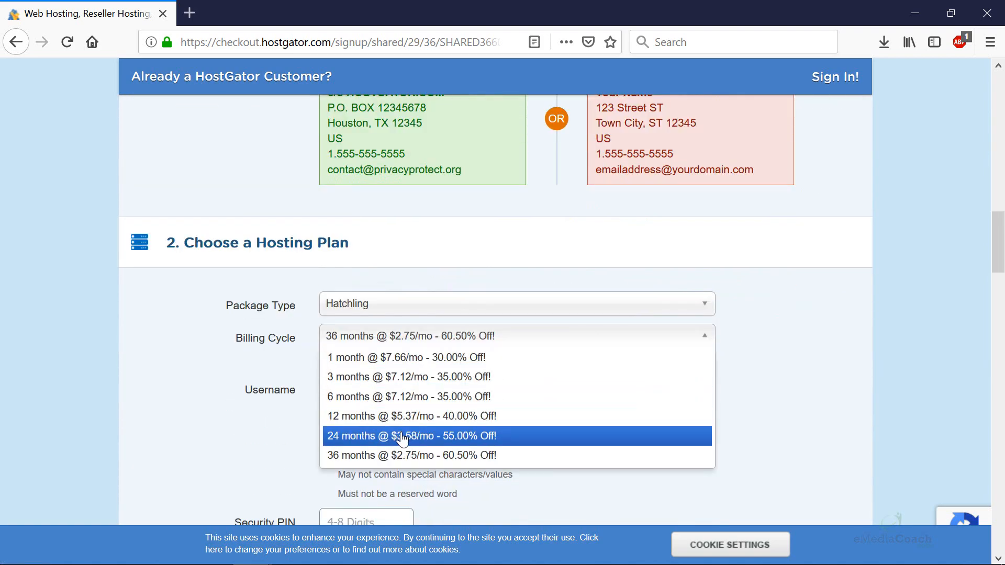
mouse_move(500, 416)
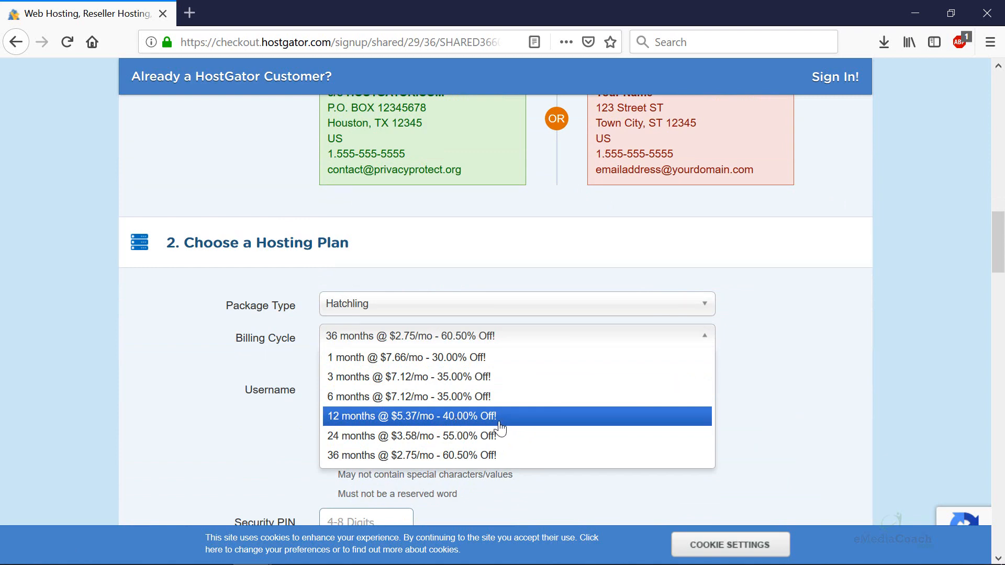
left_click(411, 416)
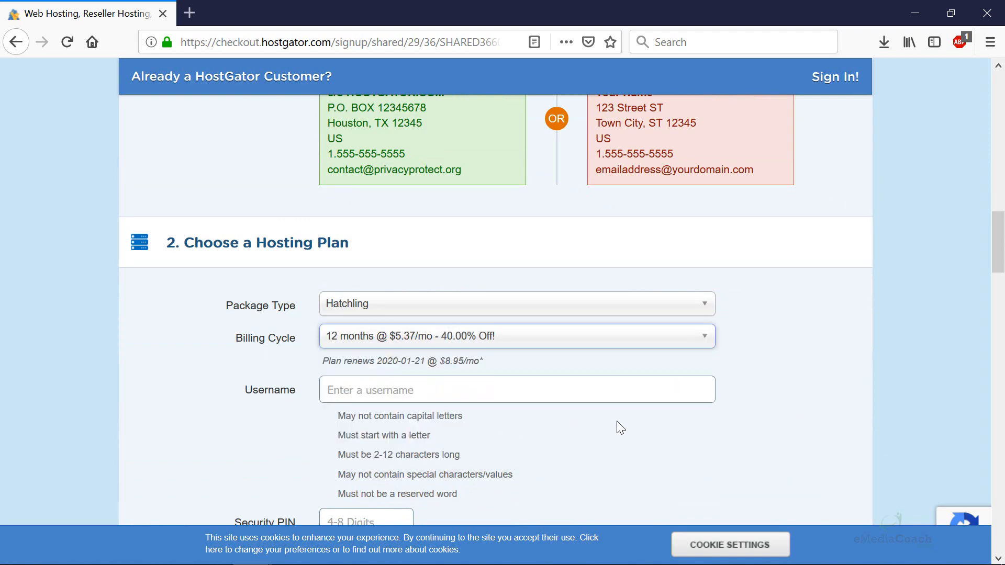
type("en")
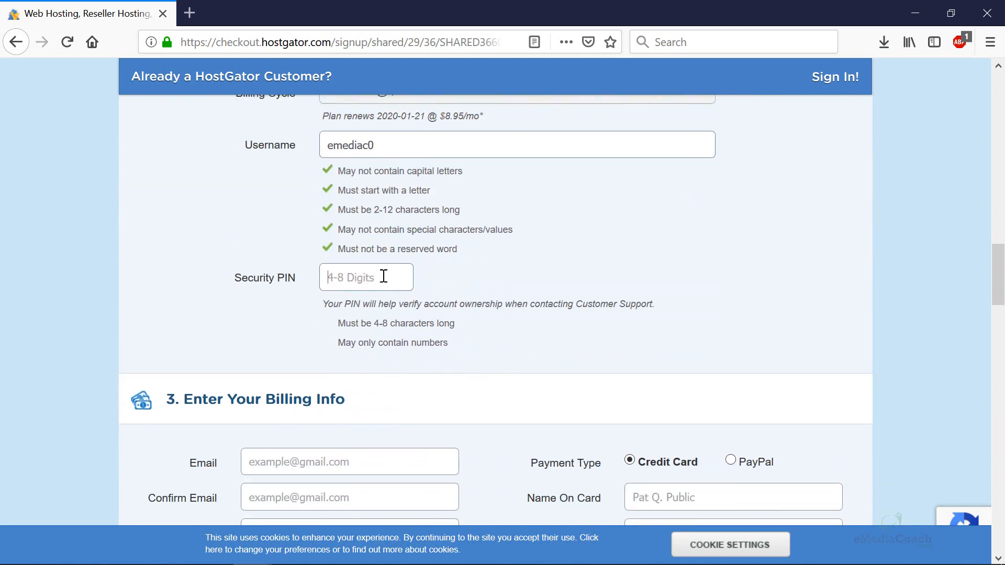
scroll("down", 3)
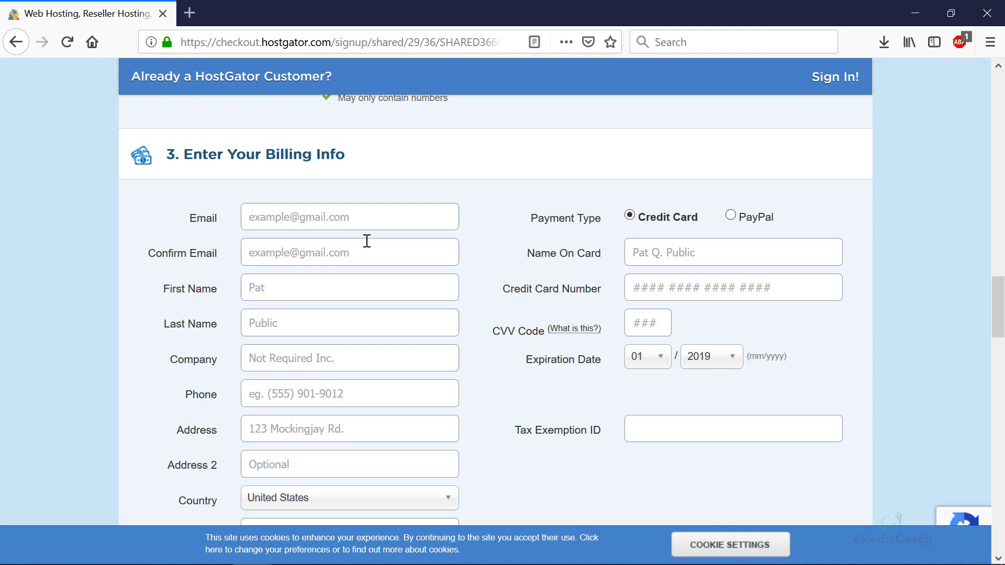
Fill in the billing contact email, name, address, phone and credit card fields
scroll("down", 3)
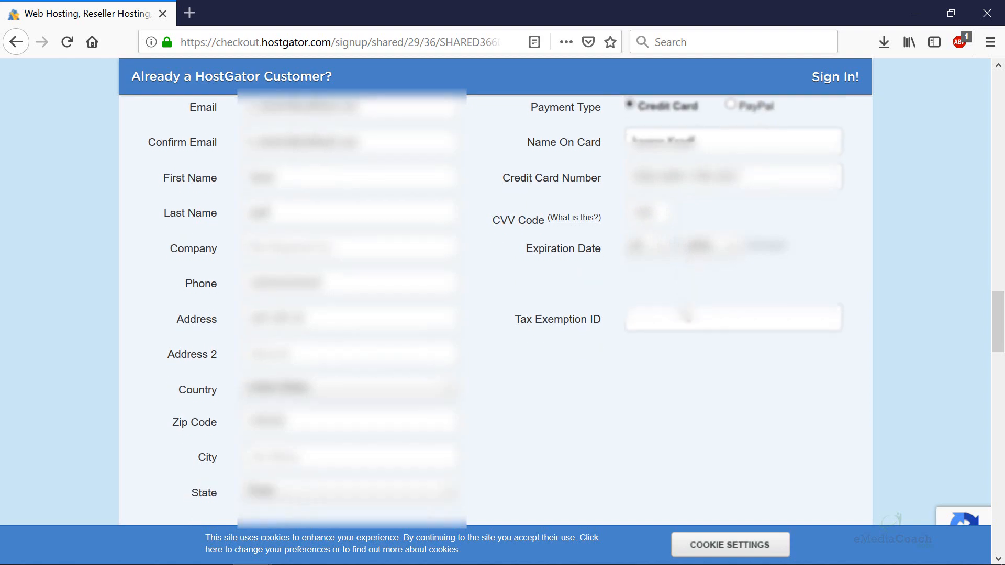
scroll("down", 3)
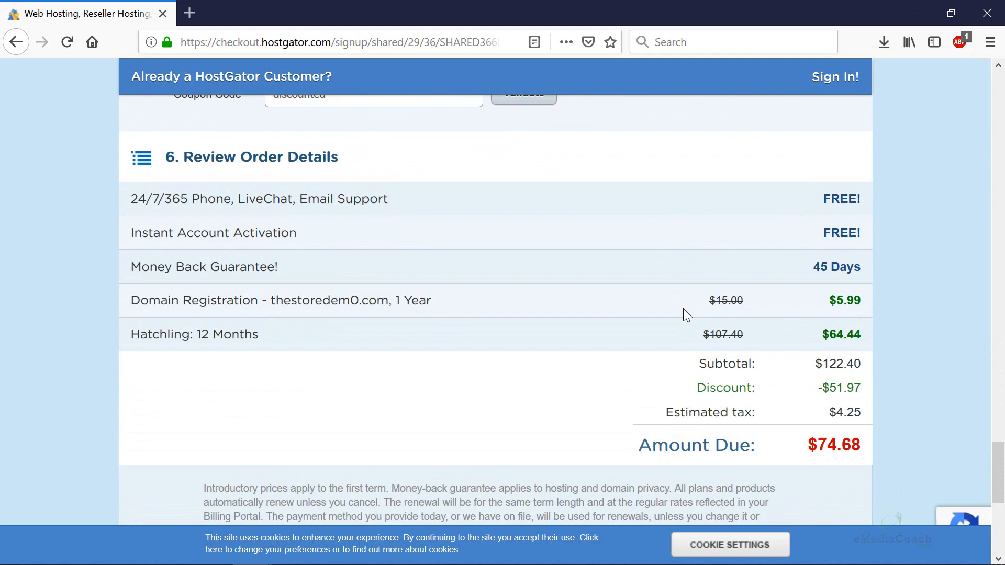
Review the $74.68 order details and agree to the Terms of Service
scroll("down", 3)
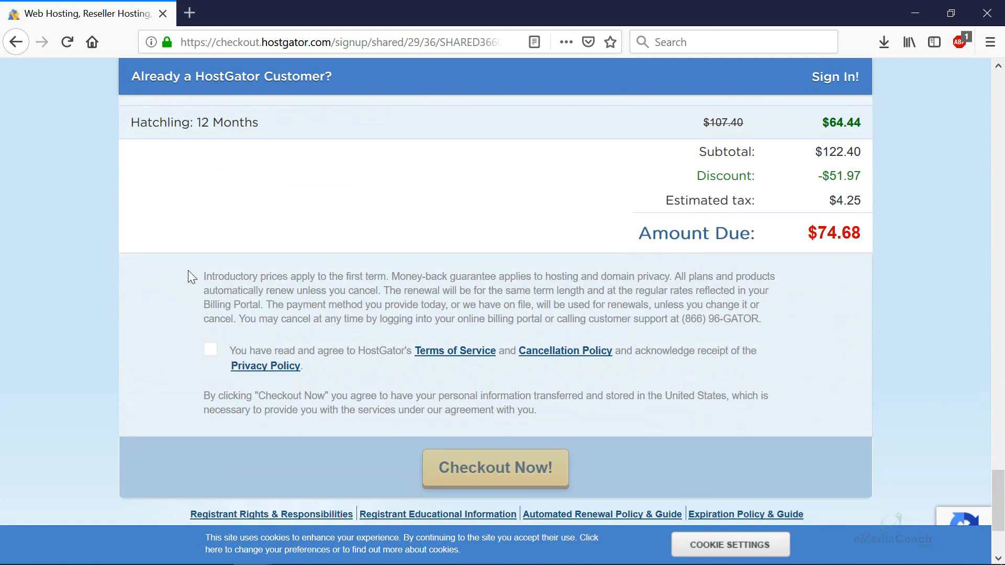
left_click(211, 349)
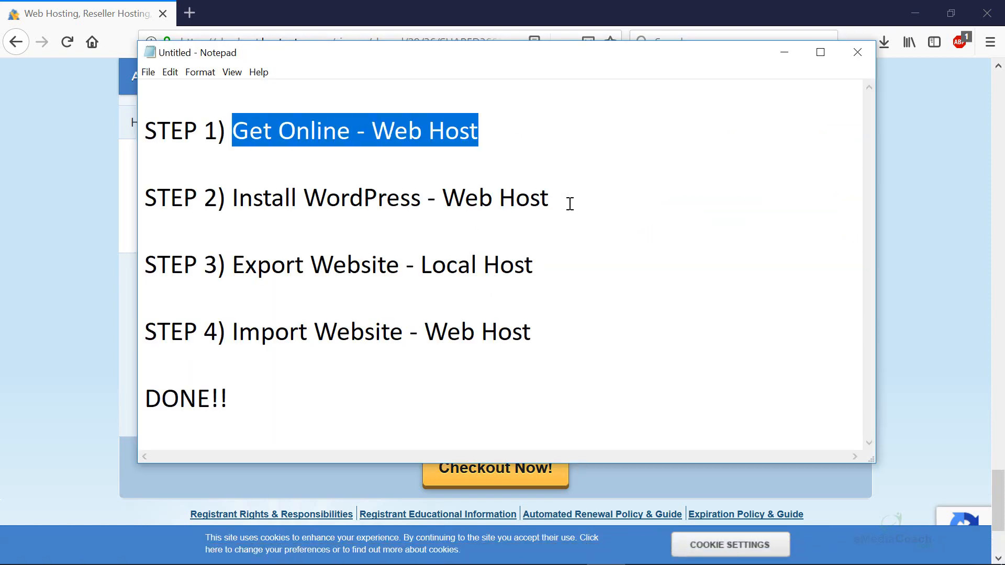
double_click(388, 198)
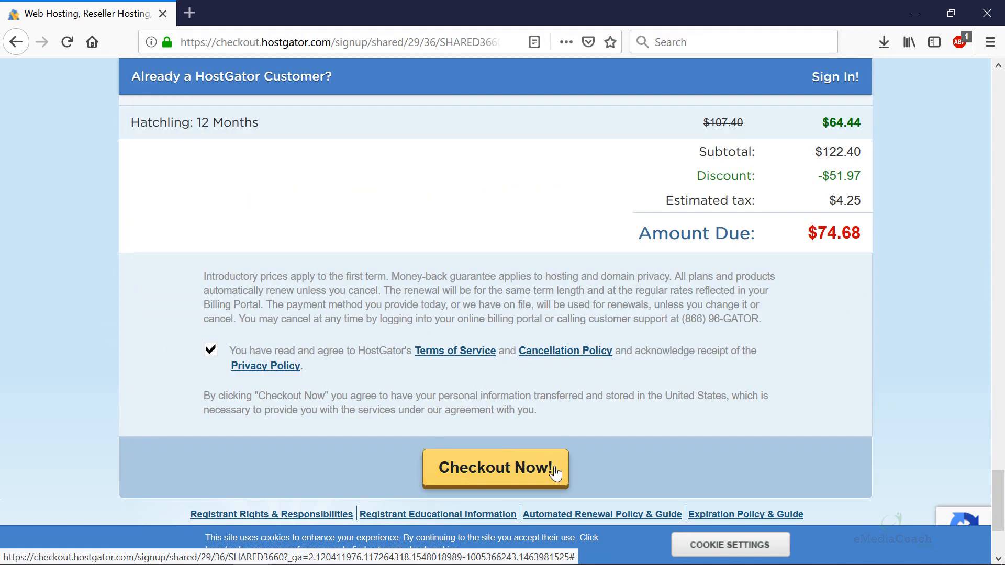
mouse_move(555, 473)
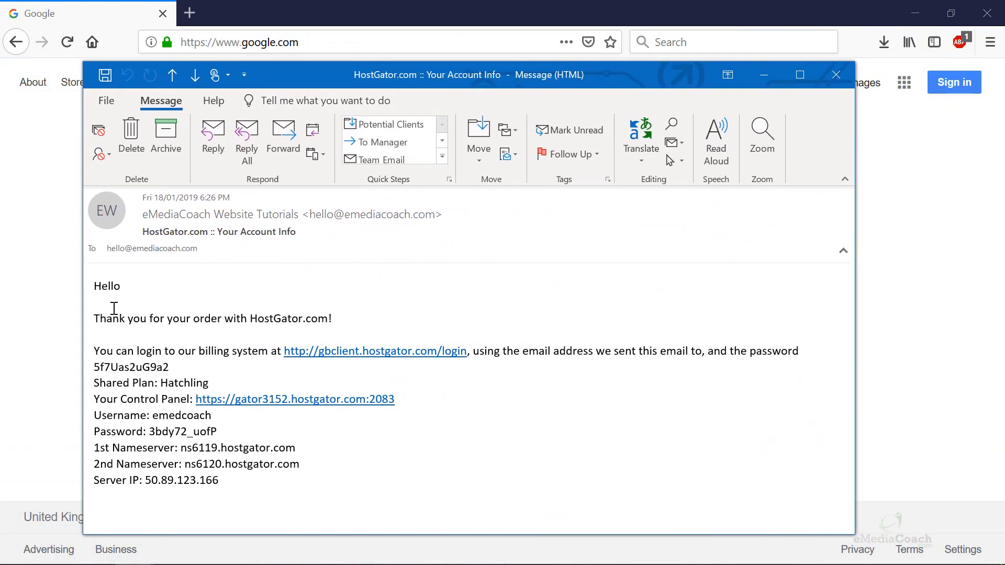
mouse_move(531, 383)
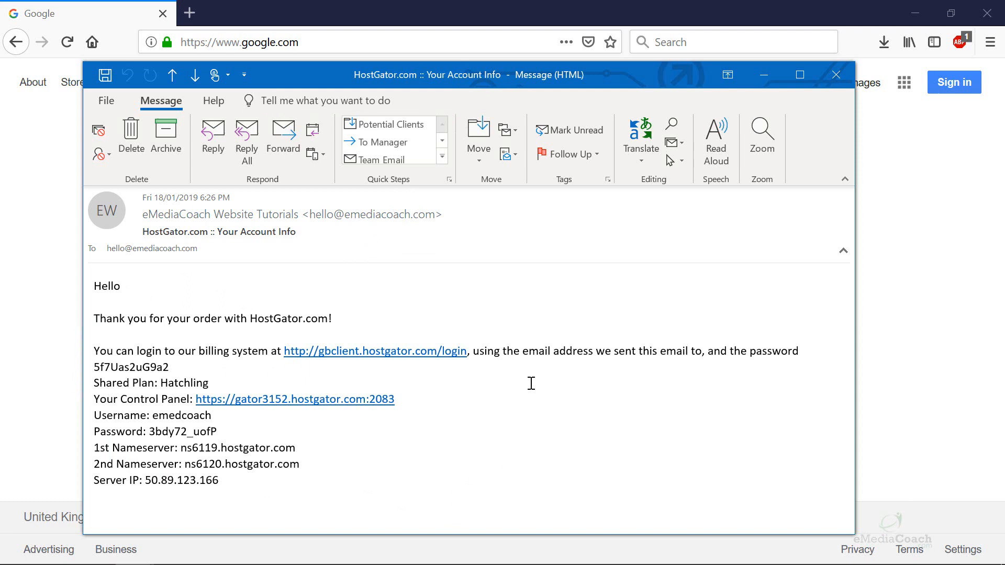
mouse_move(252, 407)
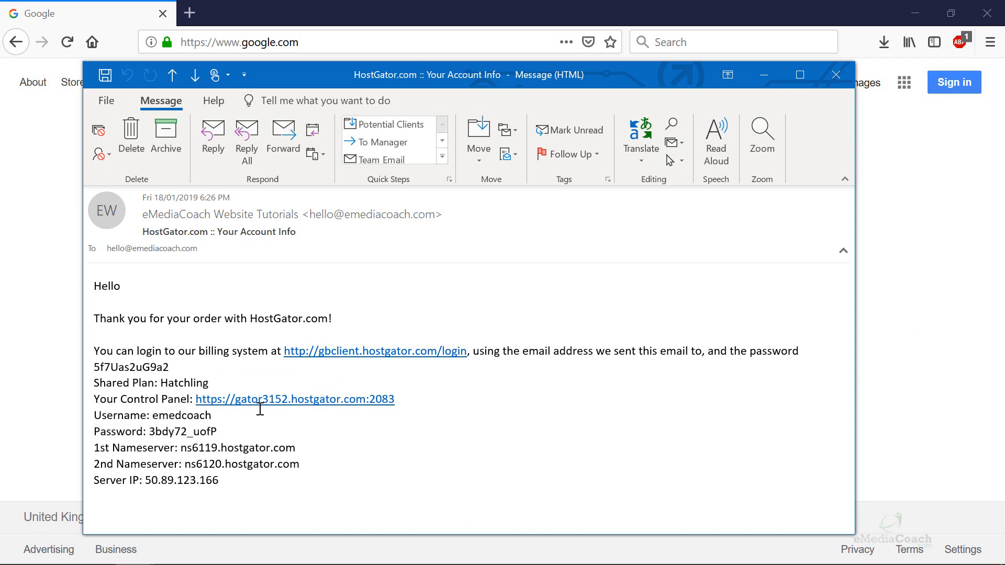
mouse_move(301, 401)
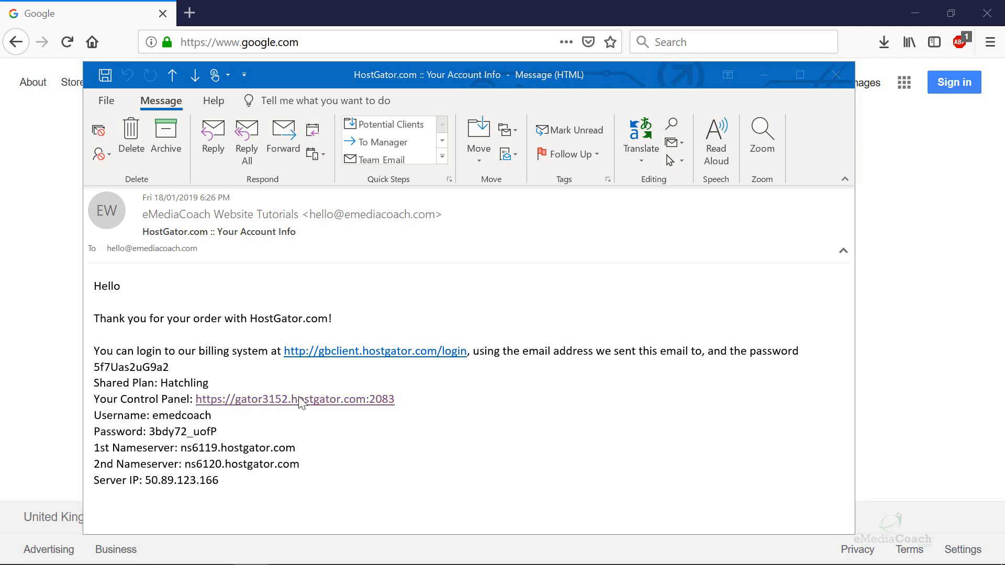
Follow the account email's Your Control Panel link and copy the account password
left_click(294, 399)
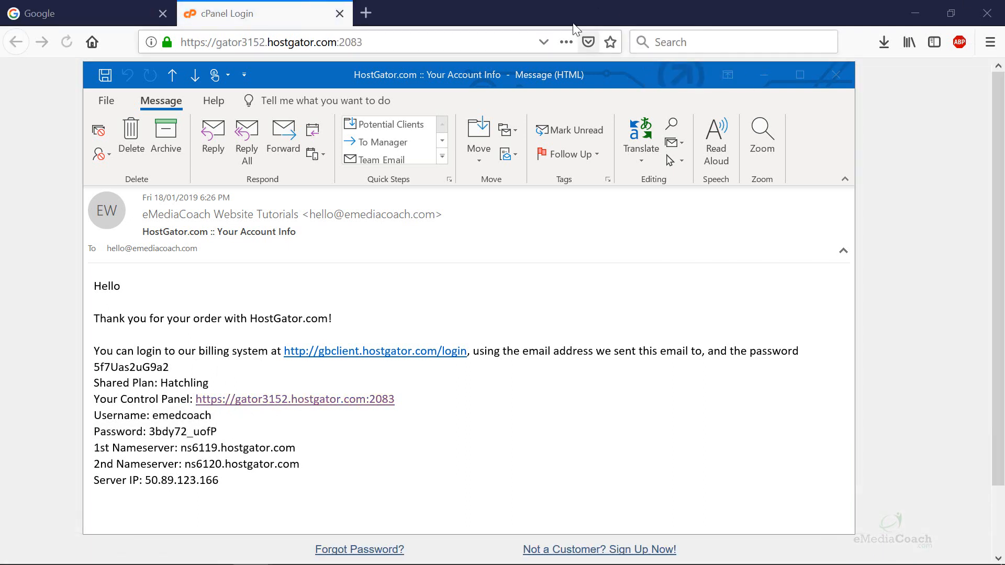
left_click(295, 399)
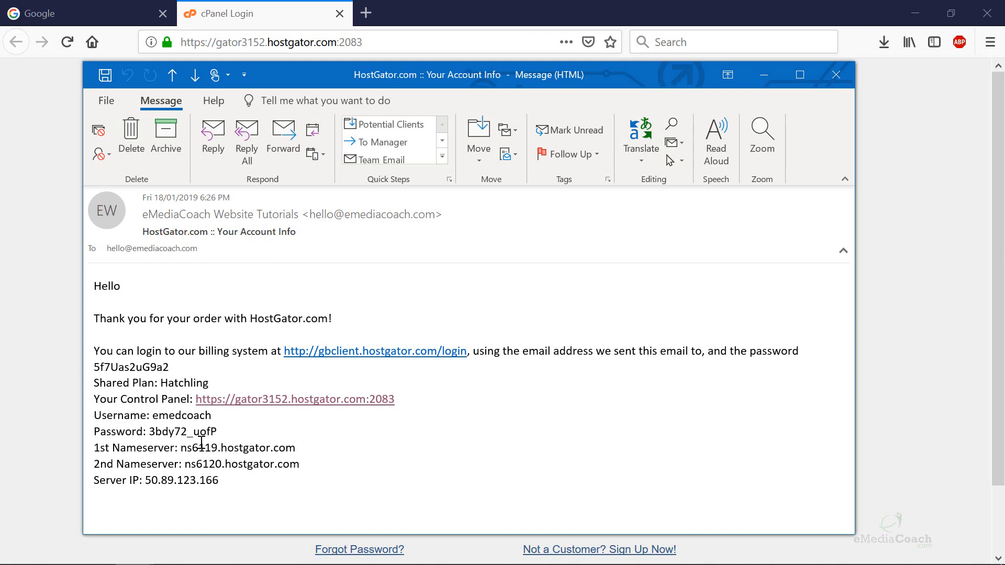
right_click(182, 432)
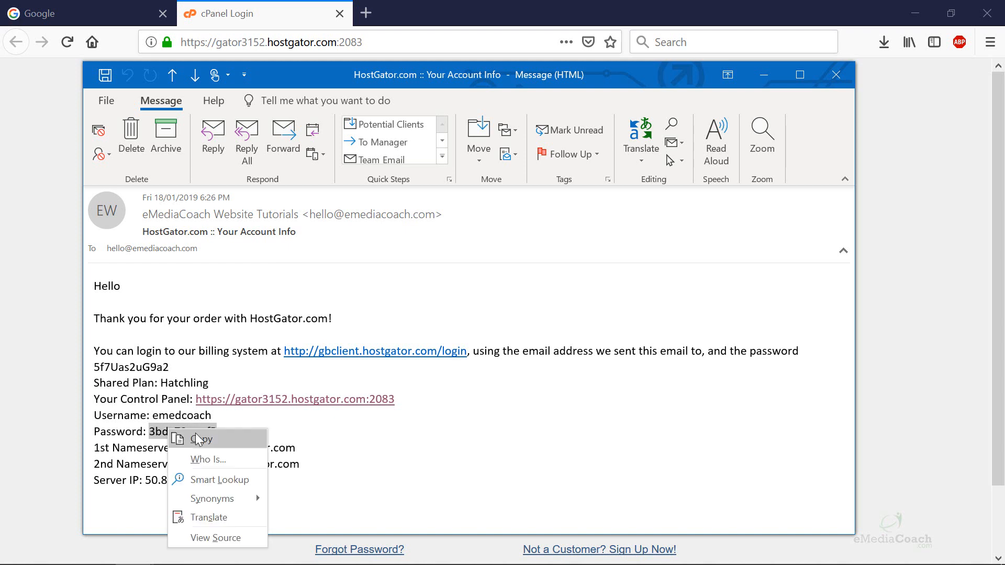
left_click(202, 439)
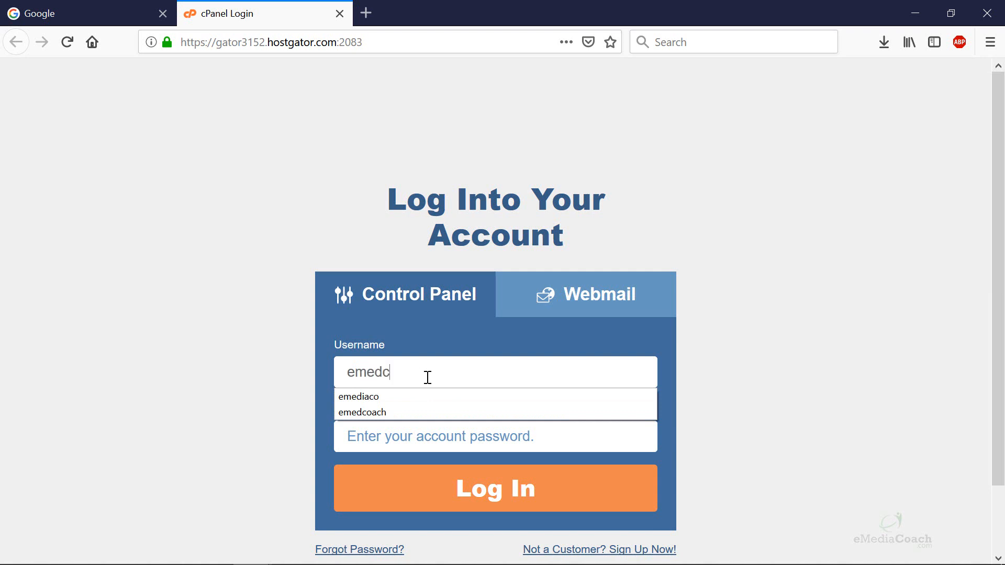
Paste the password into the cPanel login and log in to the control panel
right_click(410, 372)
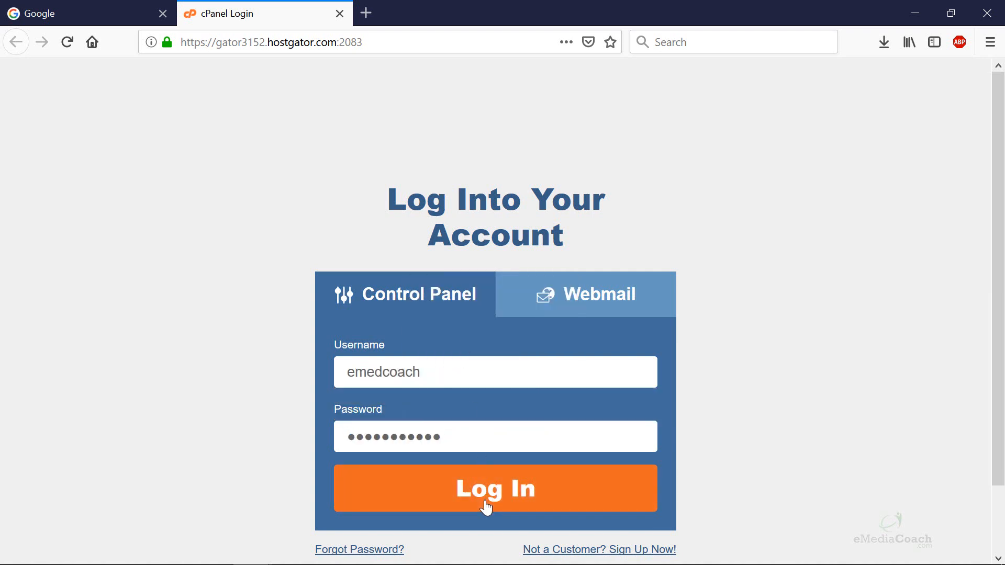
left_click(496, 488)
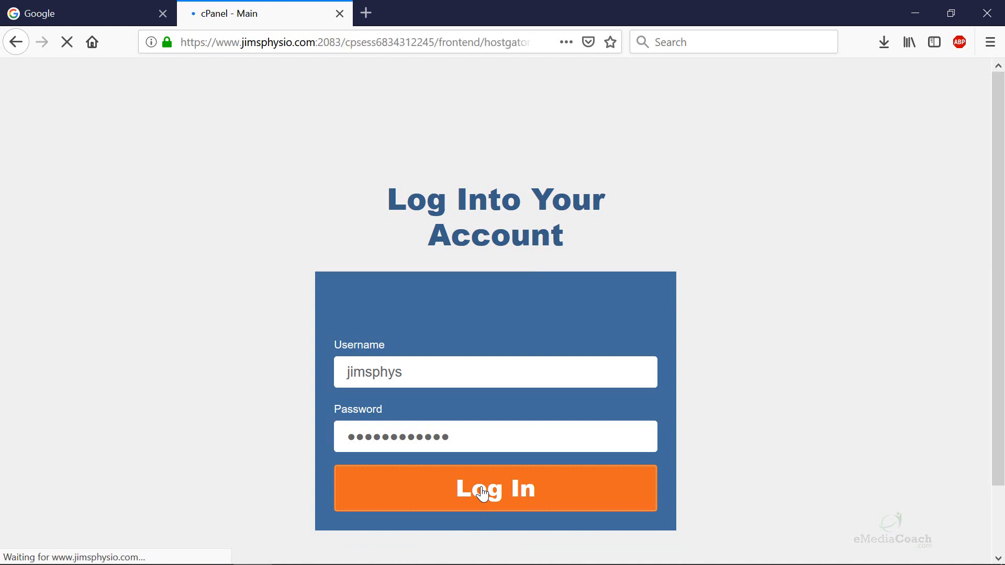
left_click(495, 488)
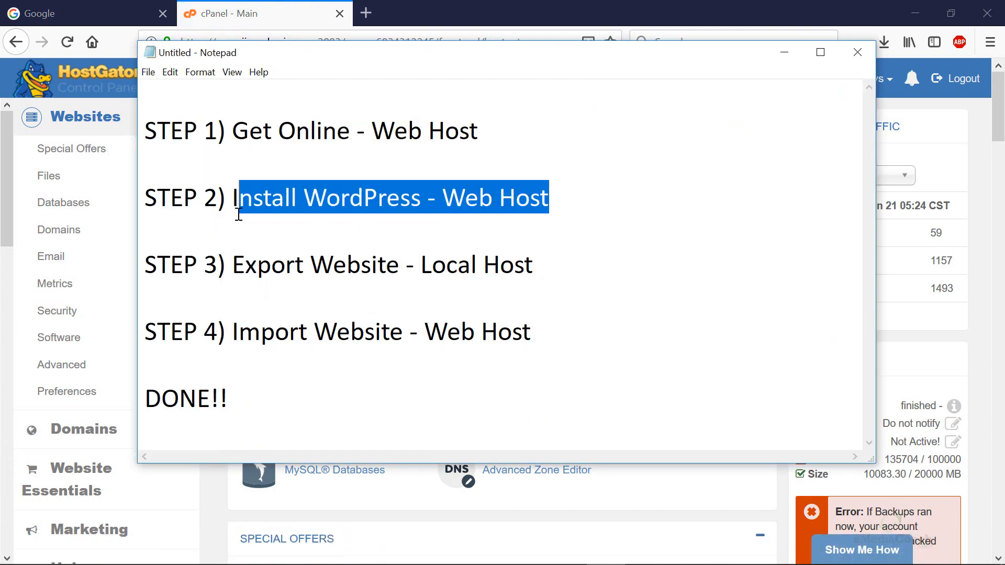
Dismiss the notes and reach 'Build a New WordPress Site' under Special Offers on the cPanel home page
left_click(858, 53)
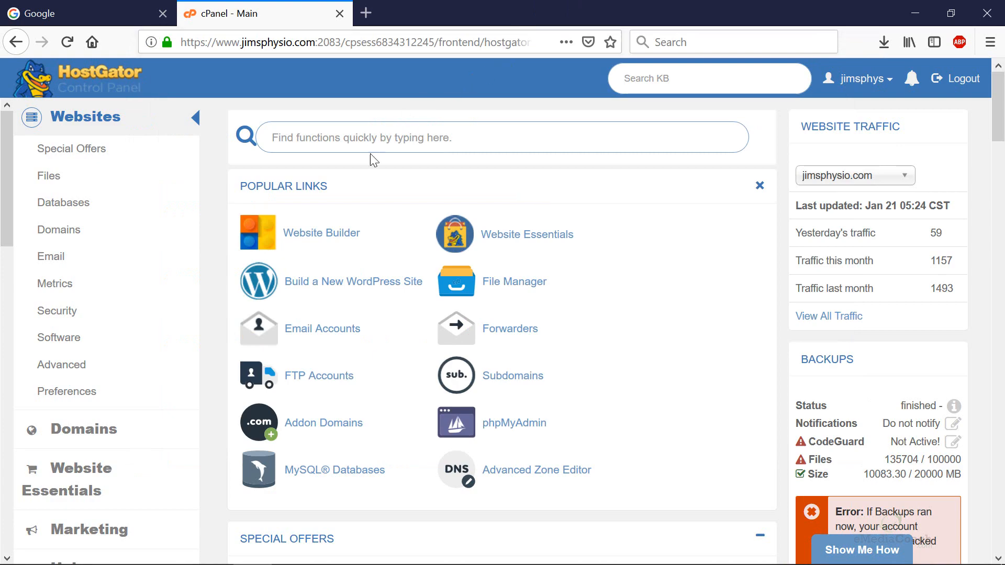
scroll("down", 3)
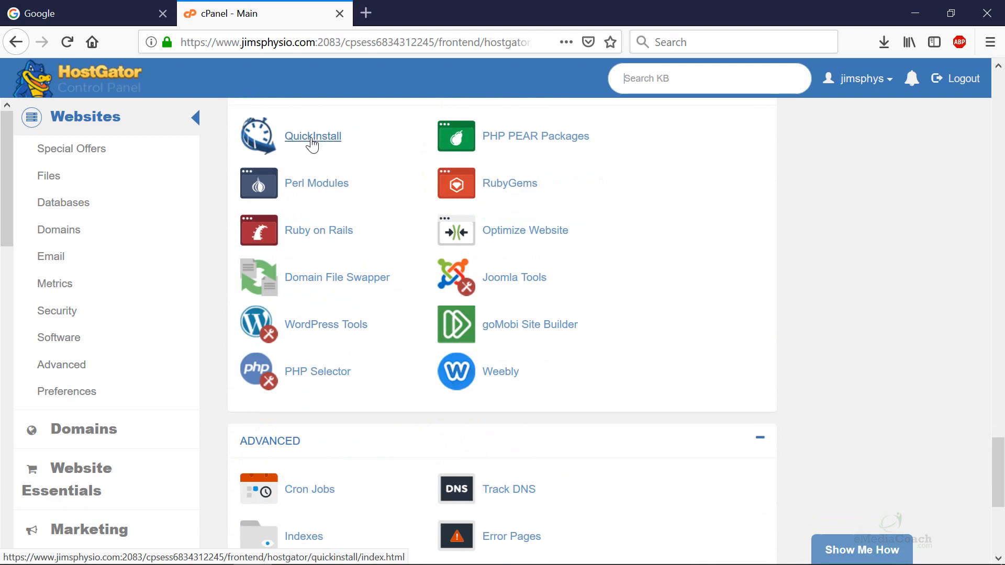
scroll("down", 3)
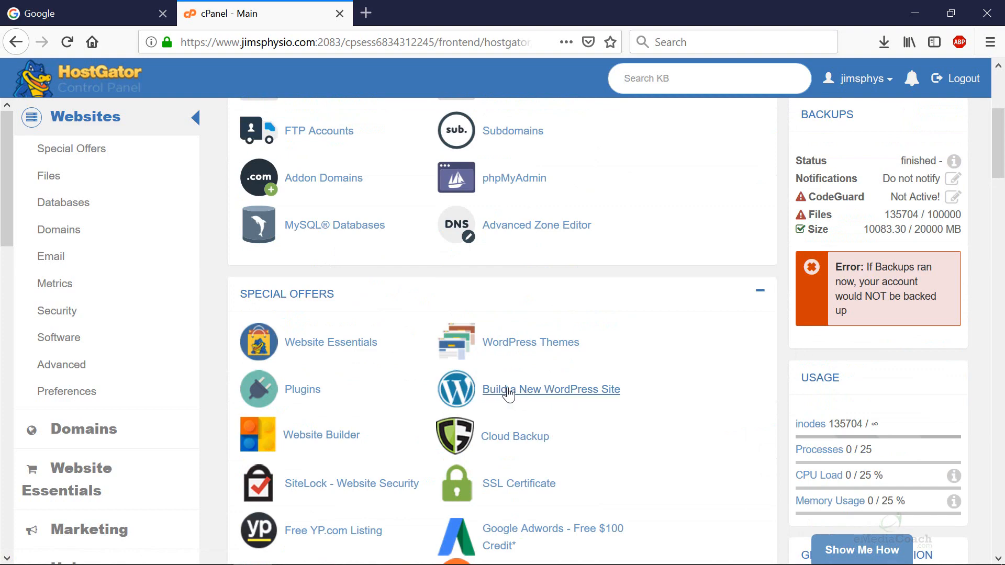
scroll("down", 3)
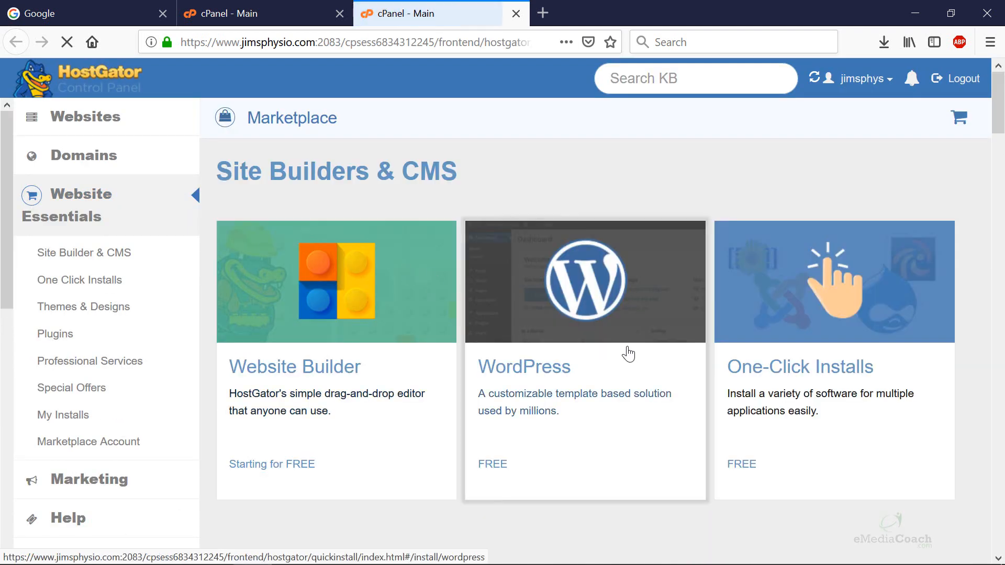
Start a WordPress installation and choose thestoredemo.com as the domain to install on
left_click(584, 280)
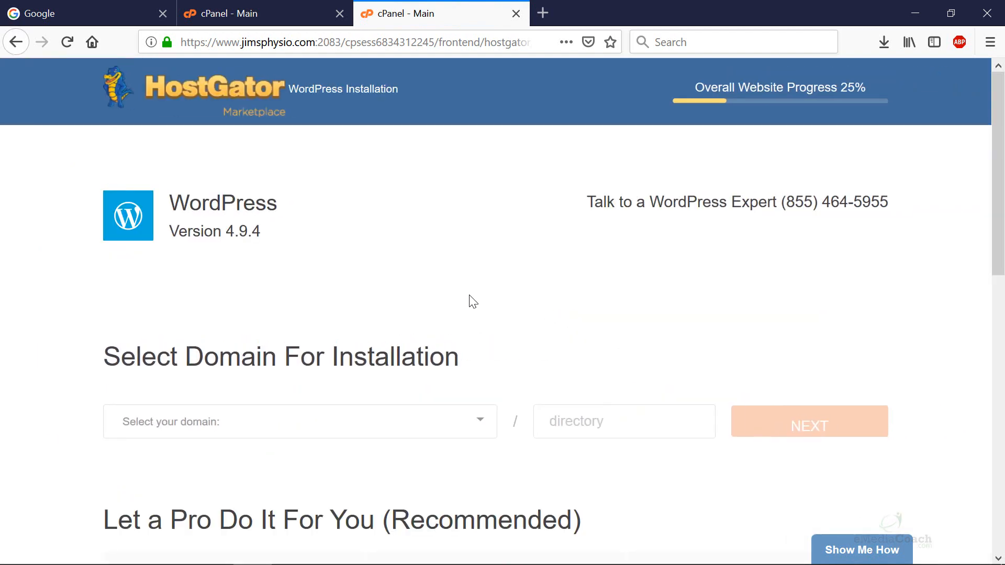
scroll("down", 3)
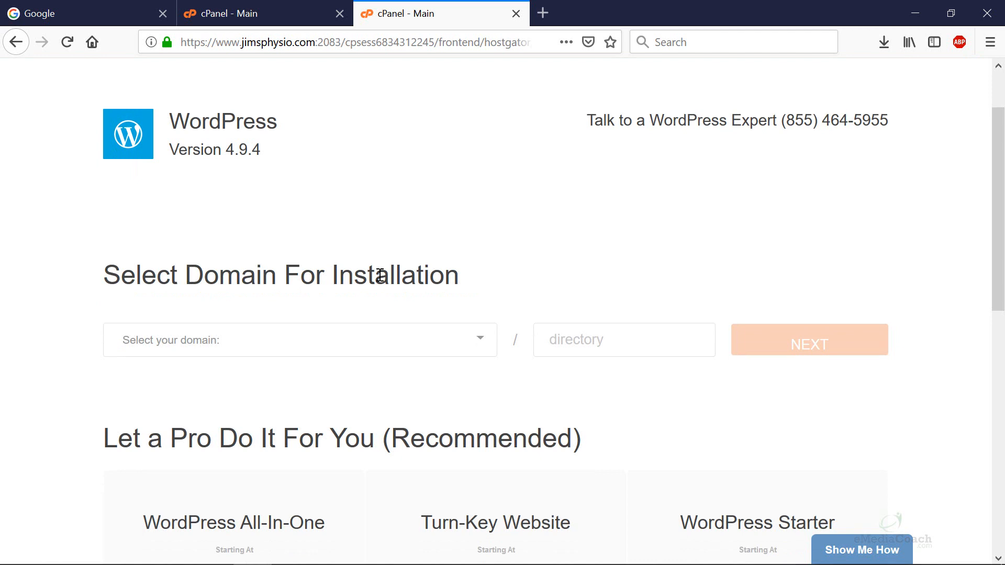
mouse_move(104, 348)
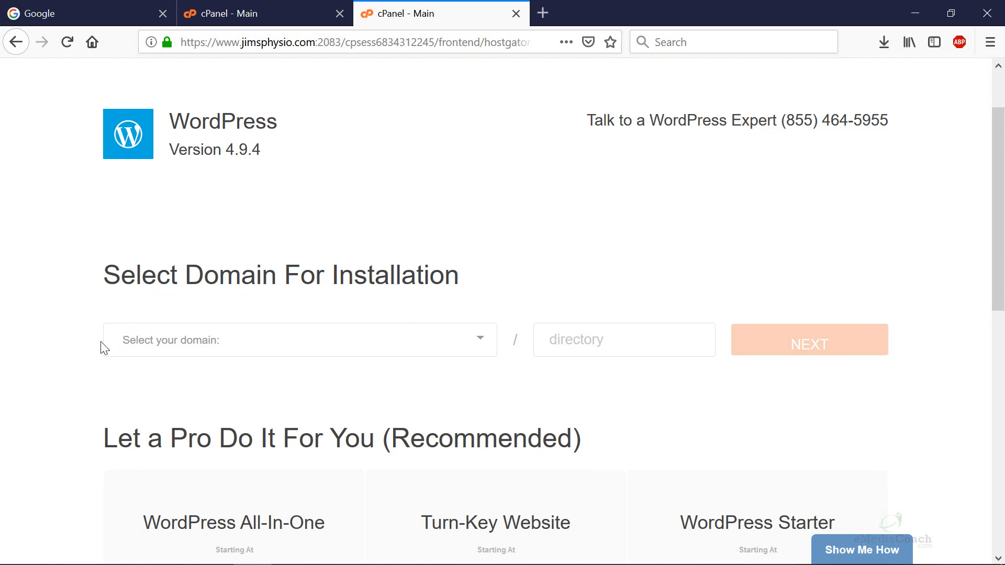
mouse_move(108, 318)
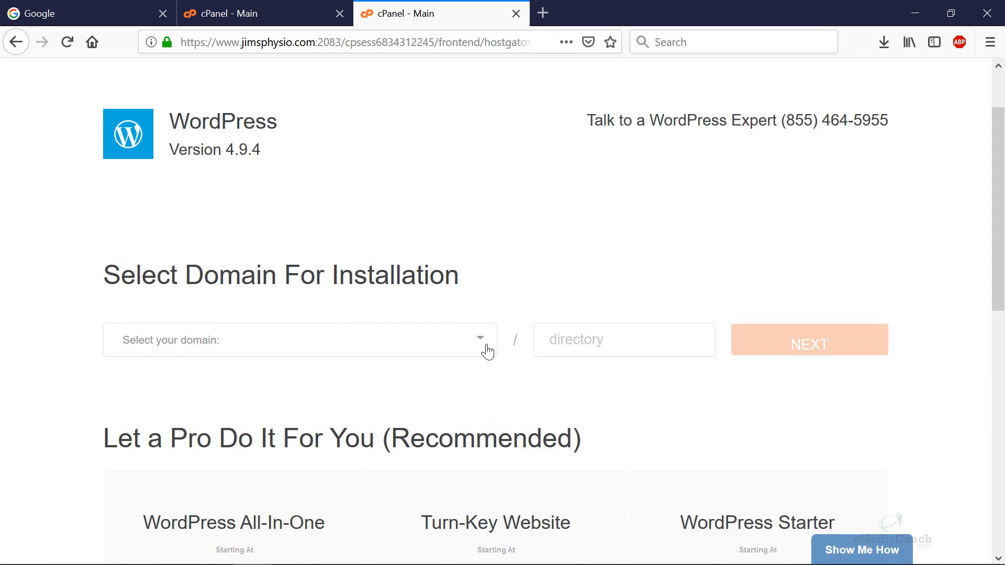
left_click(299, 339)
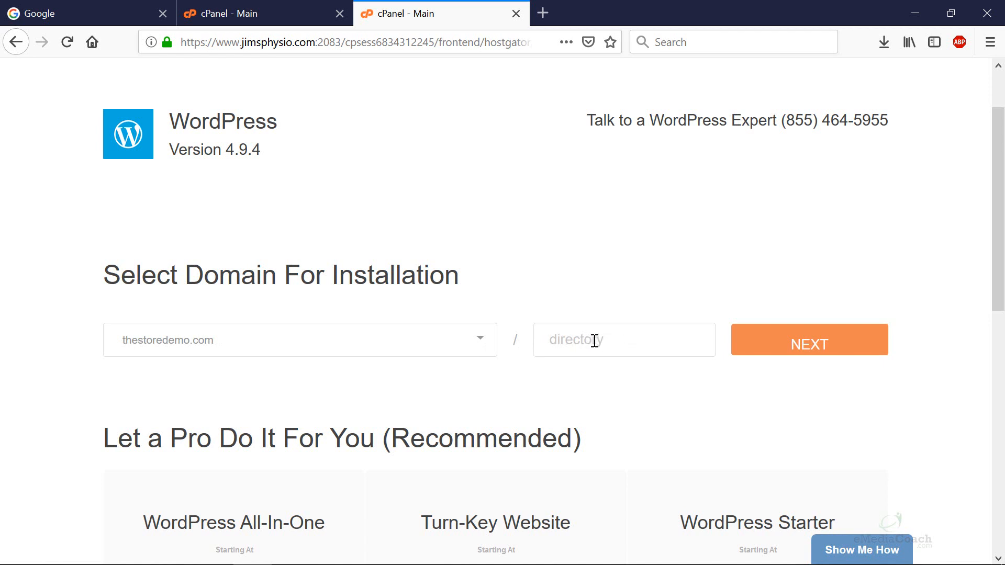
mouse_move(205, 322)
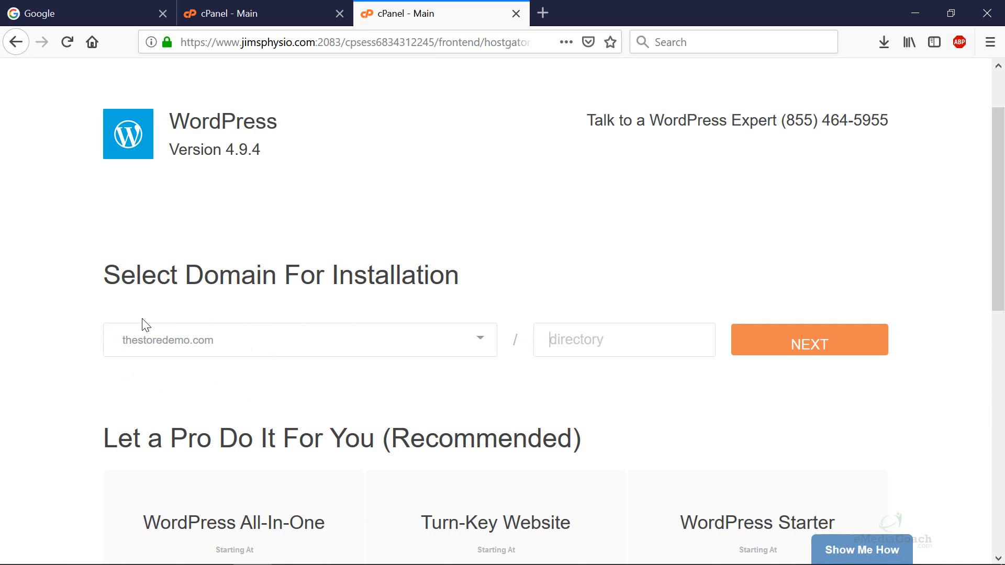
mouse_move(175, 357)
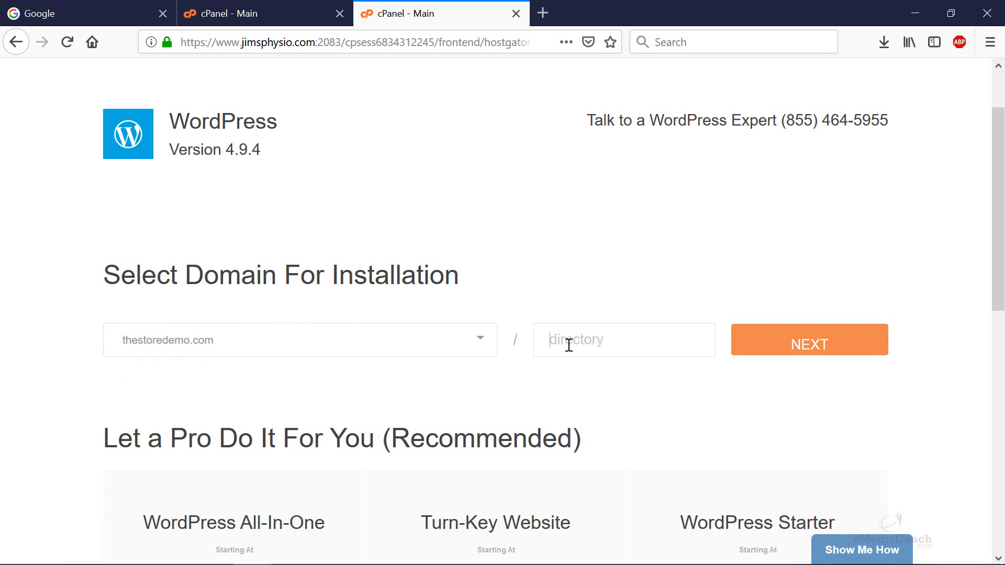
scroll("down", 3)
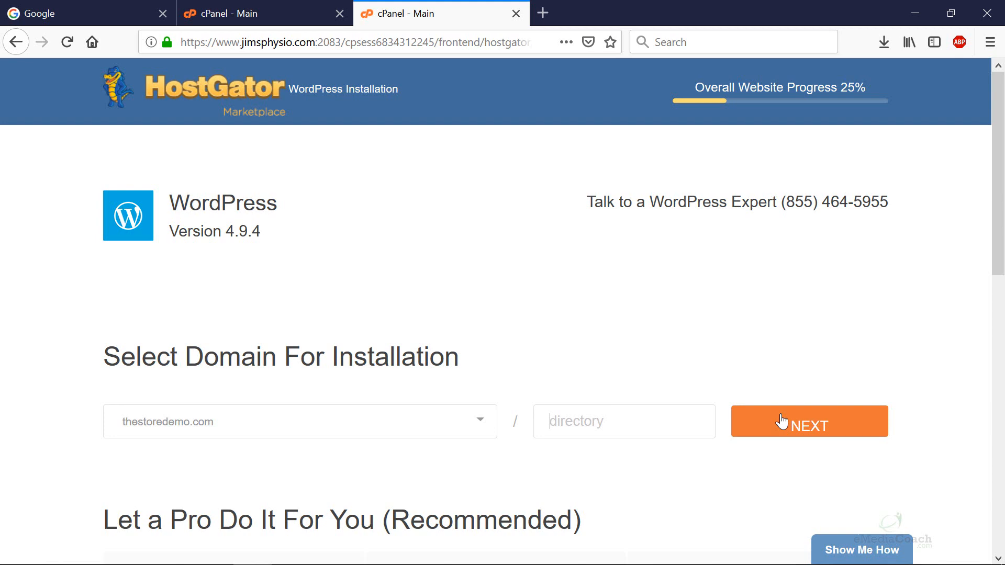
left_click(808, 426)
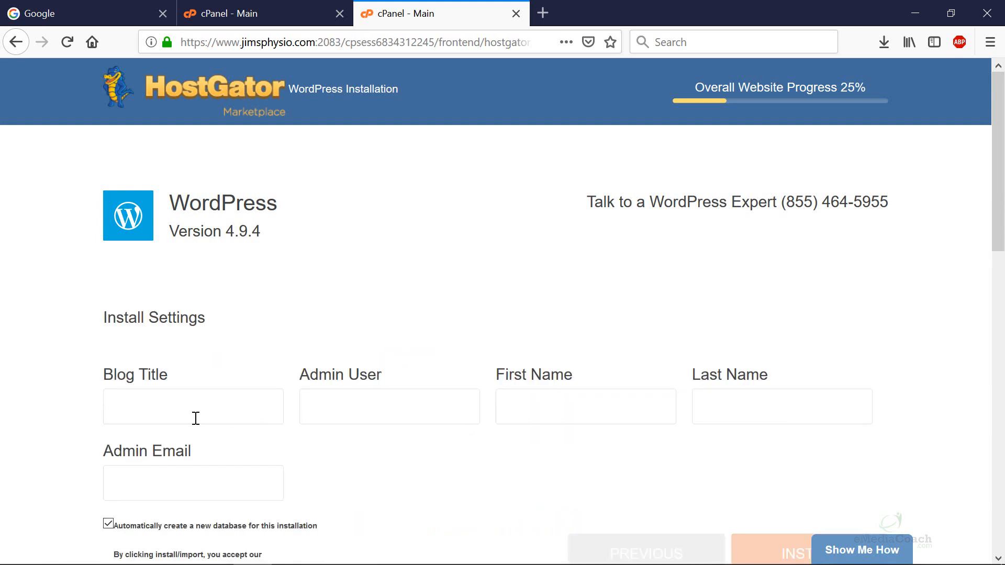
type("My Amazing Business")
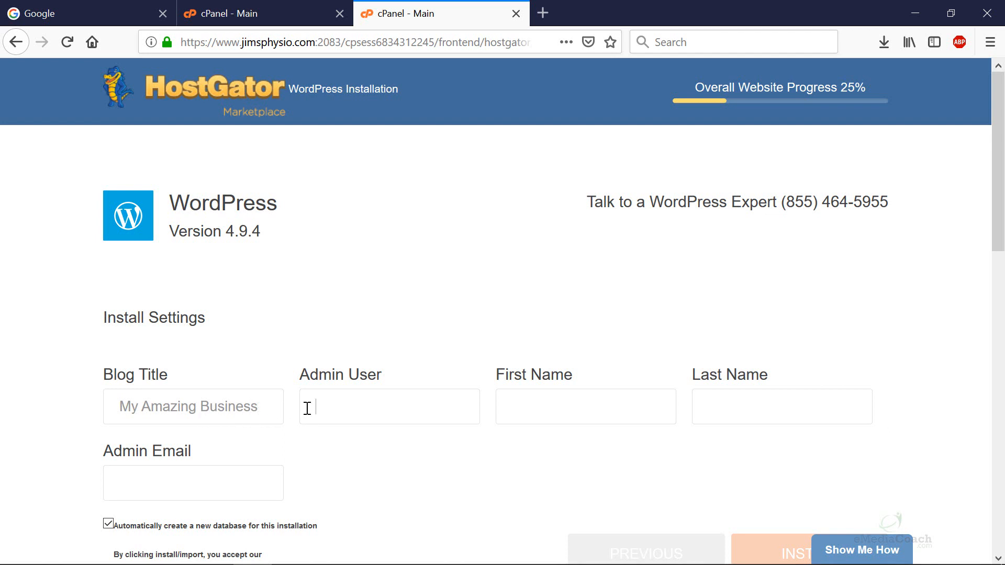
type("tom")
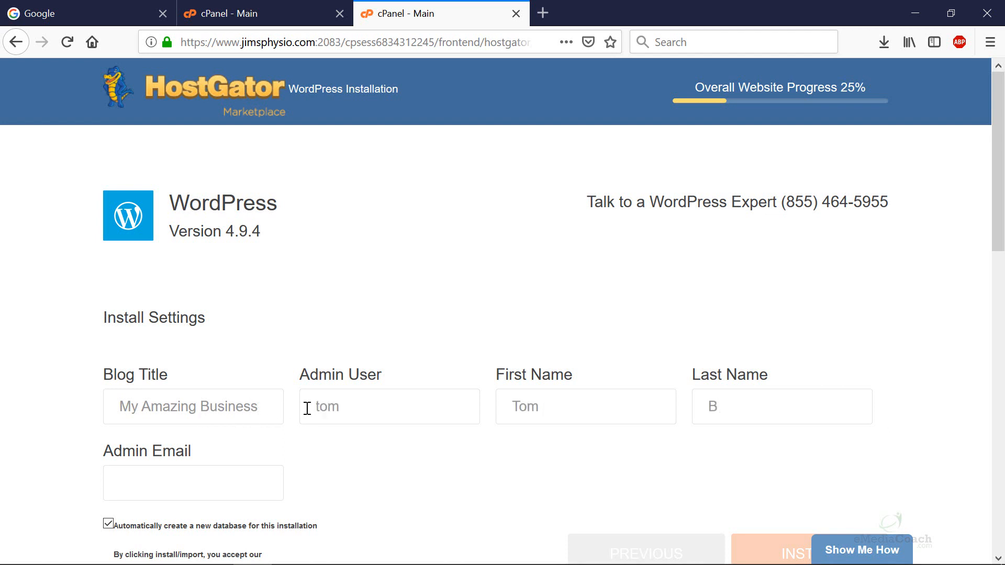
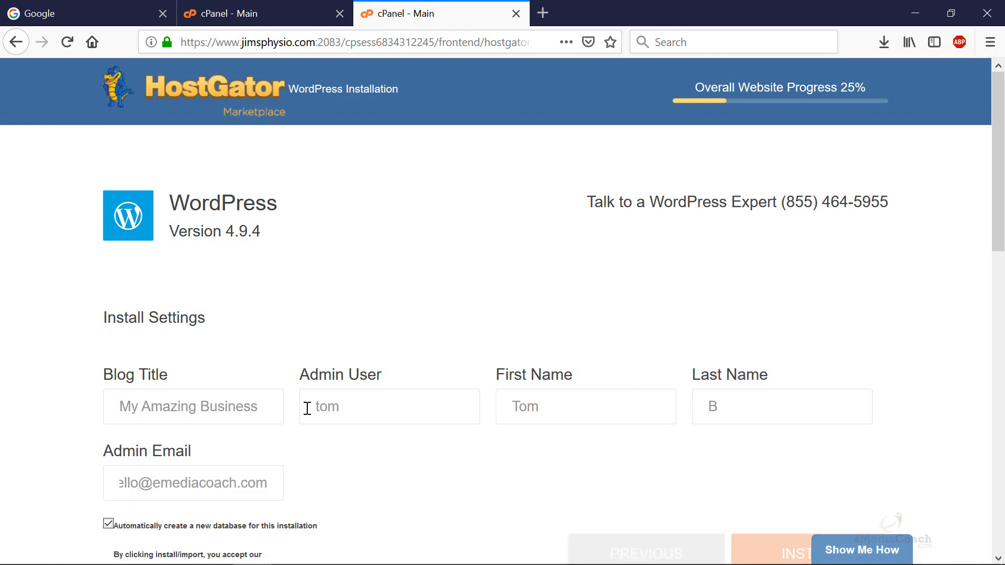
scroll("down", 3)
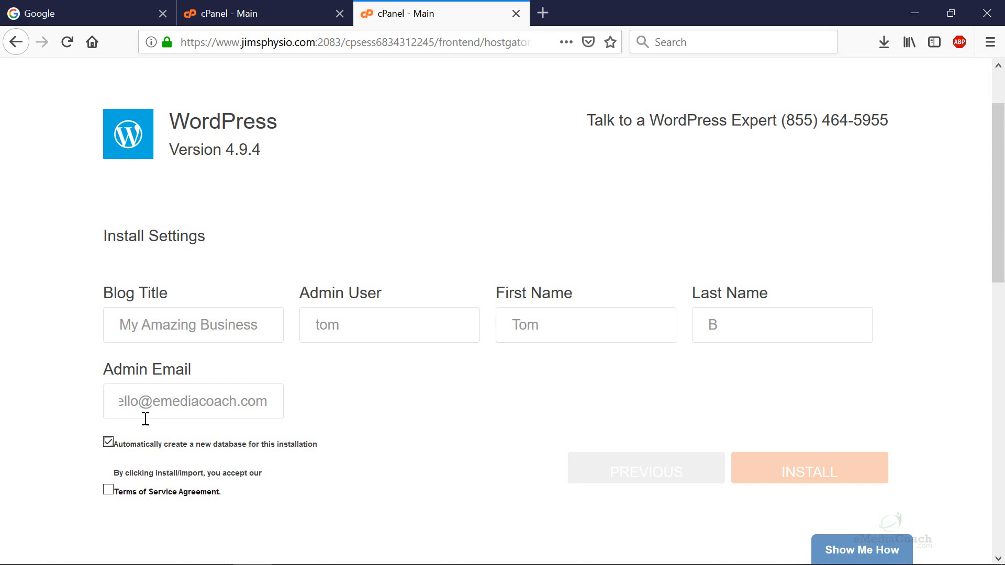
Accept the Terms of Service and install WordPress with these settings
left_click(108, 490)
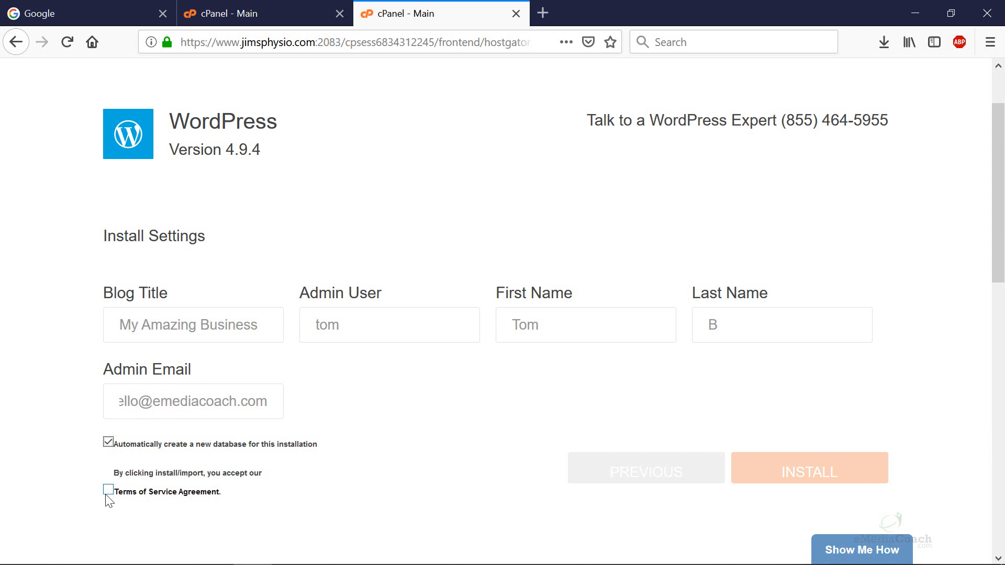
left_click(108, 488)
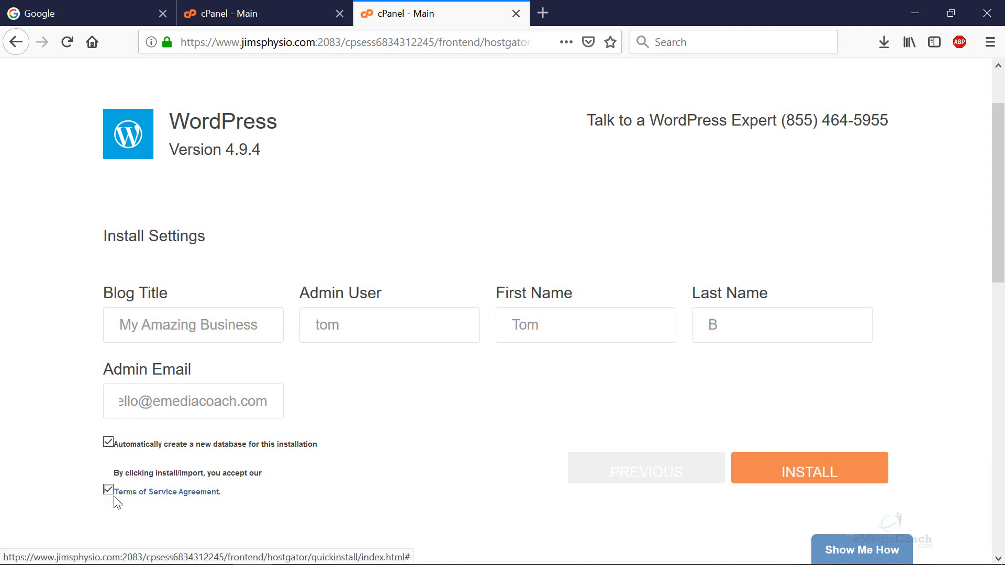
scroll("down", 3)
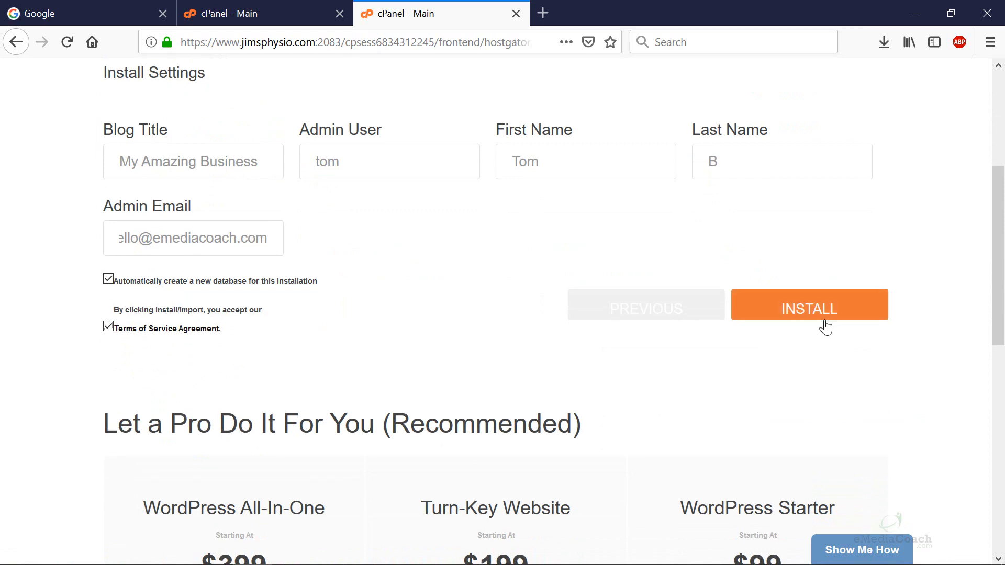
left_click(808, 304)
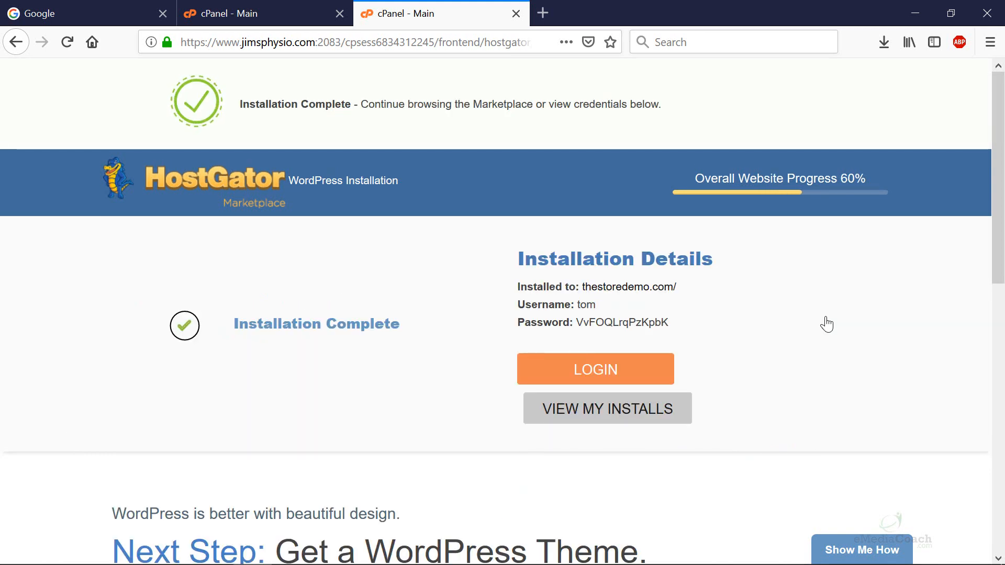
mouse_move(697, 293)
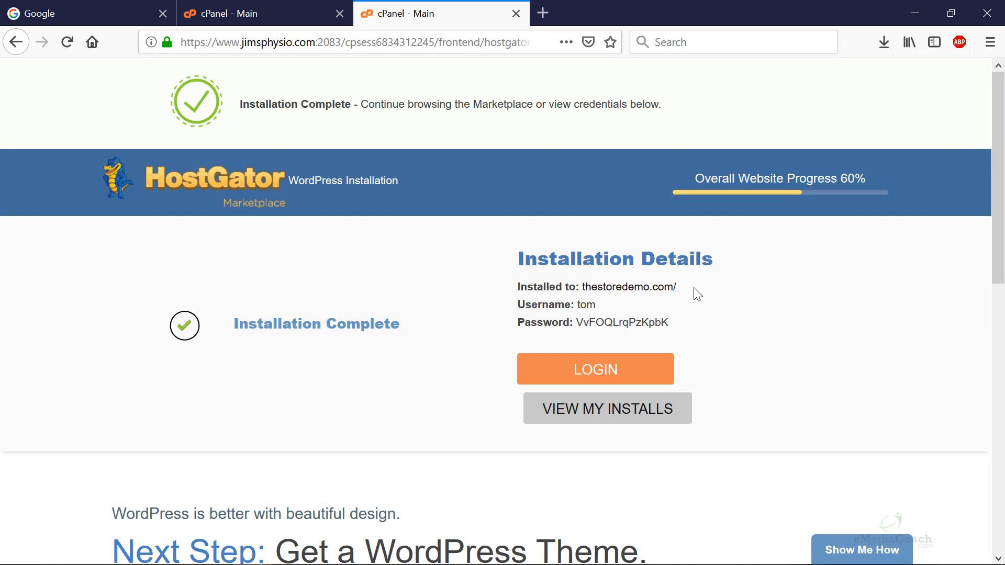
mouse_move(629, 287)
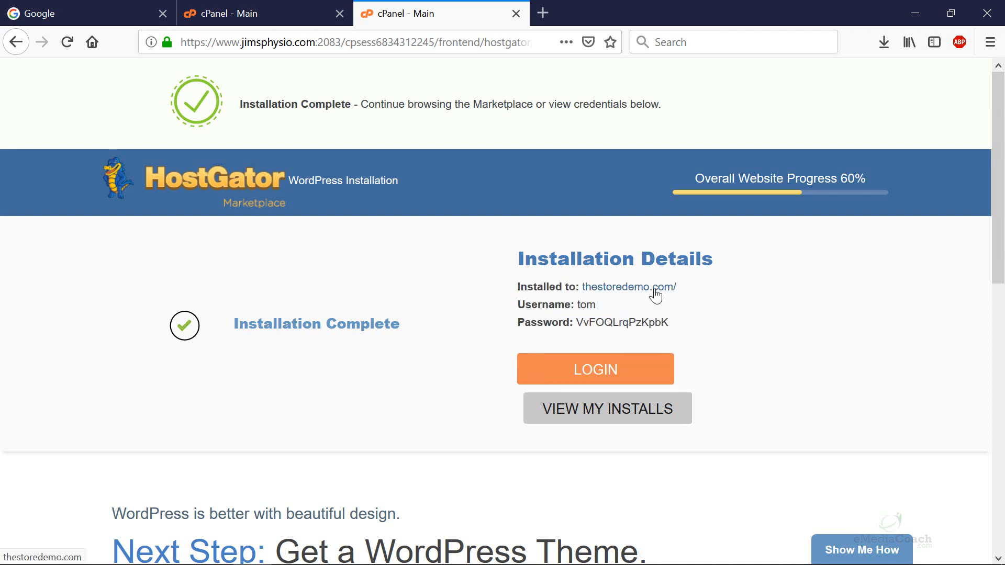
Check the installed site's link options, then open thestoredemo.com/wp-admin via LOGIN in a new tab
right_click(629, 287)
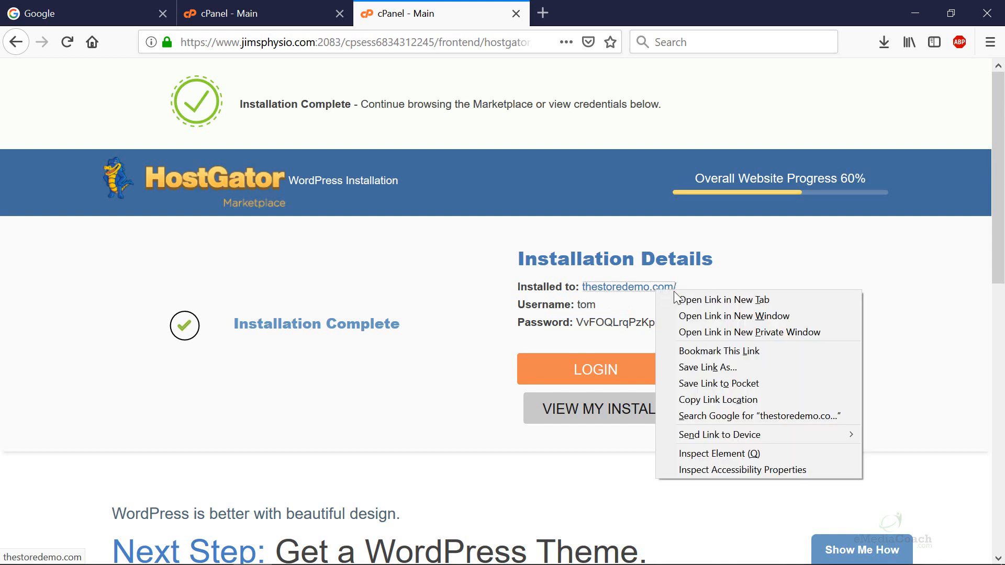
left_click(723, 299)
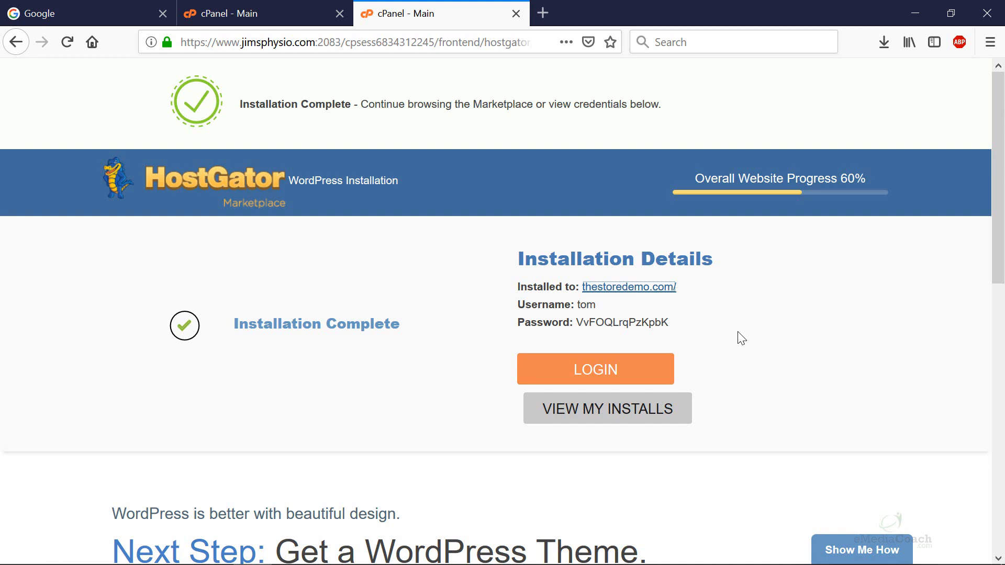
left_click(595, 370)
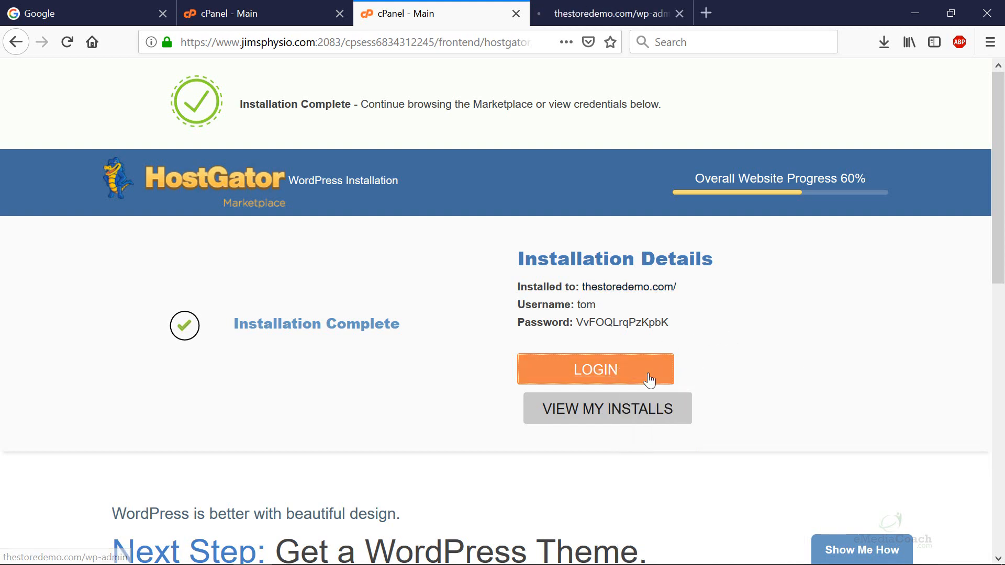
Log in to the new site's wp-admin as tom with the password from the installation details
left_click(595, 370)
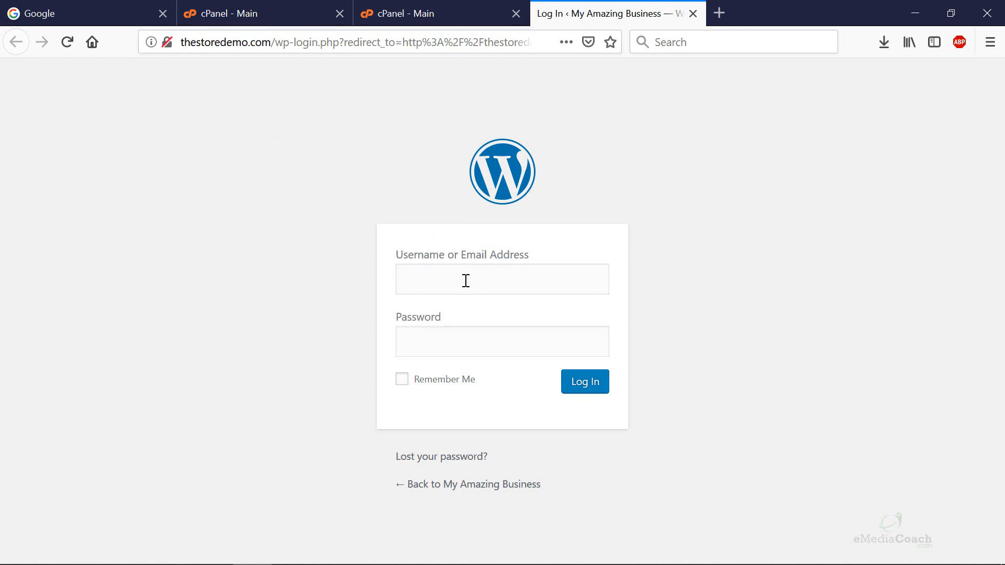
left_click(502, 279)
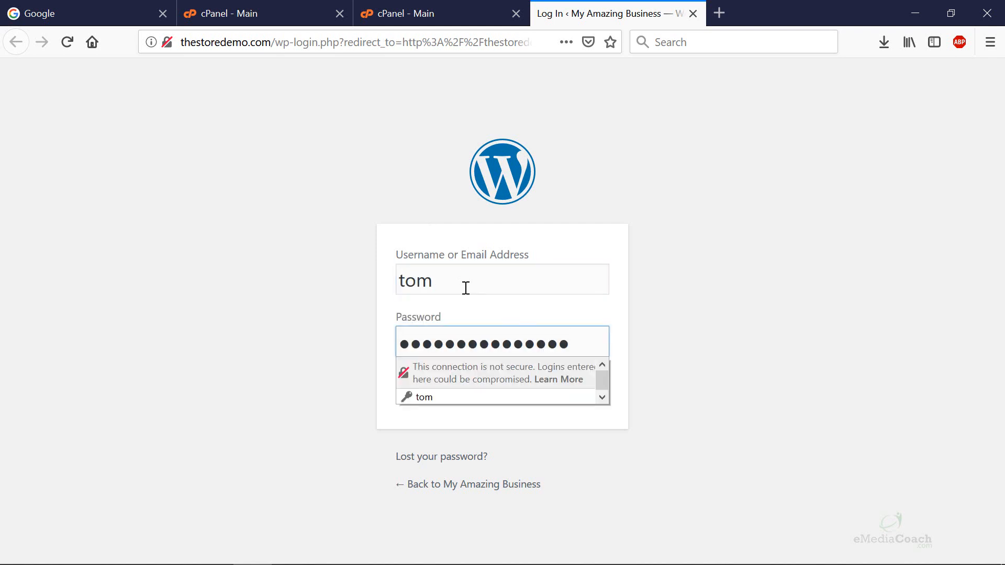
left_click(440, 14)
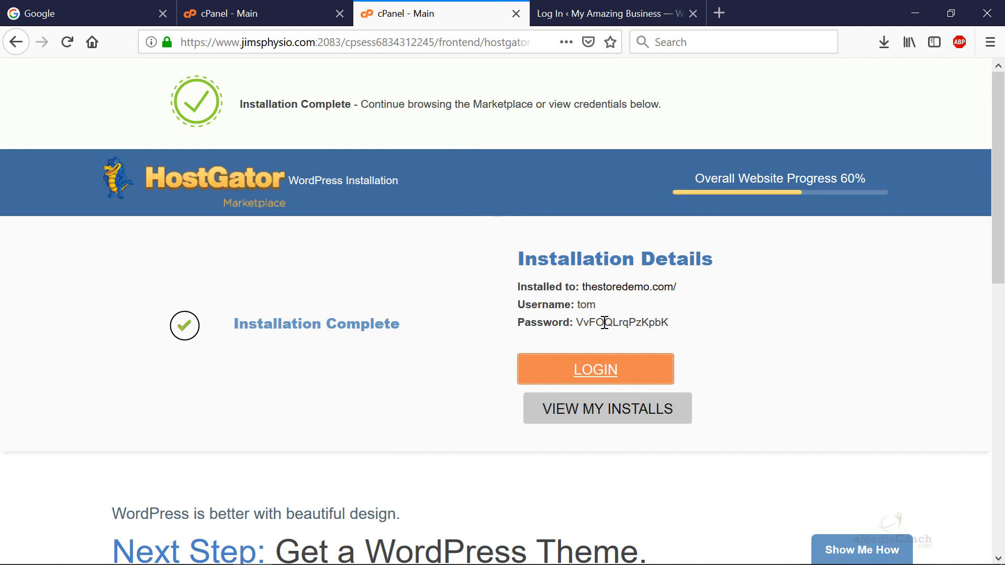
left_click(595, 369)
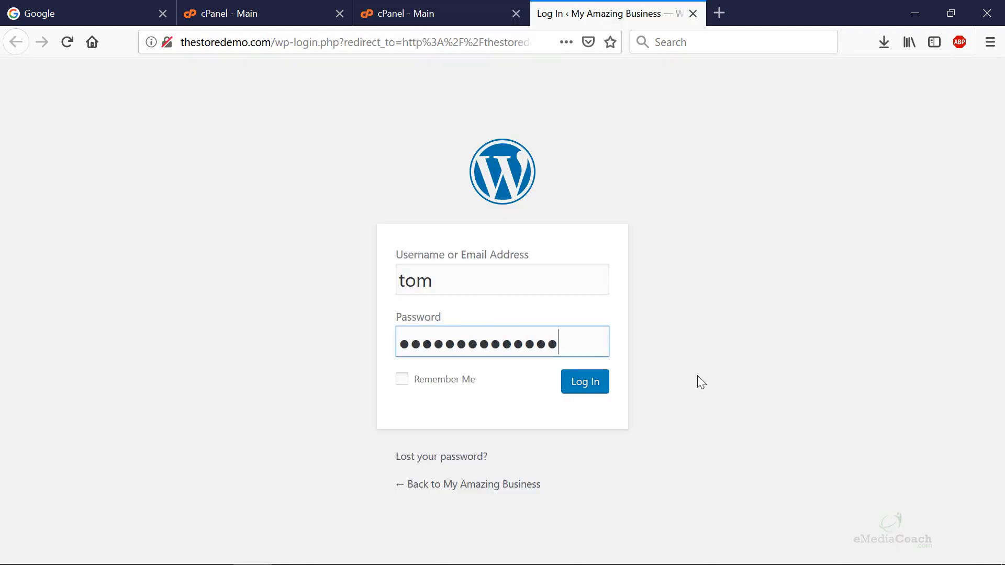
left_click(584, 381)
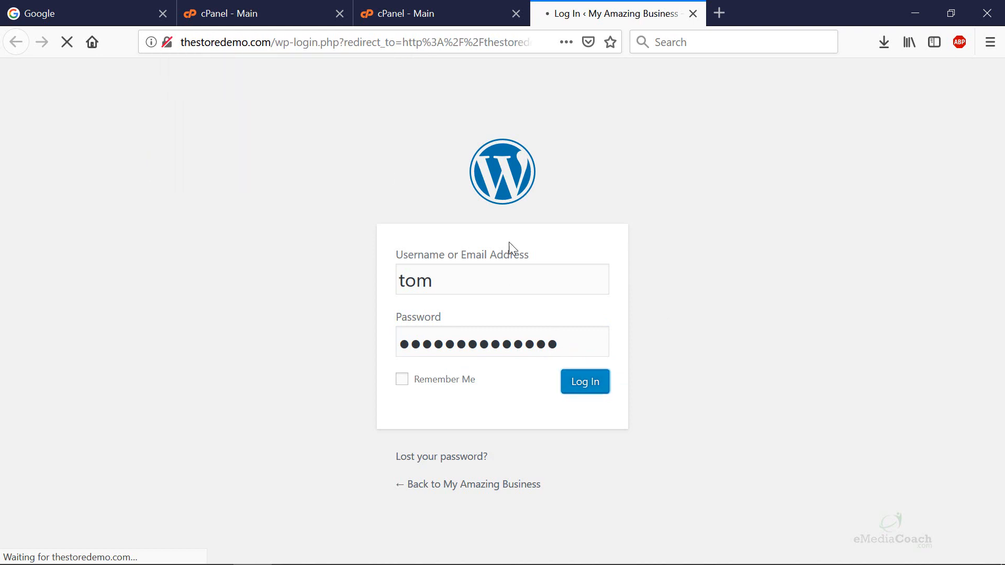
left_click(584, 381)
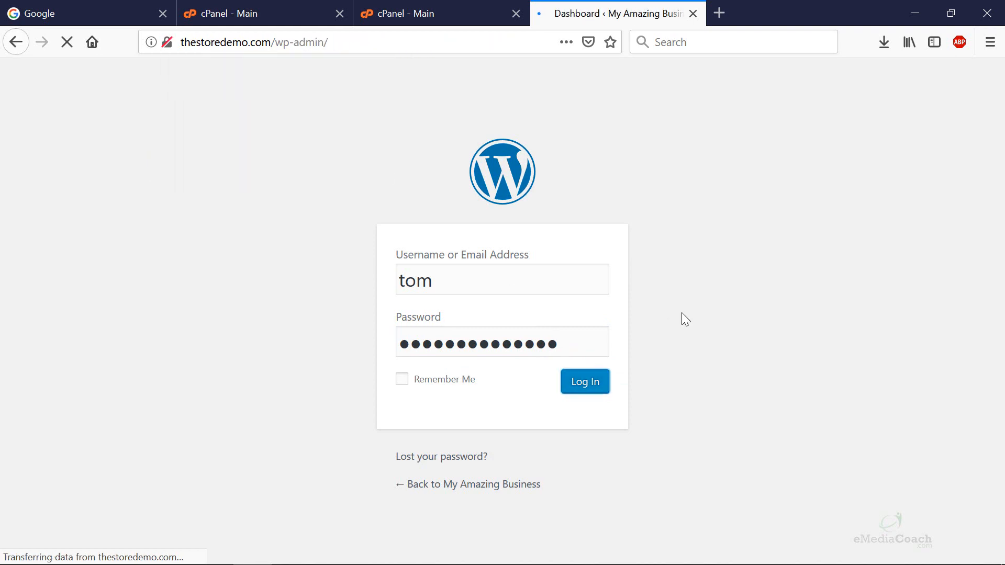
left_click(584, 381)
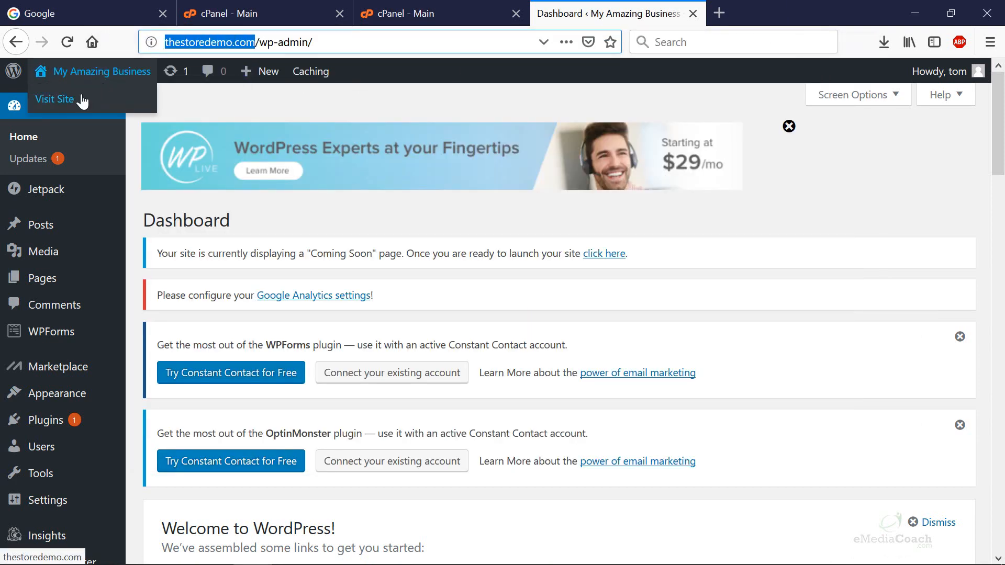
Visit the live My Amazing Business front page and place it beside the local store with the step notes
left_click(55, 100)
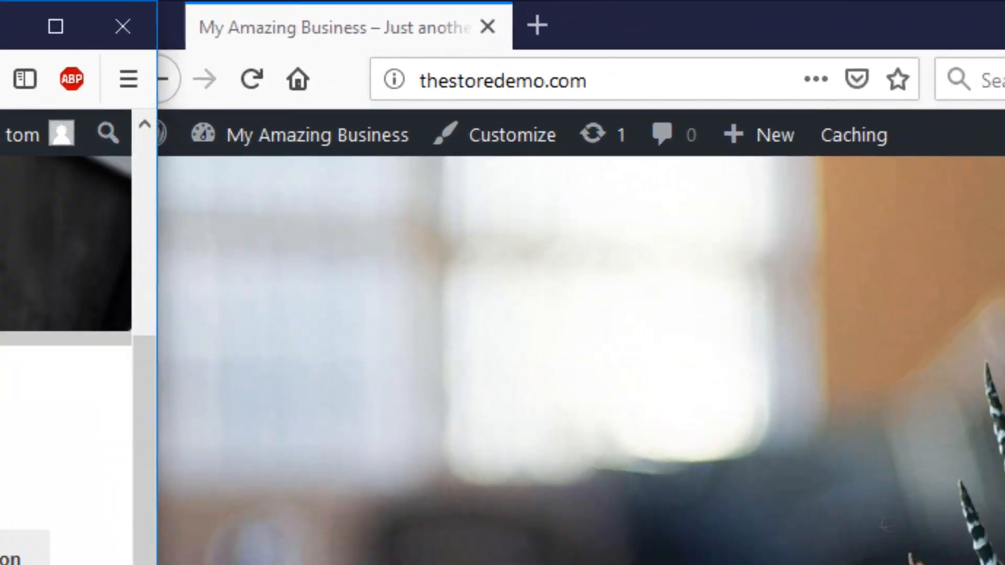
left_click(504, 80)
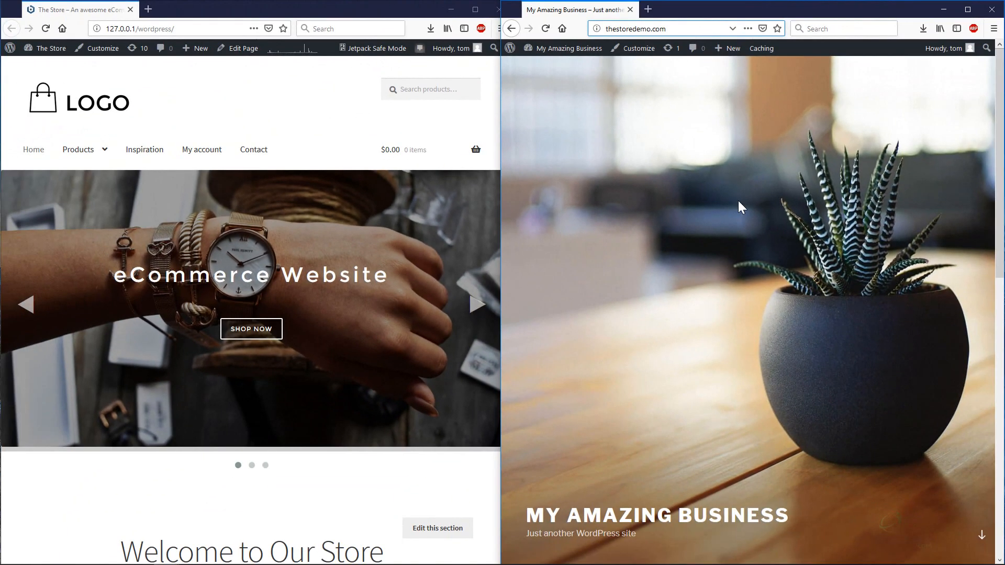
scroll("down", 3)
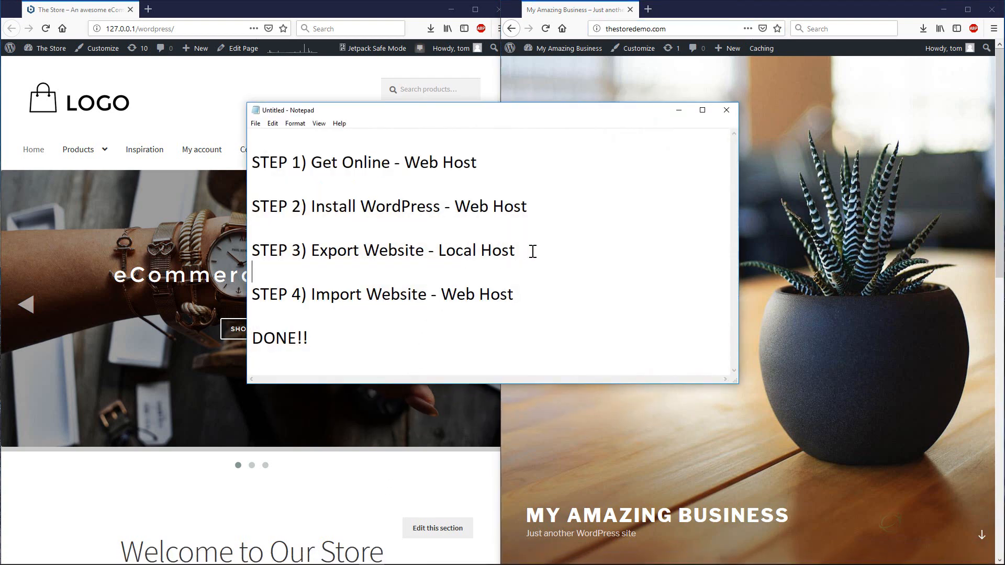
mouse_move(449, 250)
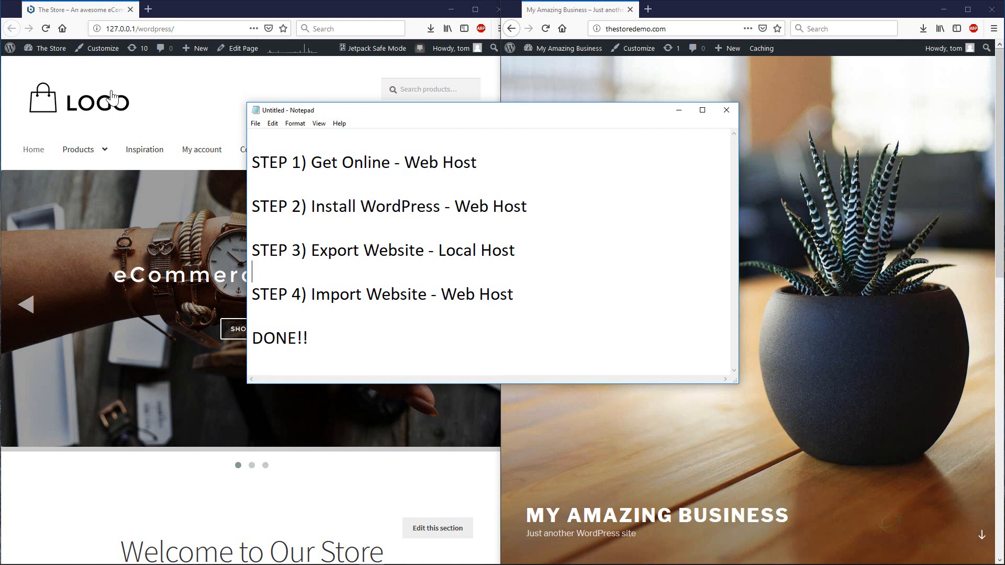
Bring up the Add Plugins page on both the local store and the live site
left_click(568, 48)
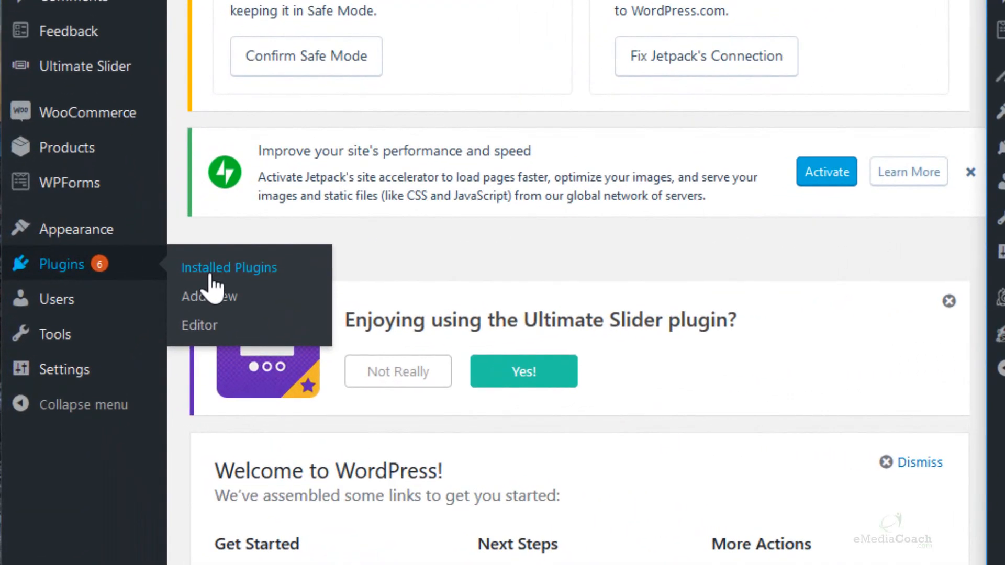
mouse_move(210, 297)
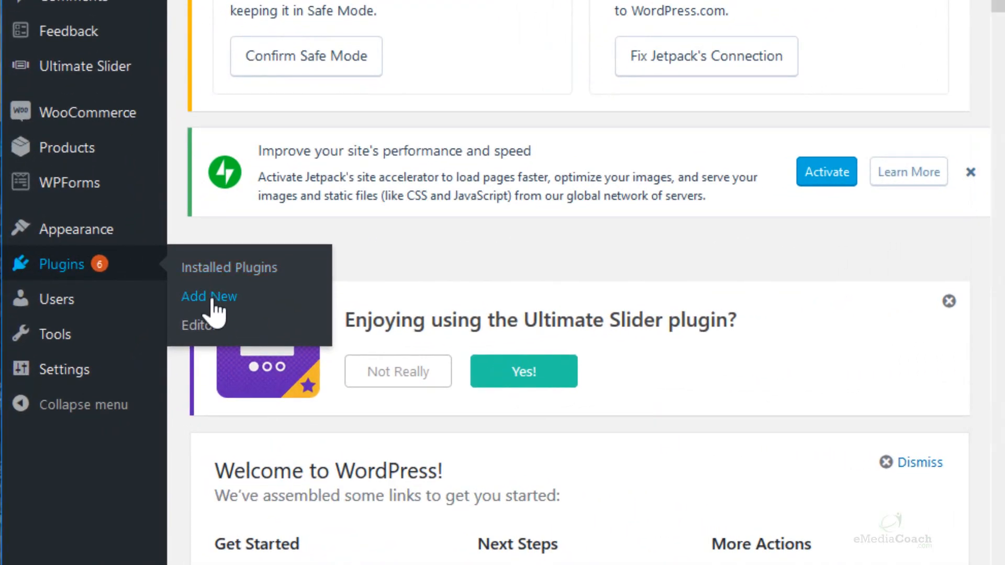
left_click(209, 296)
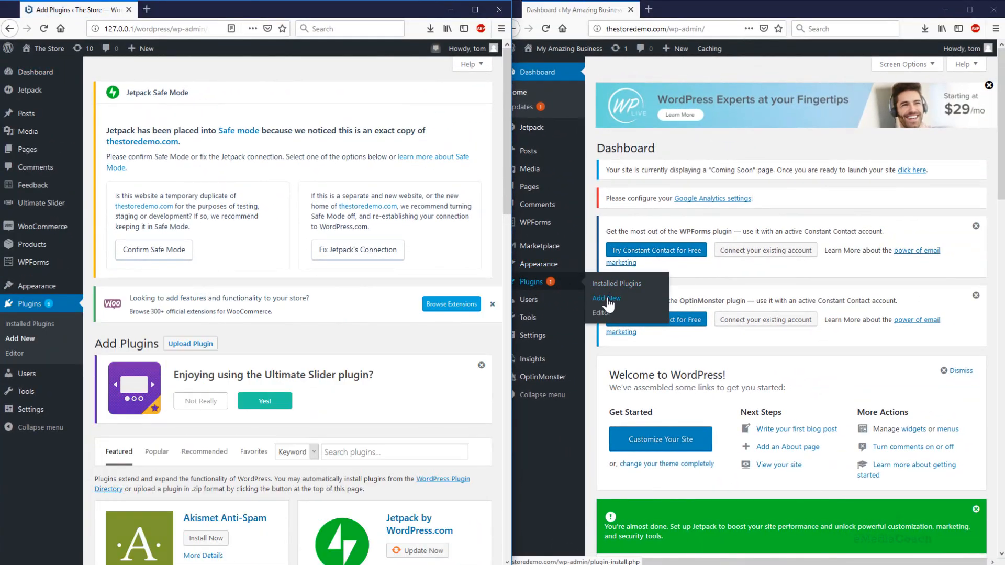
left_click(605, 299)
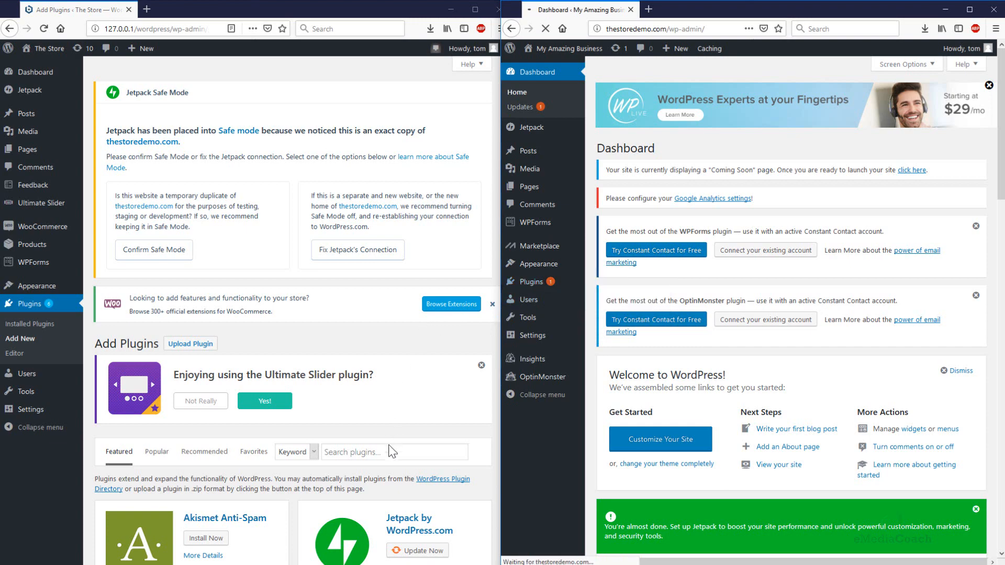
Search the local store for 'all in one migration', then install and activate All-in-One WP Migration
left_click(395, 452)
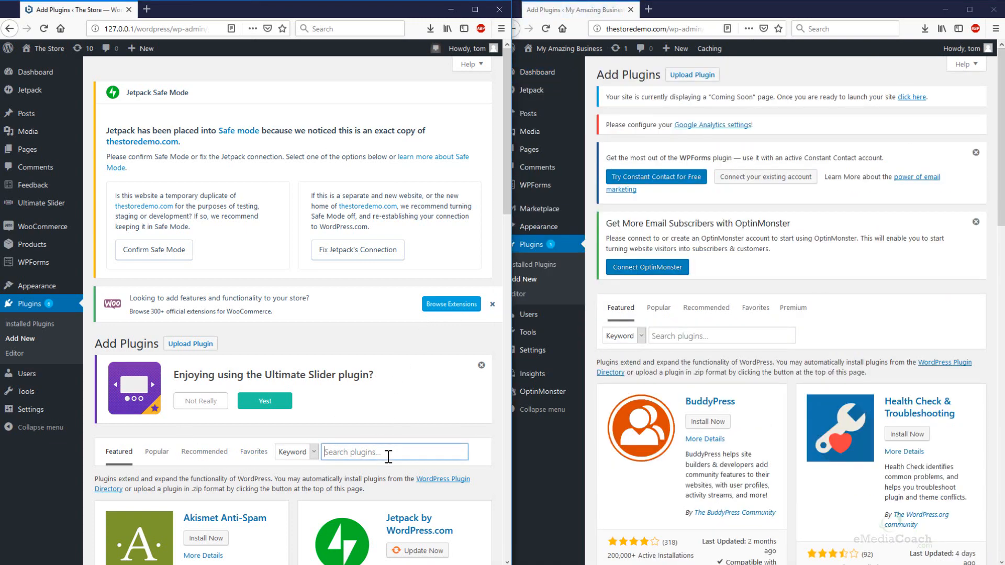
type("all")
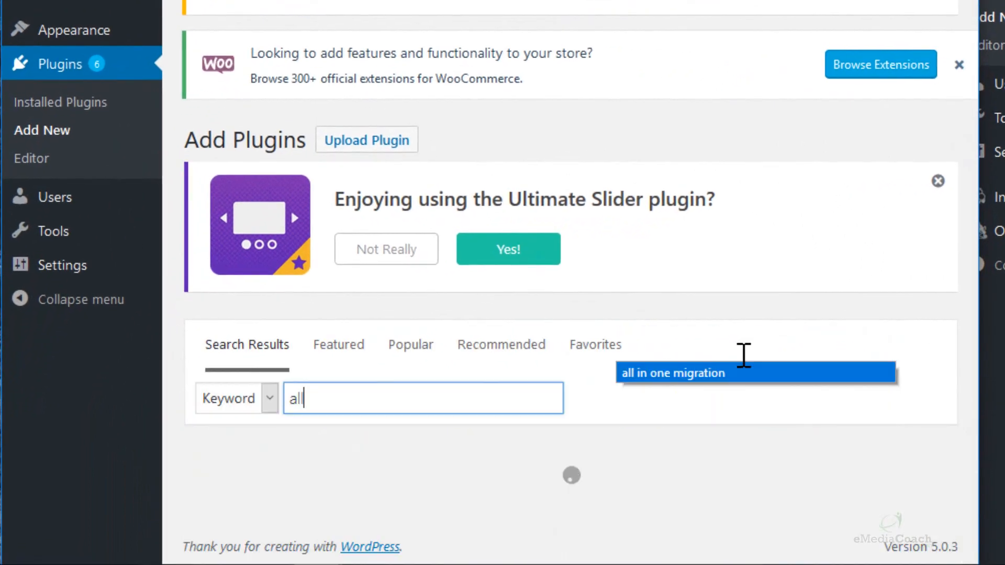
left_click(674, 373)
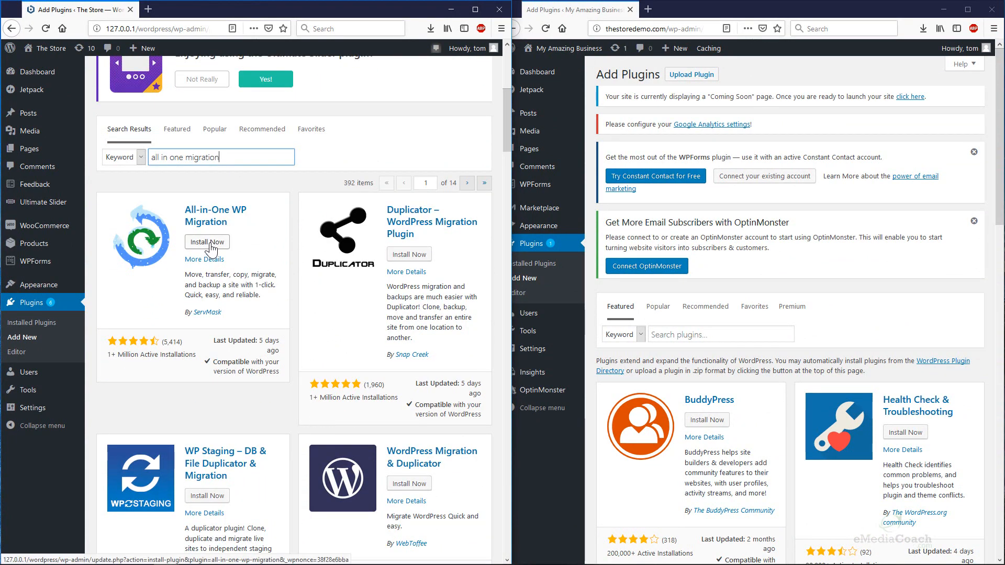
left_click(207, 242)
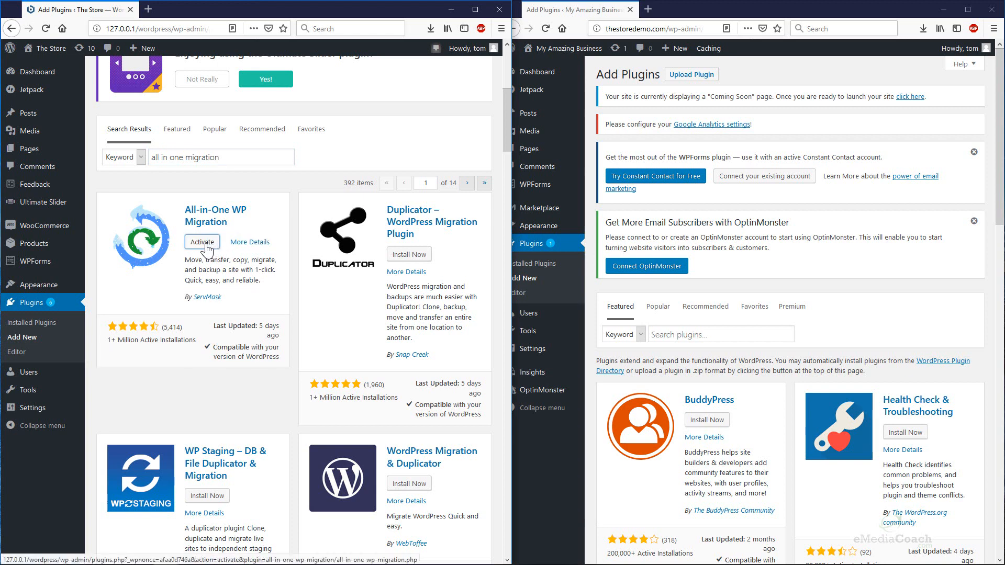
left_click(201, 241)
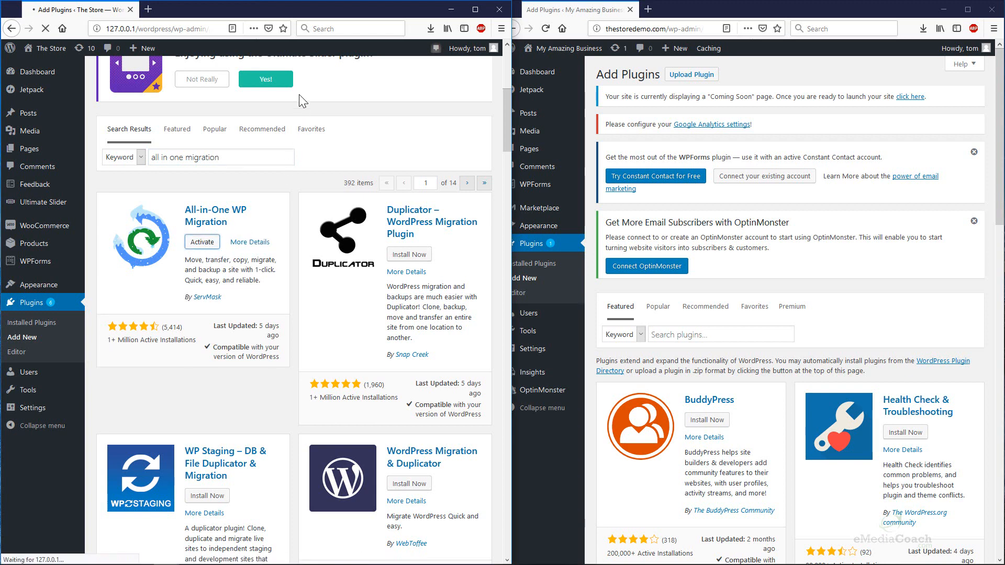
left_click(202, 242)
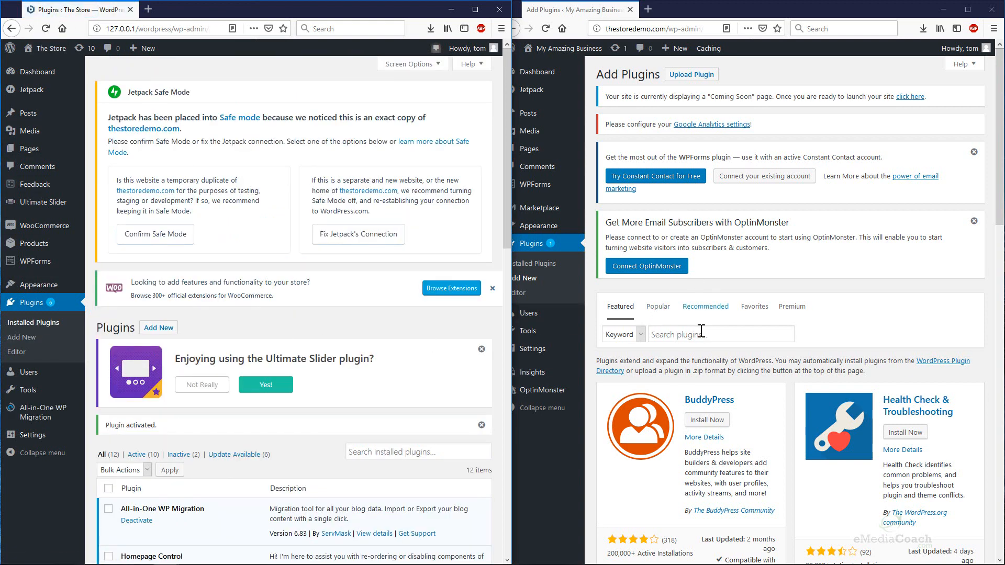
Search the live site's plugins for 'all' and install All-in-One WP Migration there too
left_click(718, 333)
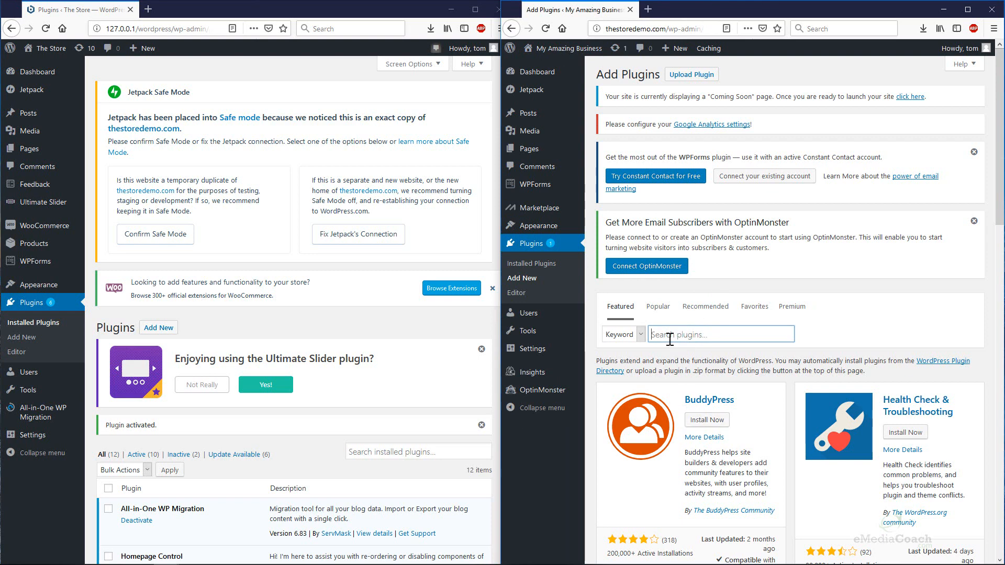
type("all in one migration")
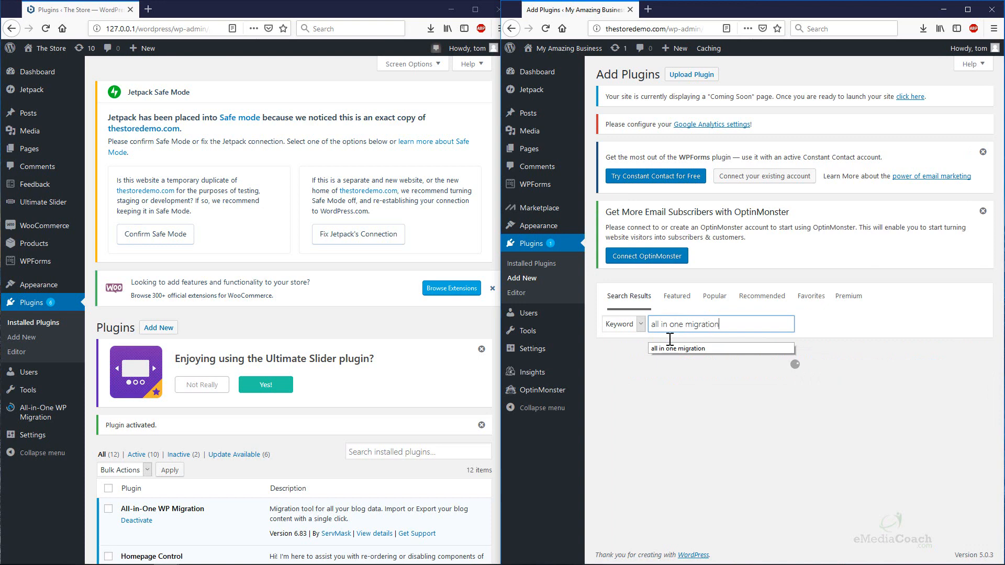
key("Enter")
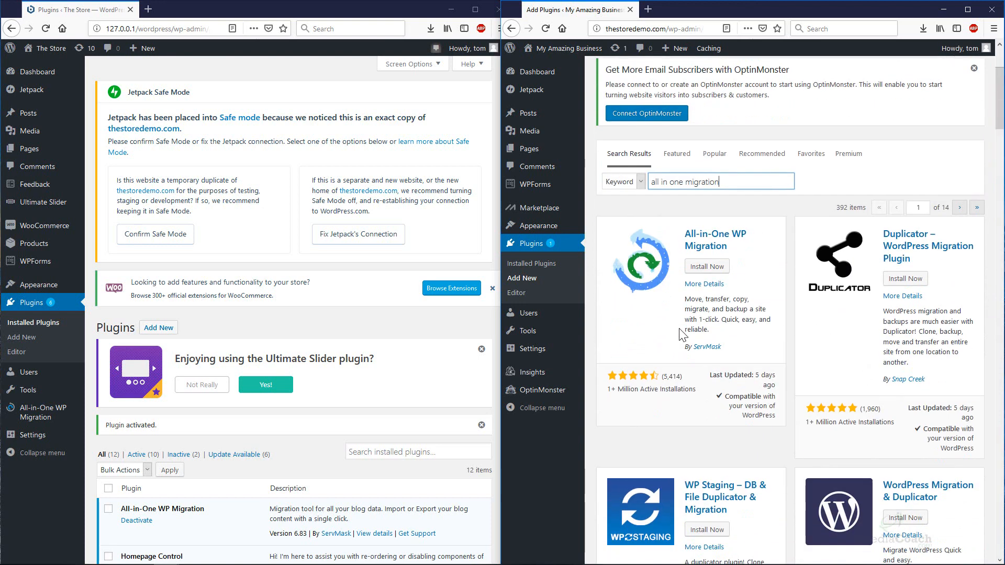
left_click(706, 265)
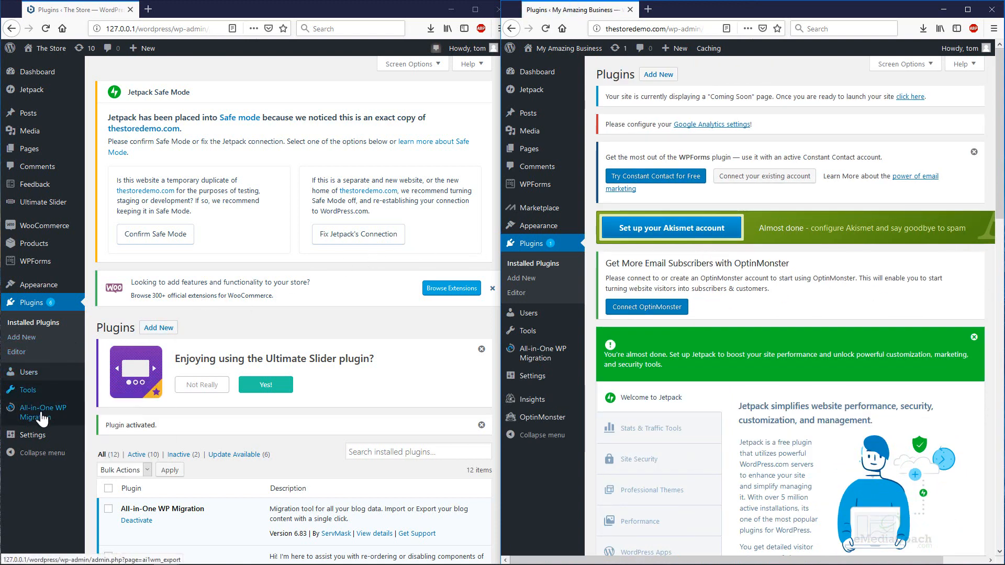
Export the local store to a file via All-in-One WP Migration > Export > Export To > File
left_click(41, 413)
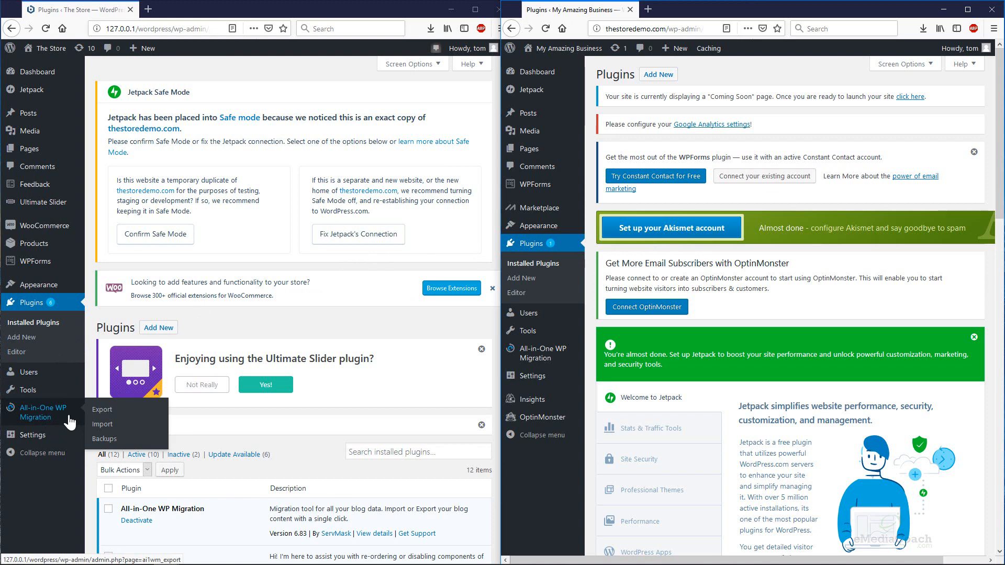
mouse_move(102, 410)
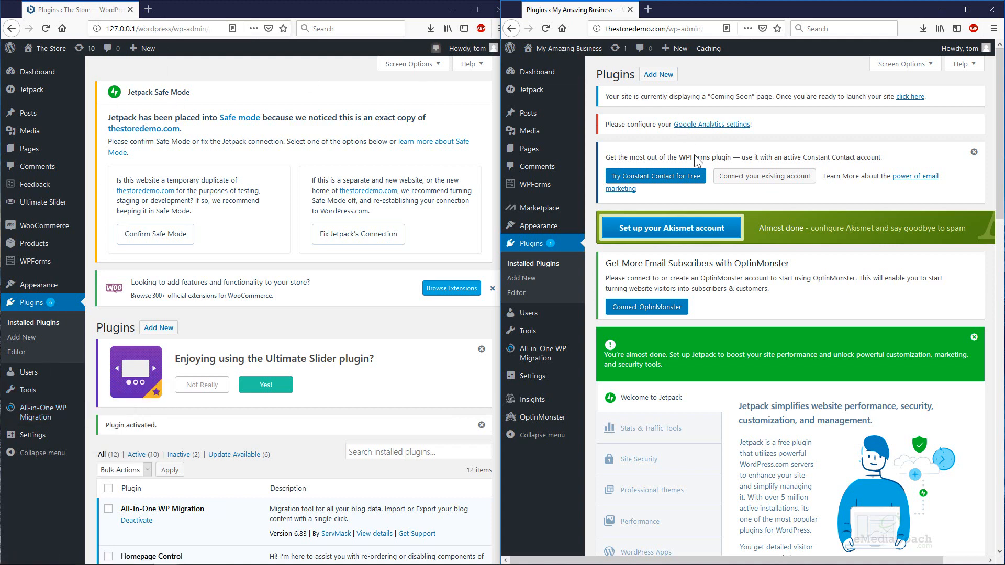
mouse_move(541, 353)
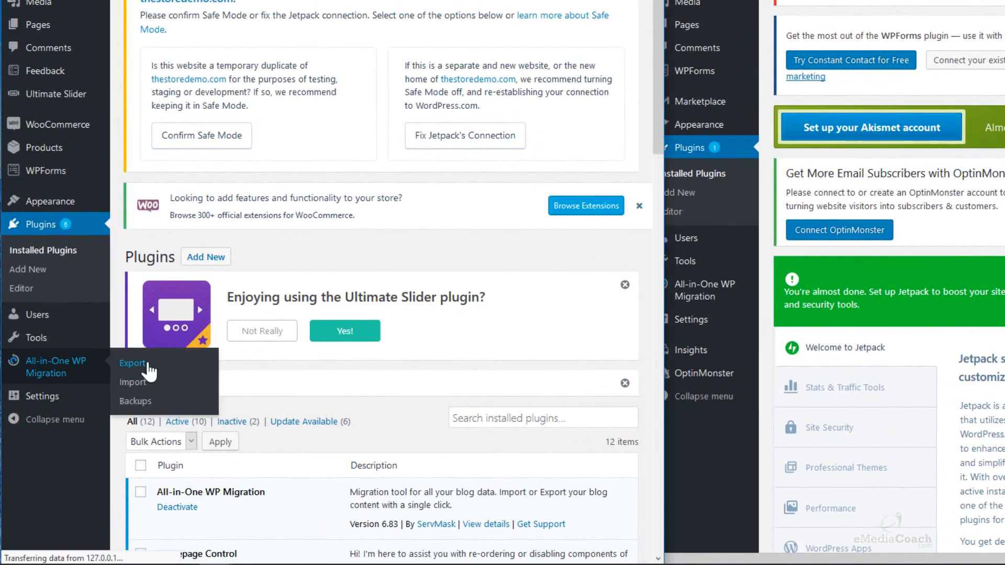
left_click(132, 363)
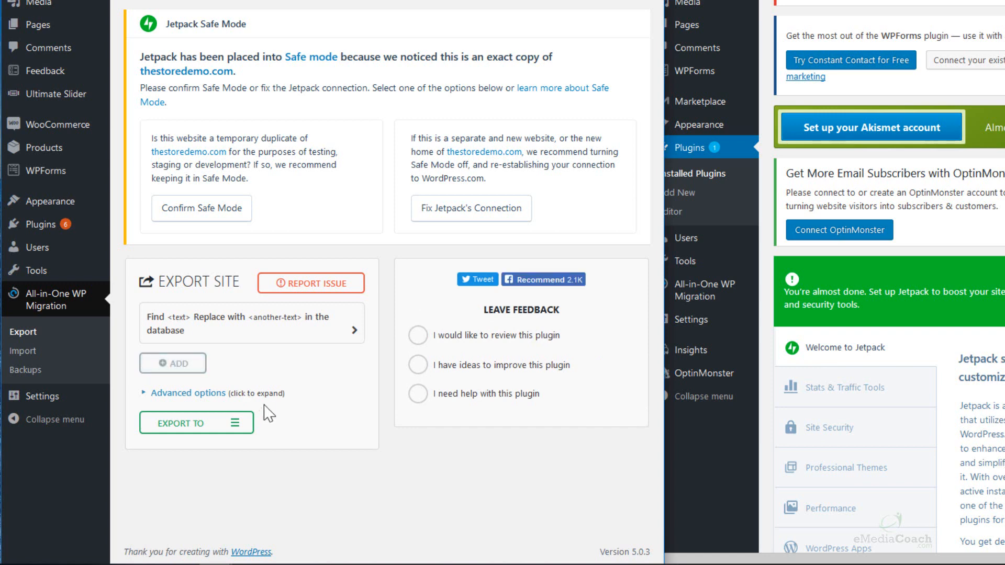
left_click(196, 422)
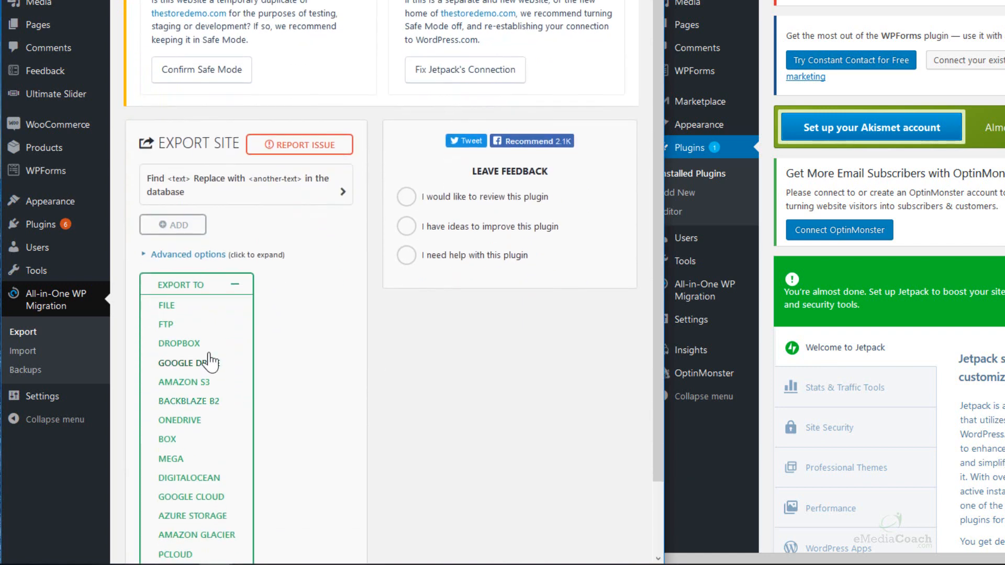
left_click(166, 305)
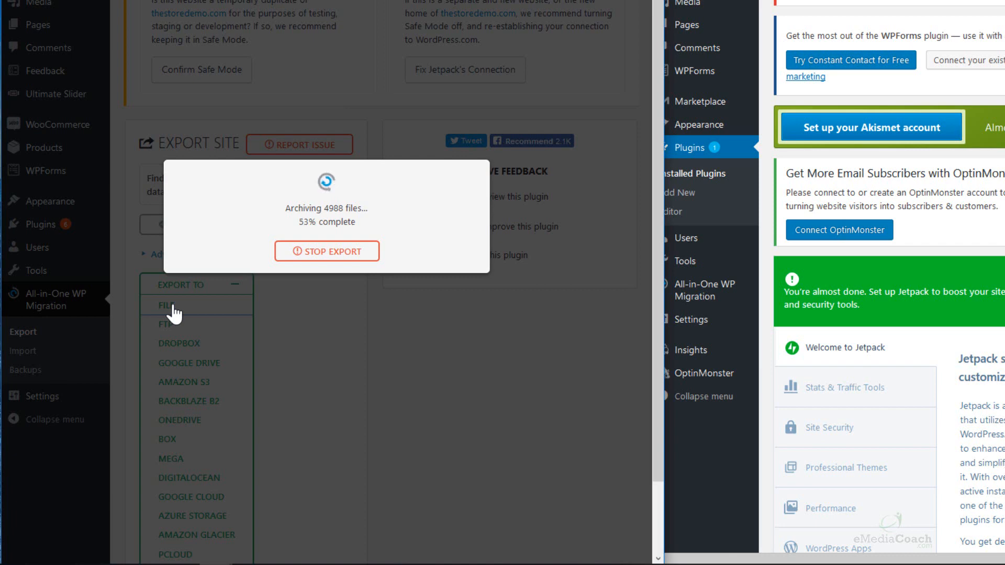
mouse_move(713, 298)
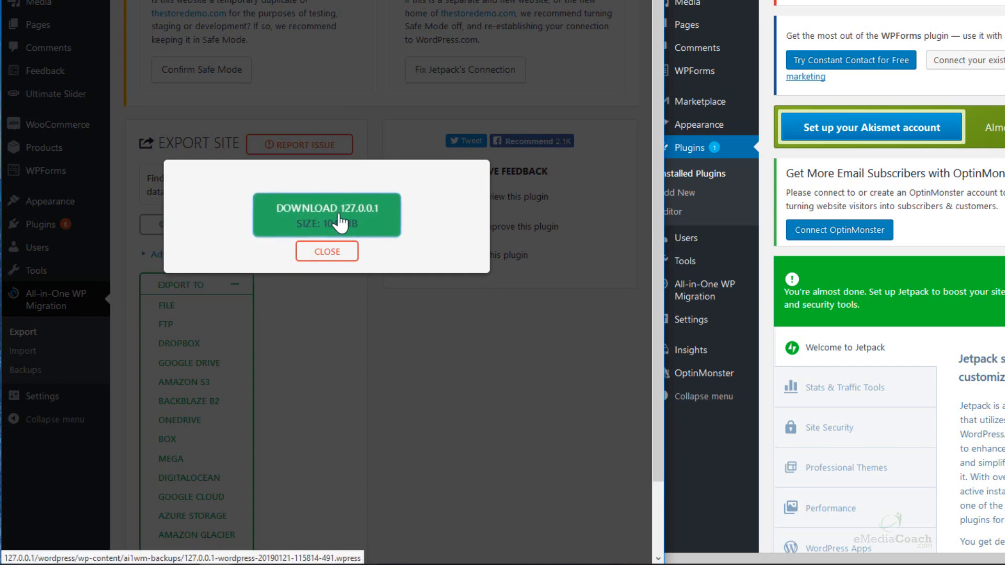
Download the finished 104 MB .wpress backup and save it to the computer
left_click(327, 215)
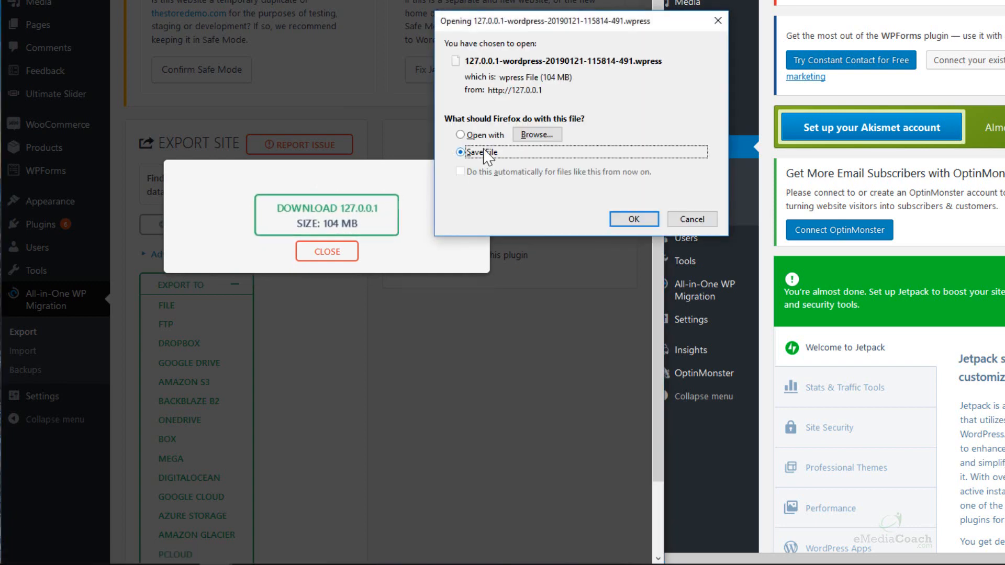
left_click(633, 218)
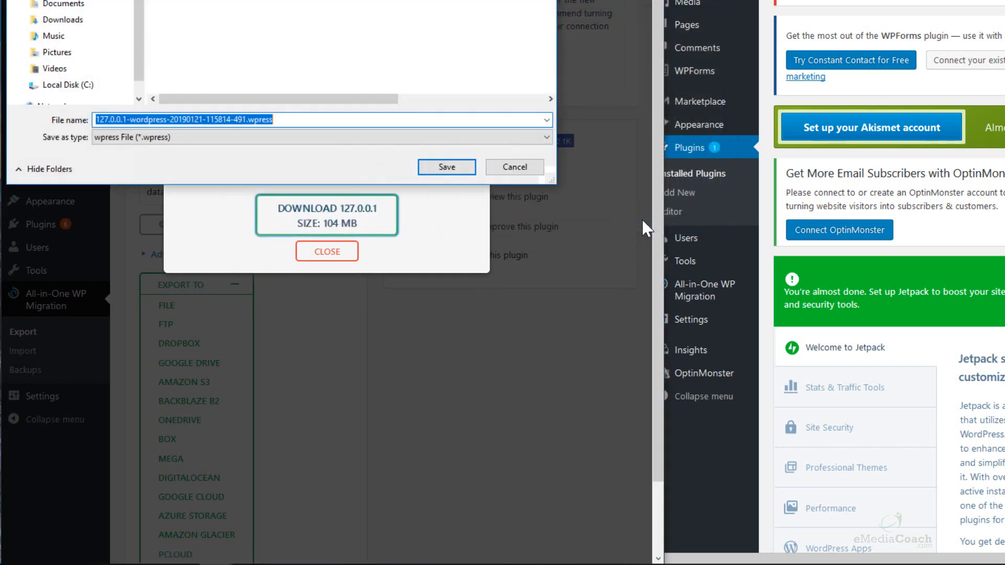
left_click(446, 166)
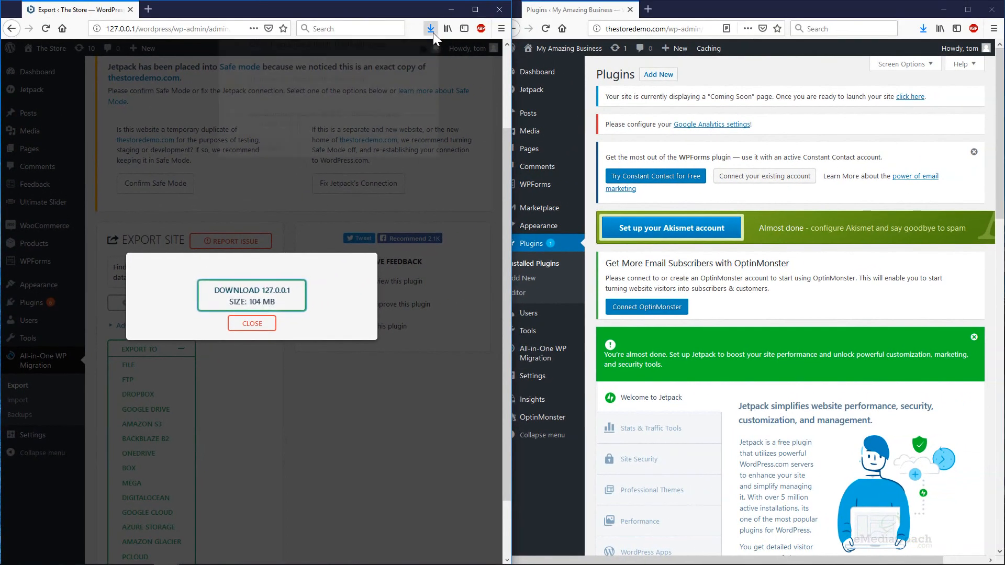
On the live site, import from File and upload the 104 MB .wpress backup, hitting the 64 MB limit
left_click(430, 28)
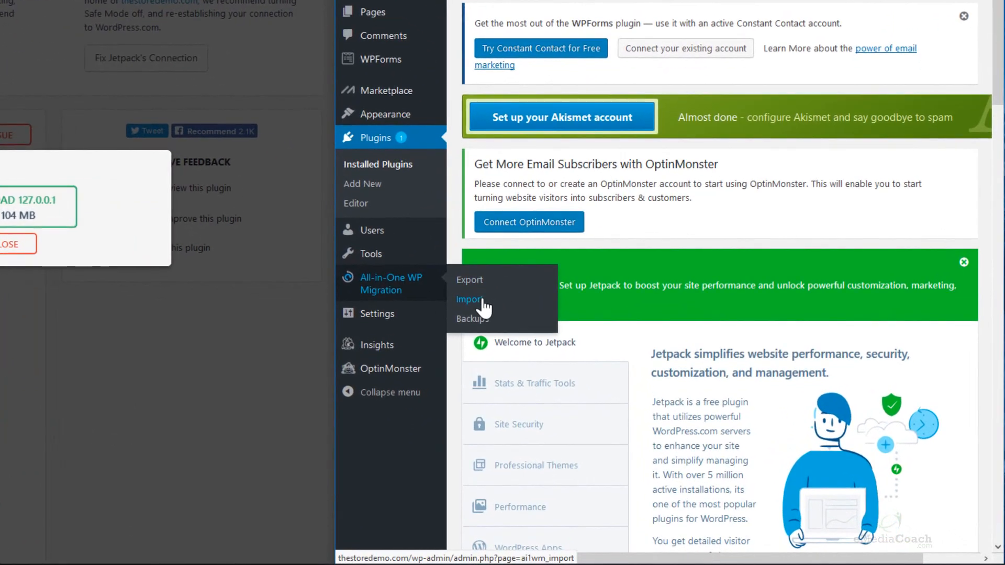
left_click(470, 300)
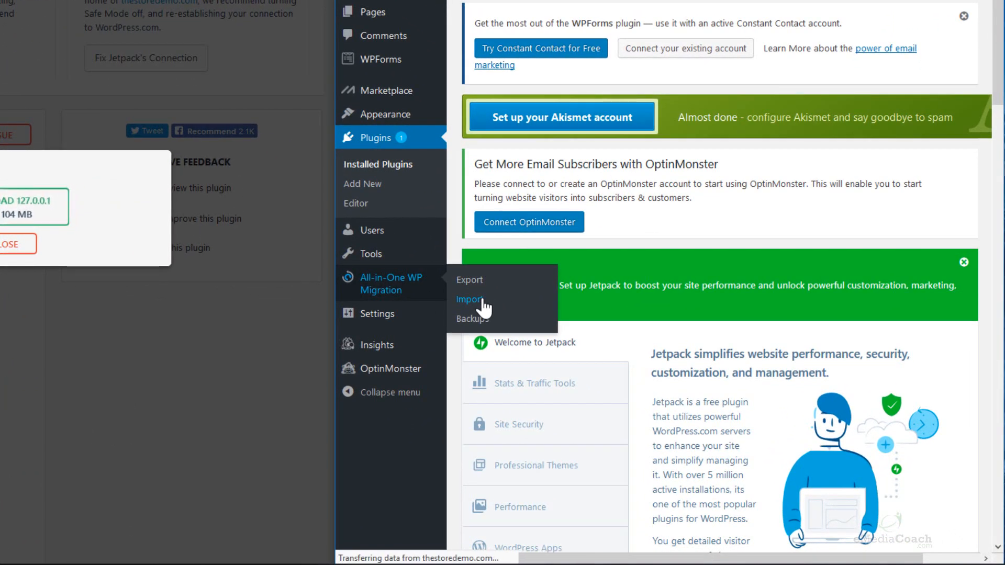
left_click(469, 299)
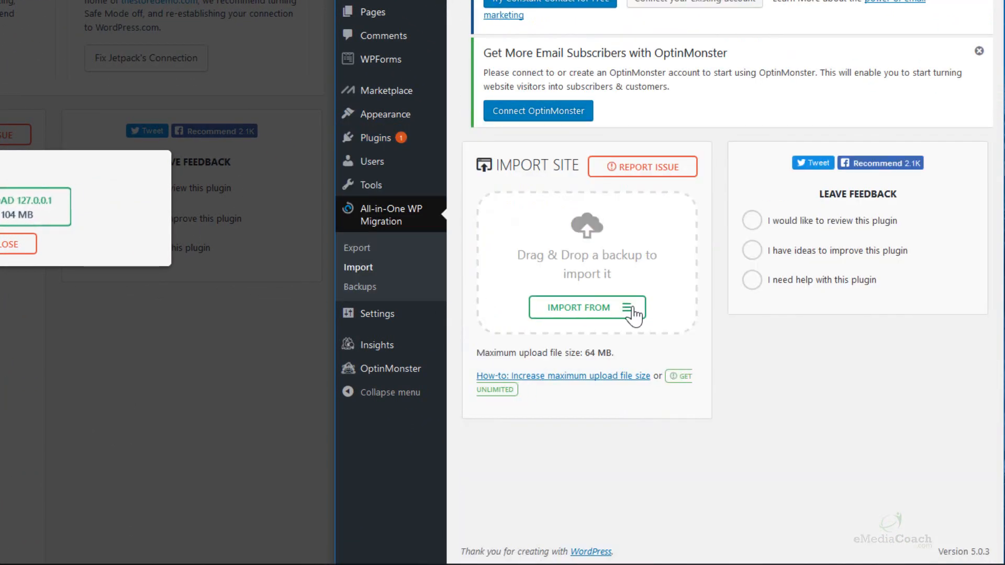
left_click(578, 307)
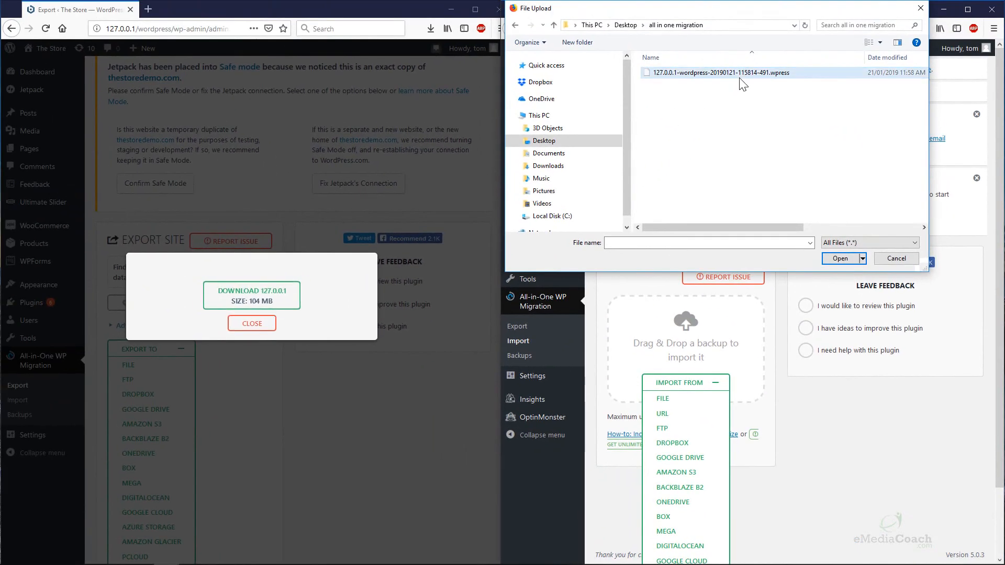
mouse_move(740, 76)
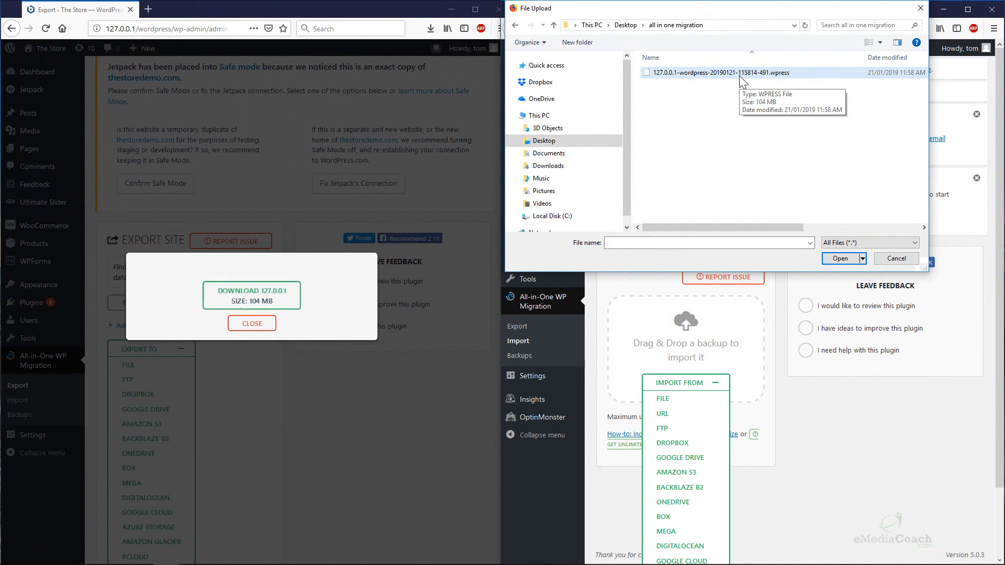
left_click(840, 259)
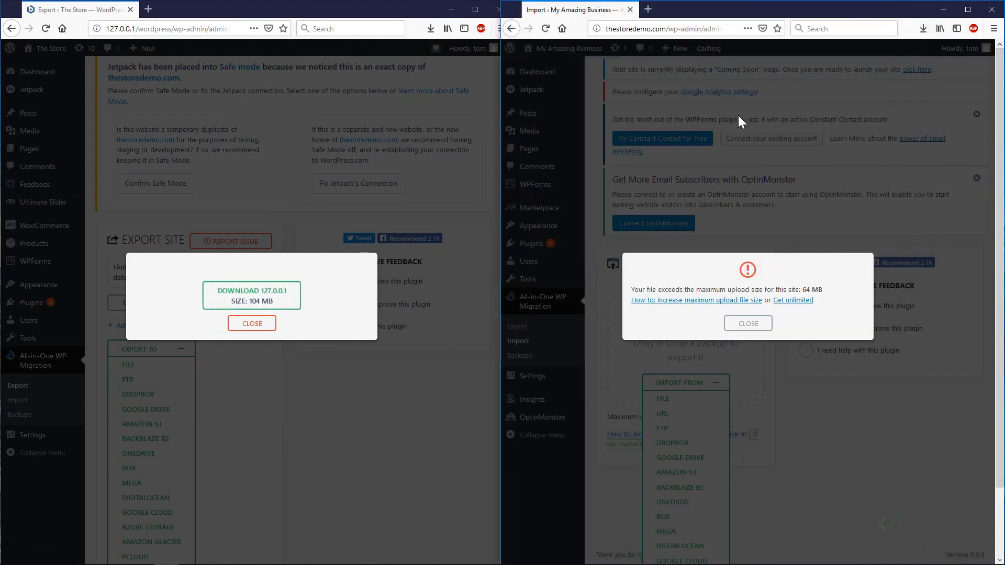
mouse_move(727, 301)
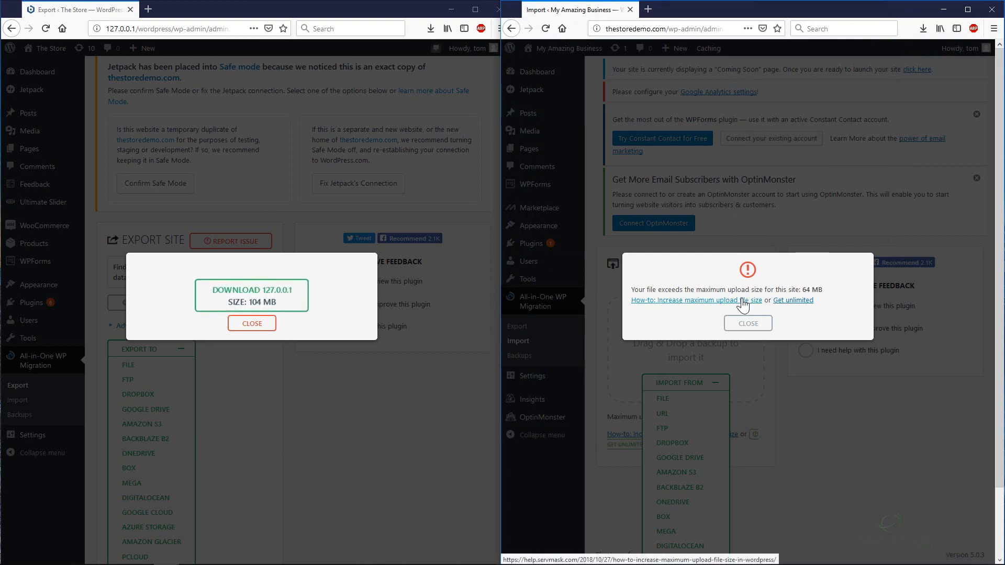
mouse_move(737, 308)
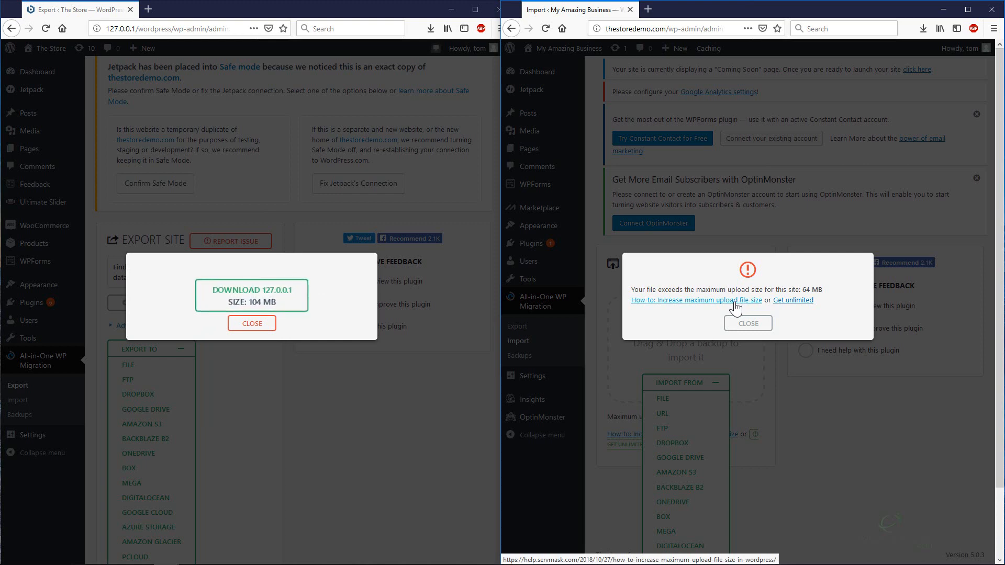
Follow the 'Increase maximum upload file size' guide down to its Use plugin section
left_click(696, 301)
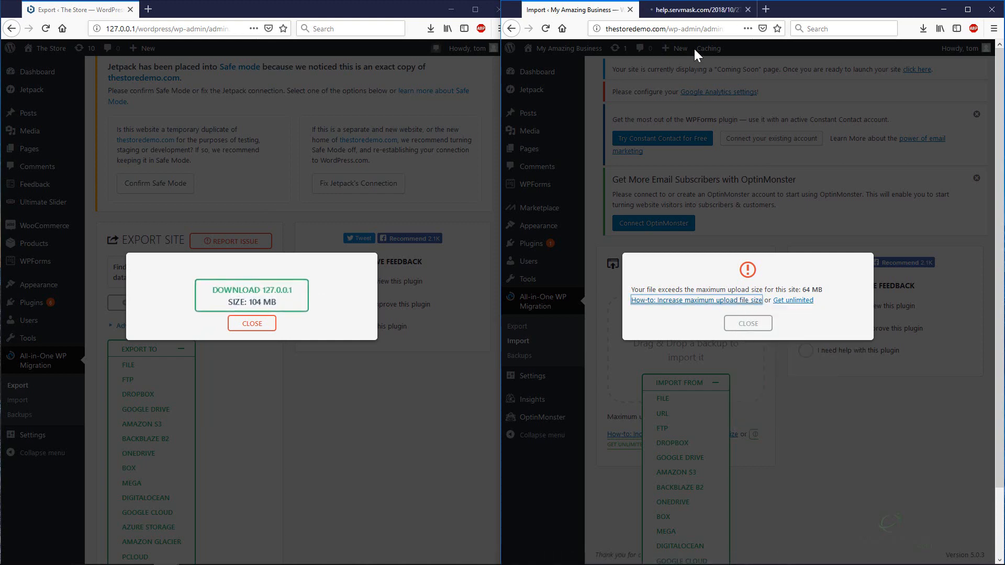
left_click(697, 300)
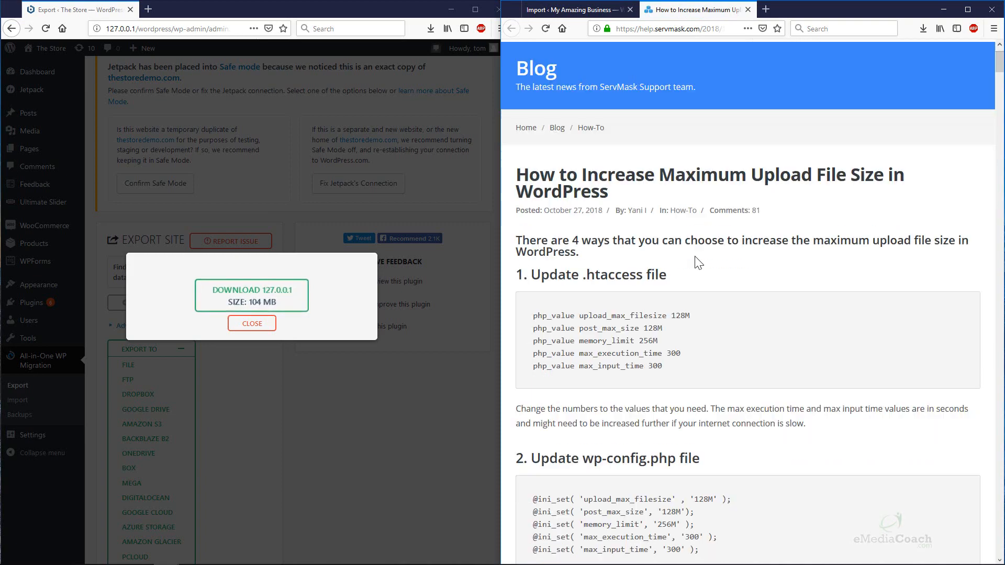
scroll("down", 3)
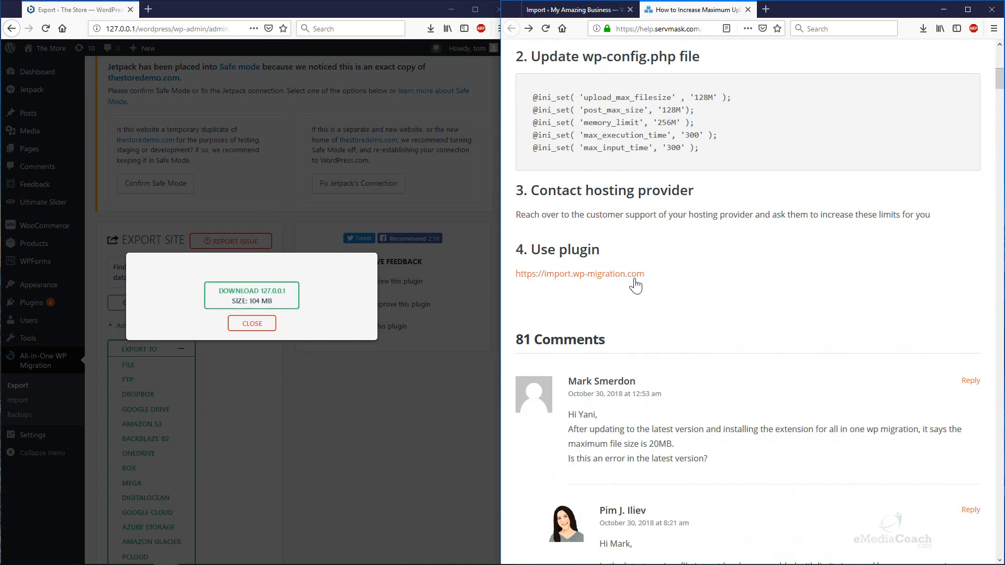
Download the free Basic import extension from import.wp-migration.com
left_click(579, 273)
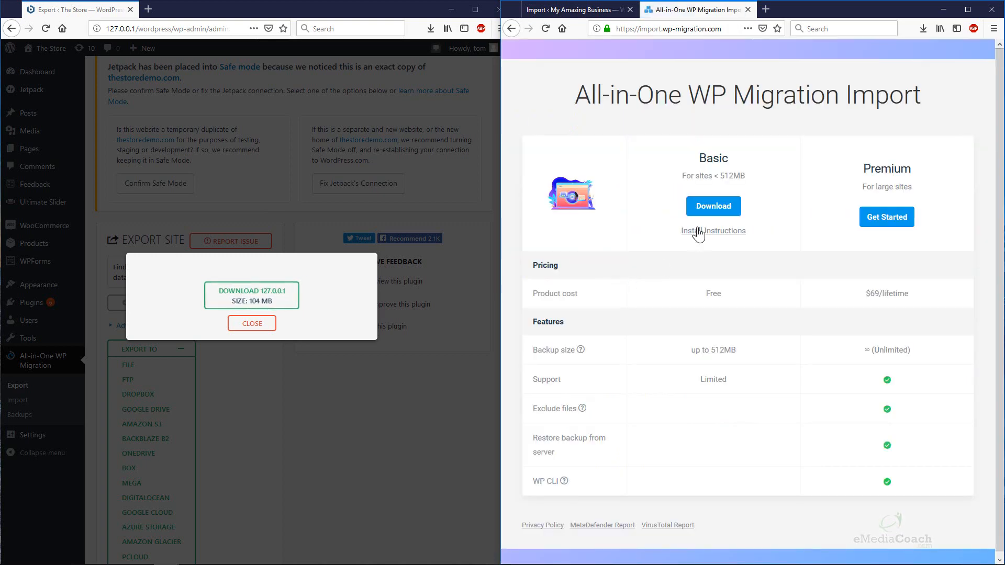
mouse_move(713, 238)
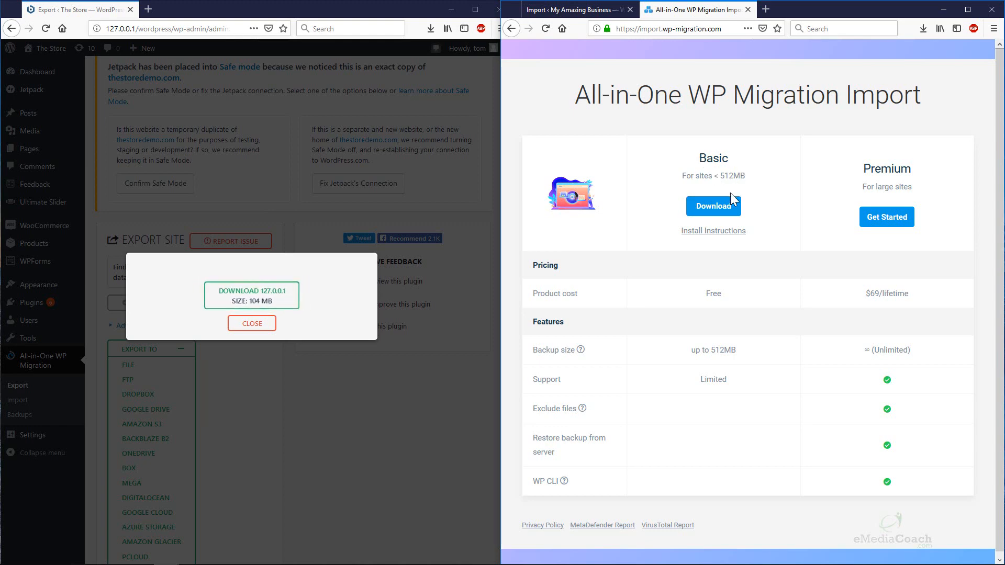
left_click(713, 206)
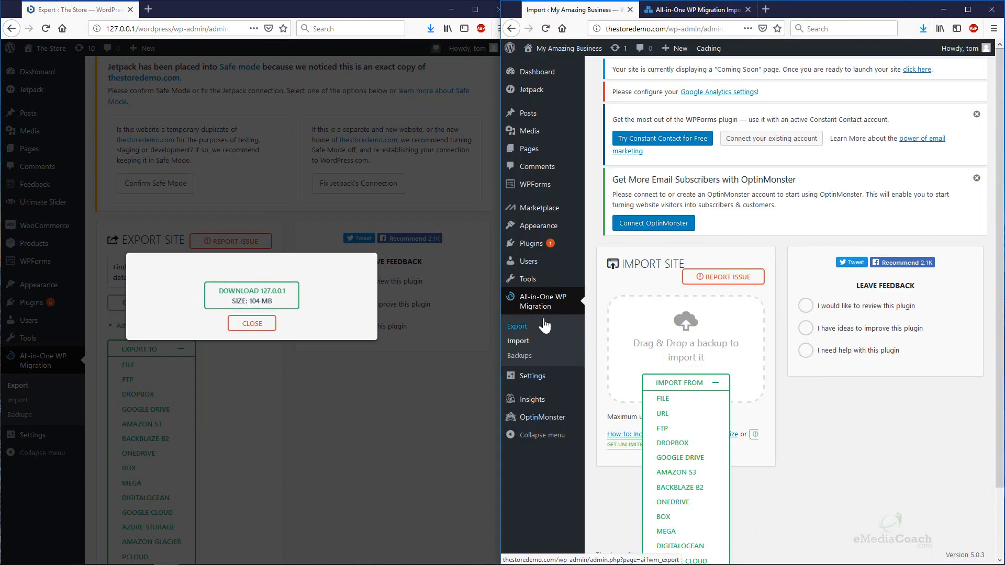
mouse_move(531, 243)
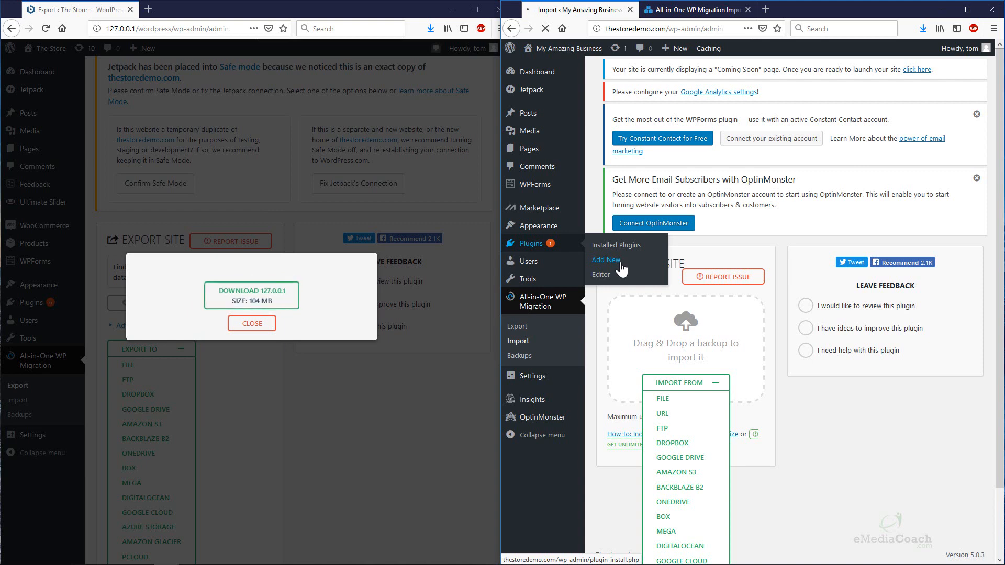
Upload all-in-one-wp-migration-file-extension.zip via Plugins > Add New > Upload Plugin
left_click(606, 260)
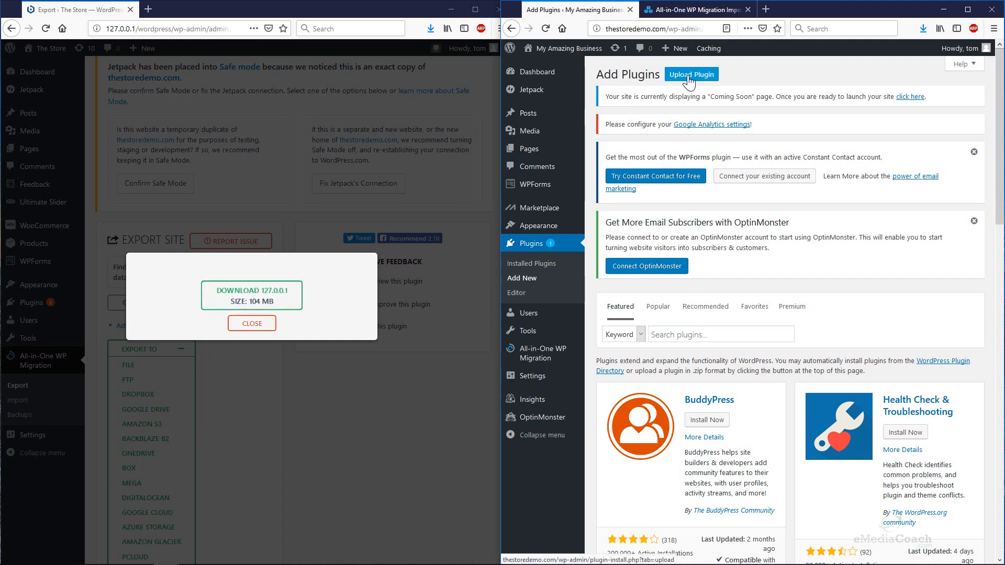
left_click(692, 73)
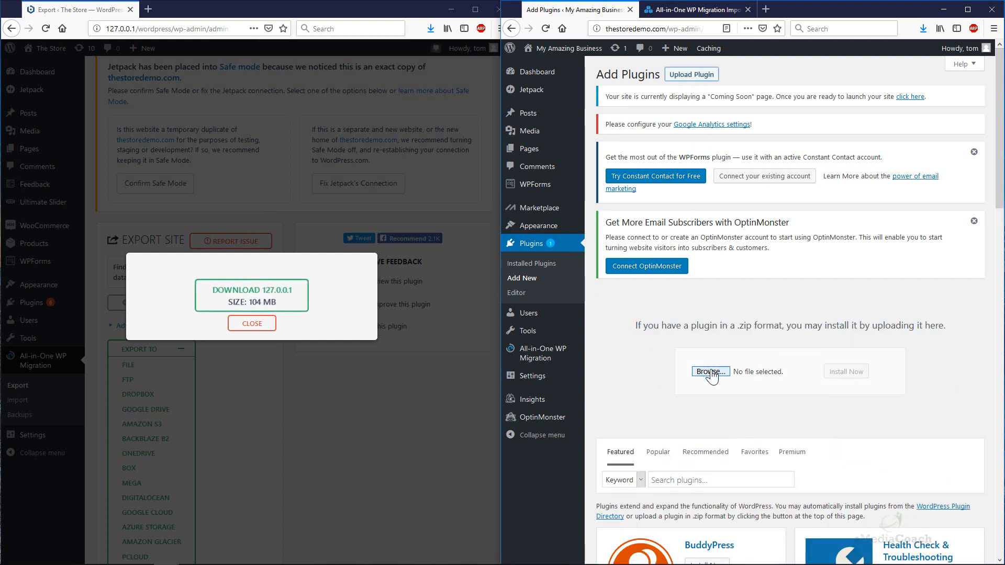
left_click(710, 371)
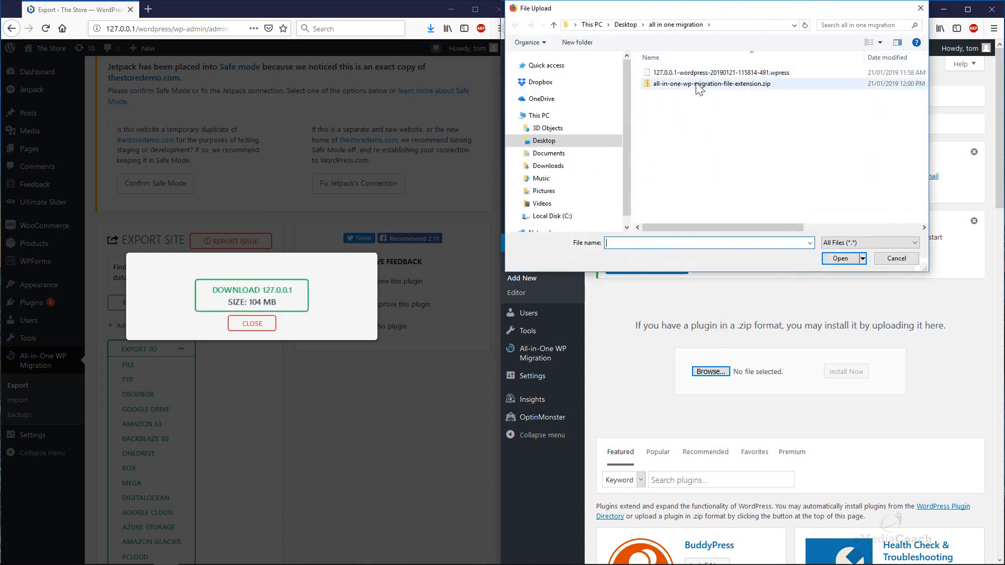
left_click(710, 83)
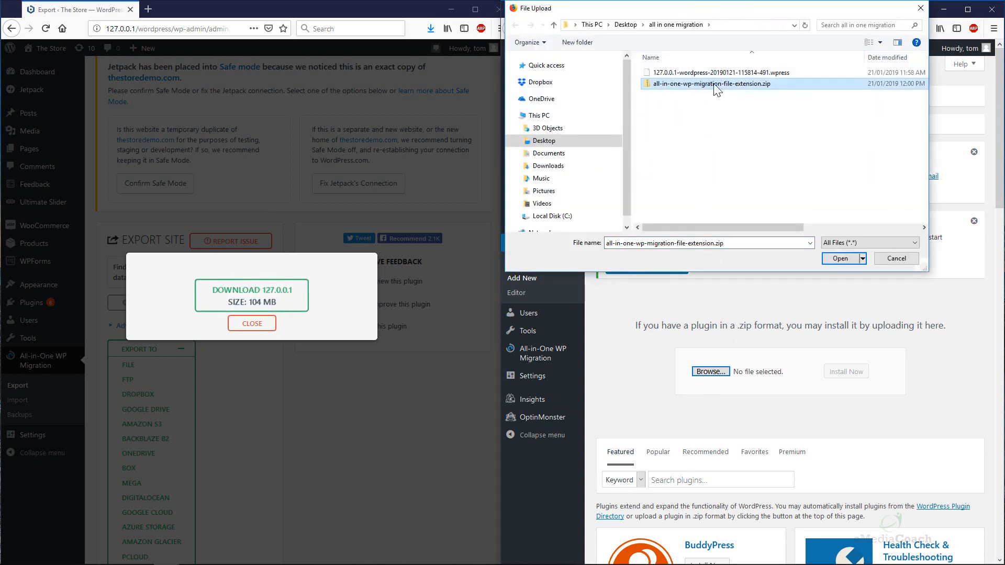
left_click(841, 259)
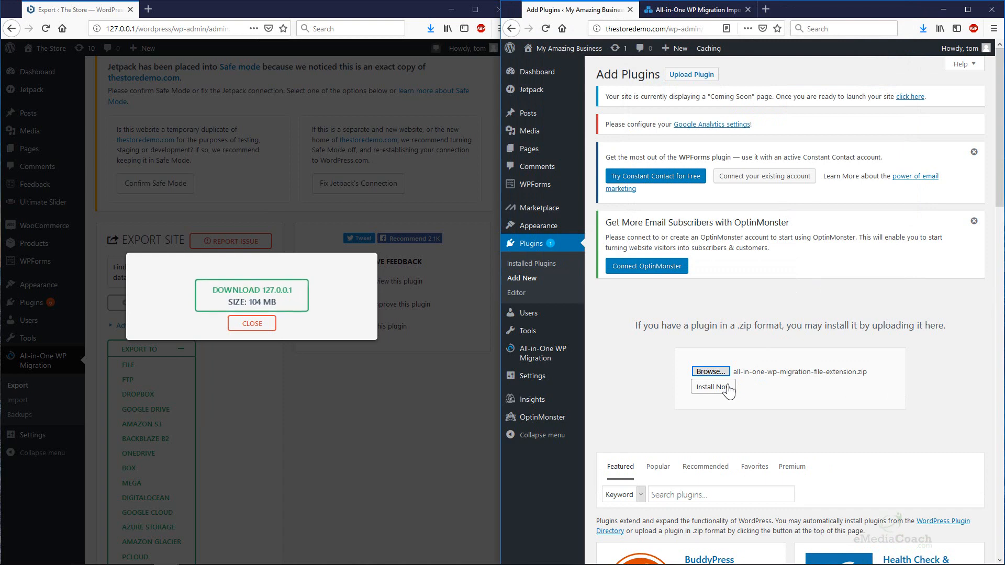
Install and activate the uploaded file extension plugin
left_click(712, 386)
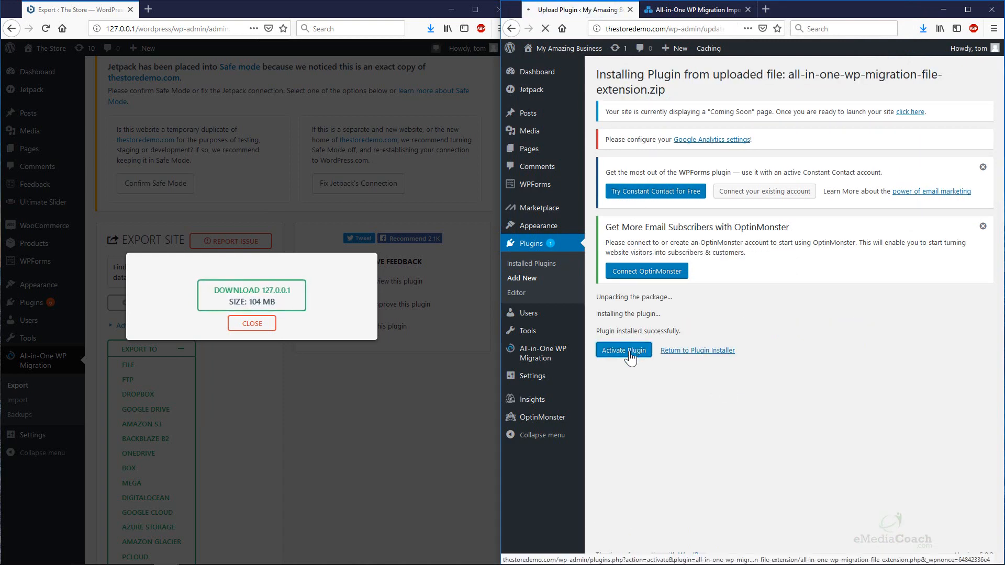
left_click(621, 350)
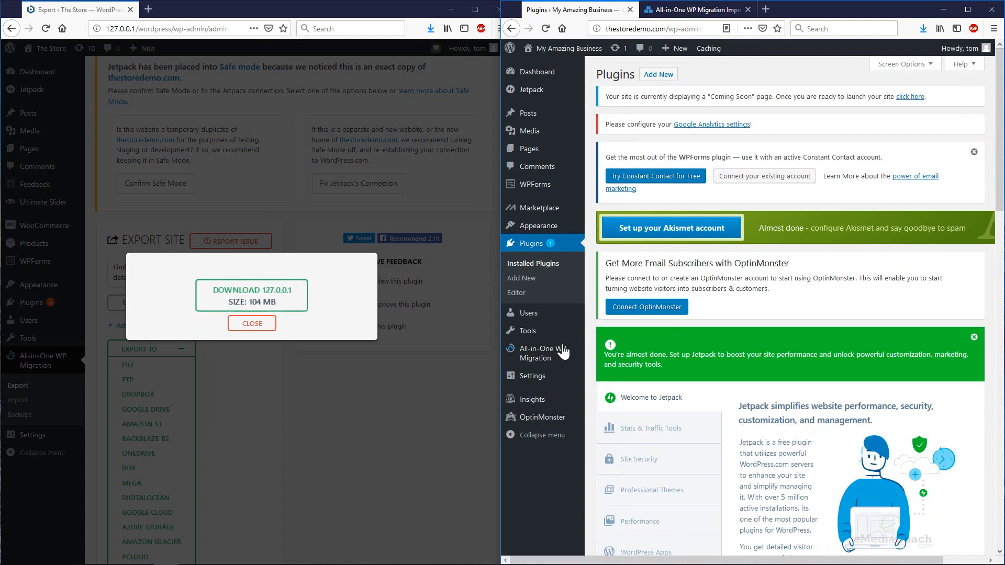
mouse_move(563, 352)
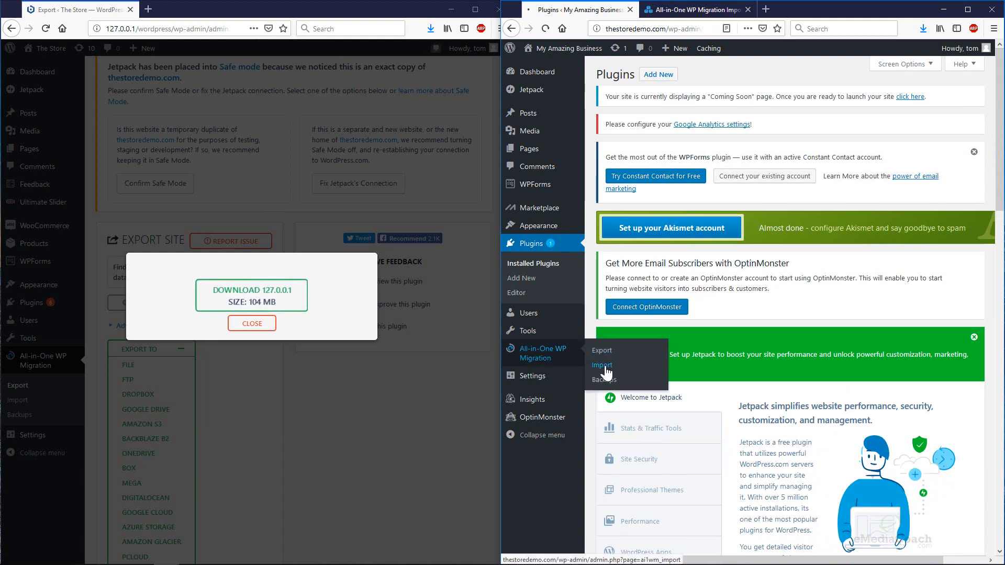
Start importing the local store's .wpress backup from file into the live site
left_click(601, 366)
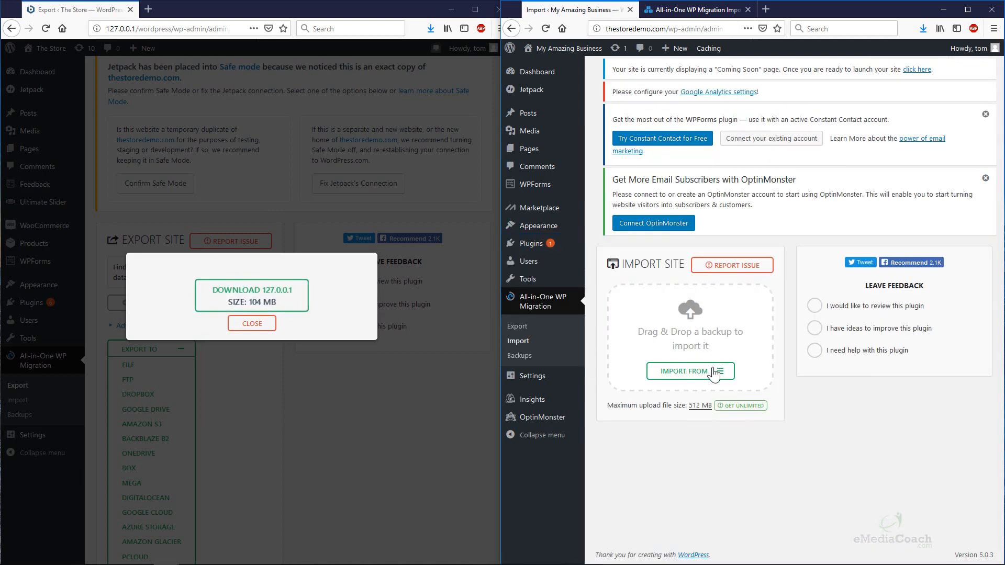
left_click(685, 383)
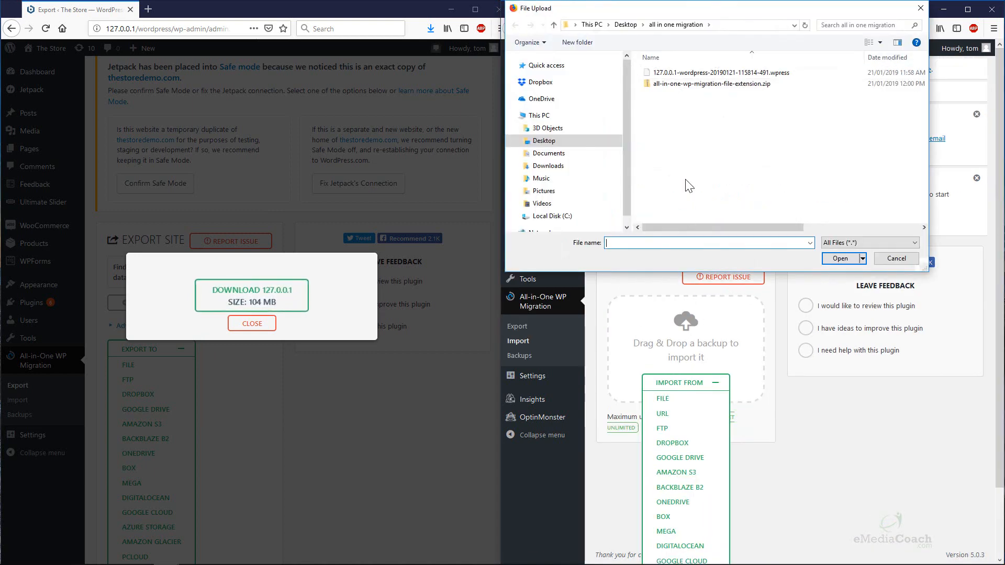
left_click(718, 72)
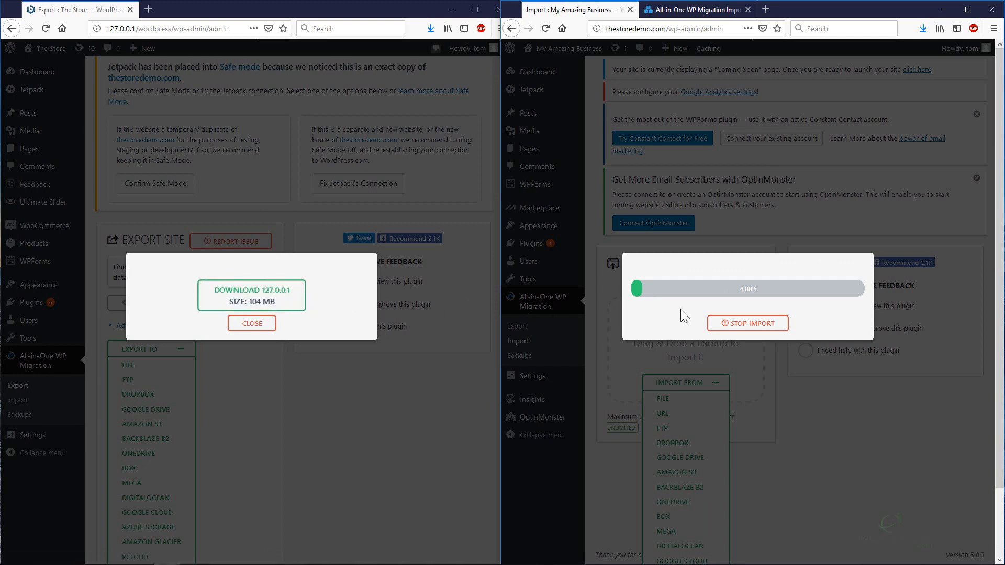
mouse_move(684, 317)
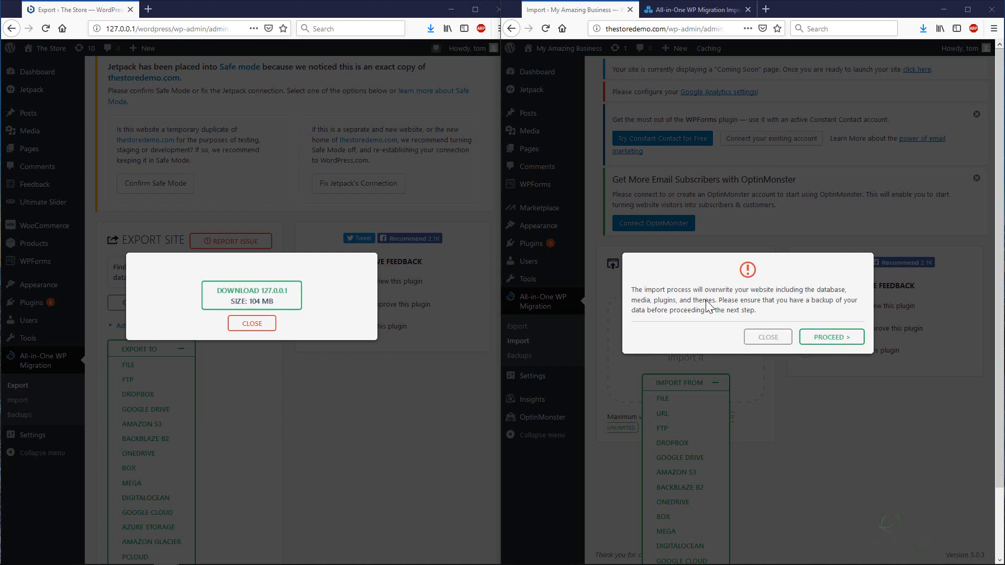
mouse_move(825, 316)
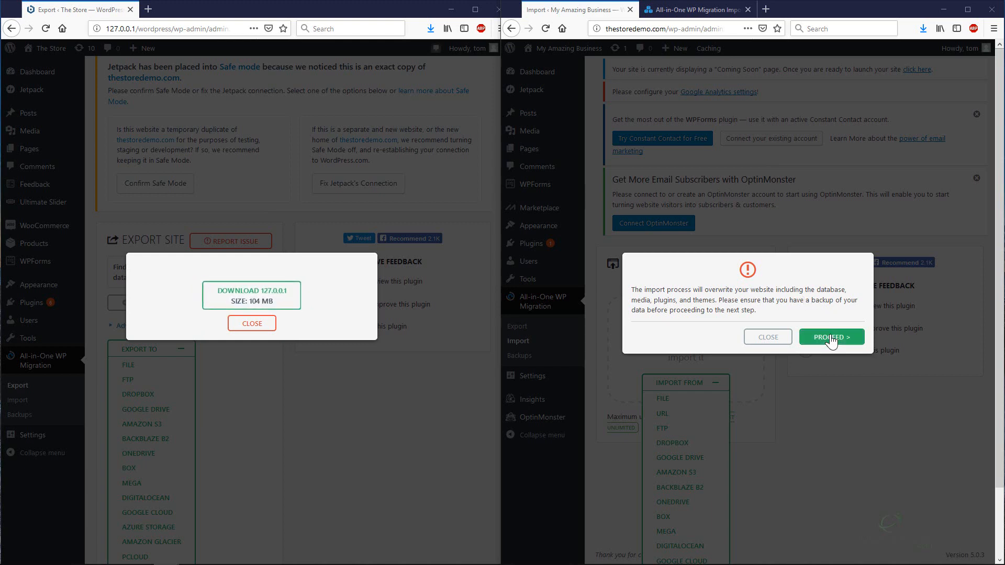
Proceed with overwriting the live site, then follow the Permalinks Settings link into its new tab
left_click(832, 336)
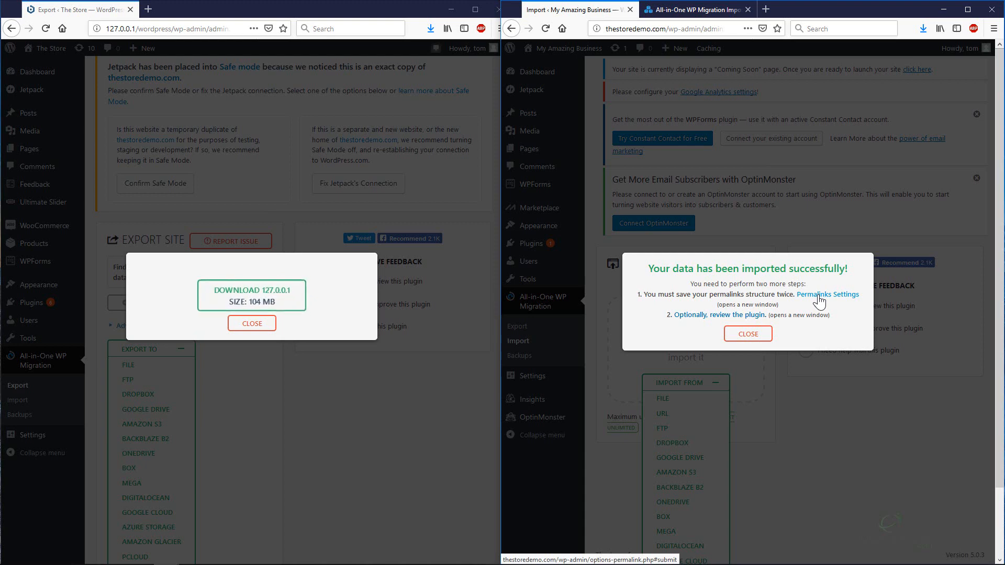
left_click(827, 294)
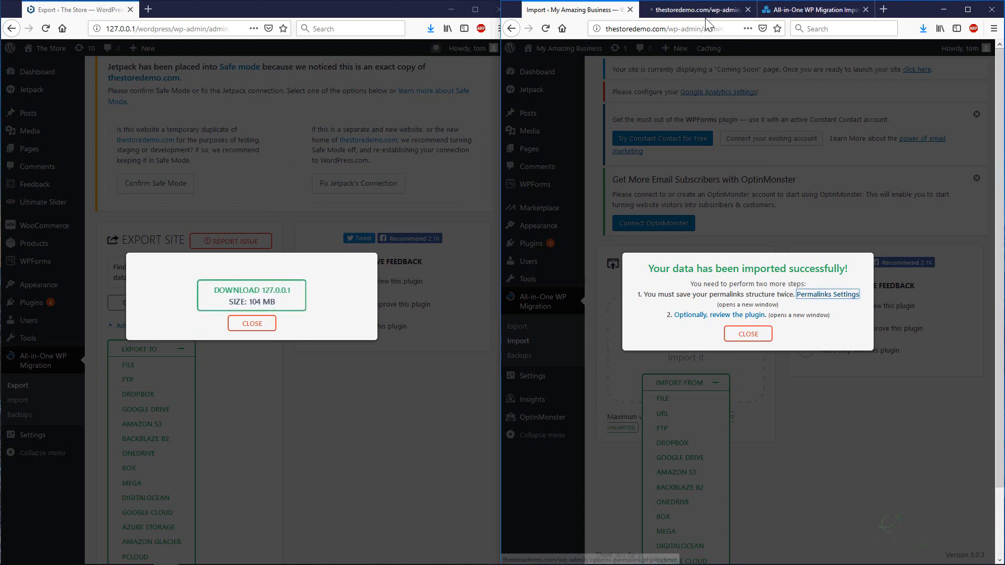
left_click(827, 293)
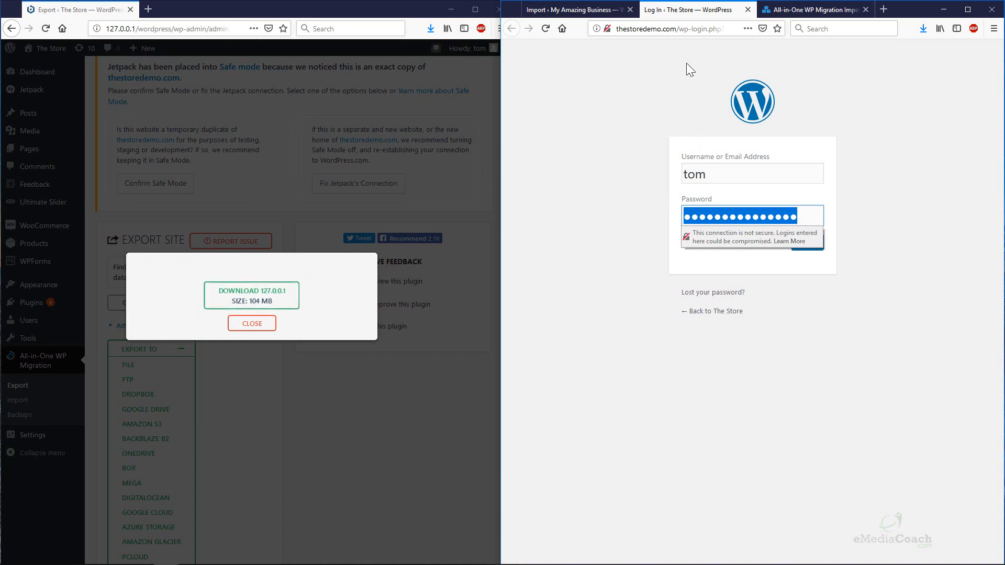
mouse_move(930, 296)
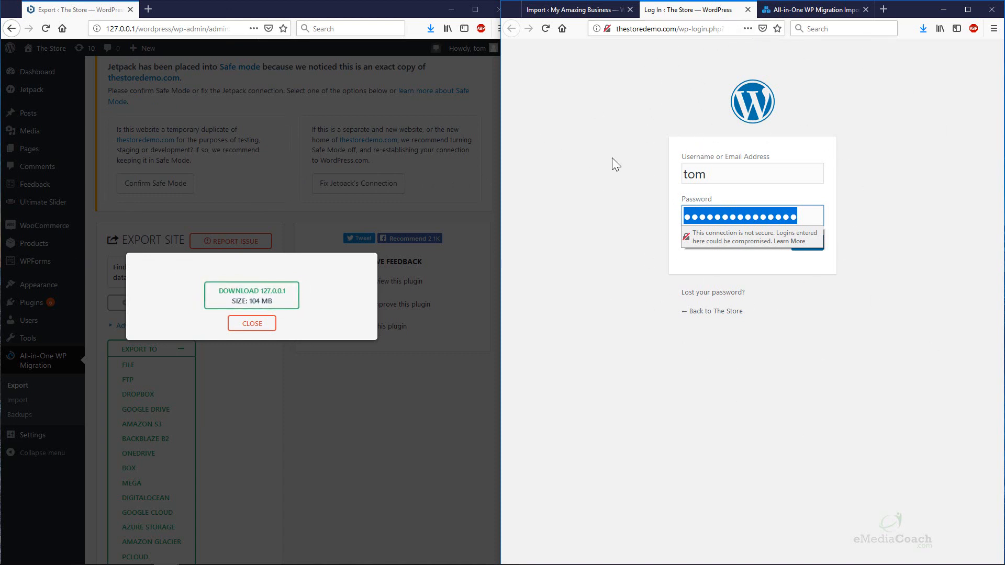
mouse_move(531, 136)
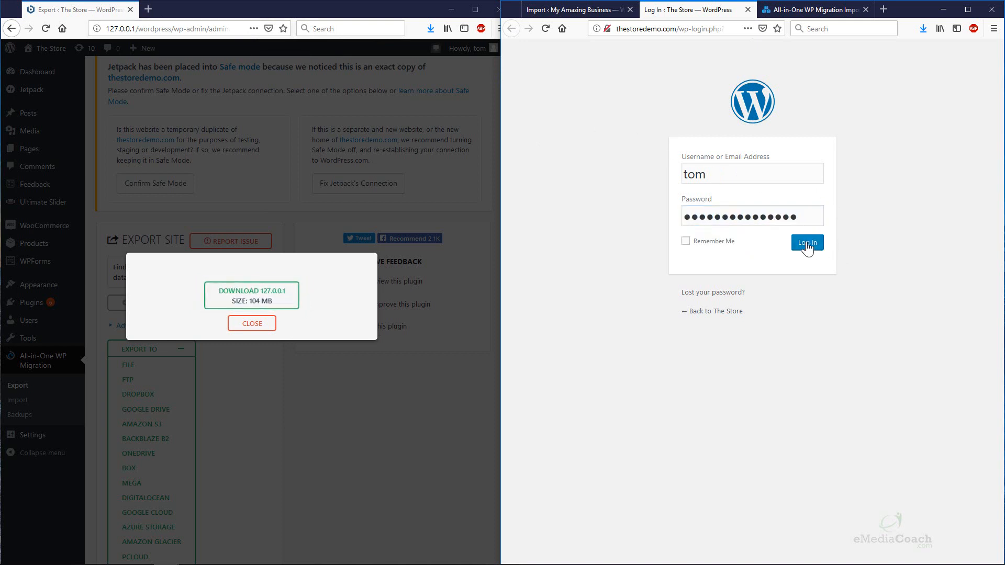
Log into the imported store and save its permalink structure twice, returning to the import tab
left_click(807, 242)
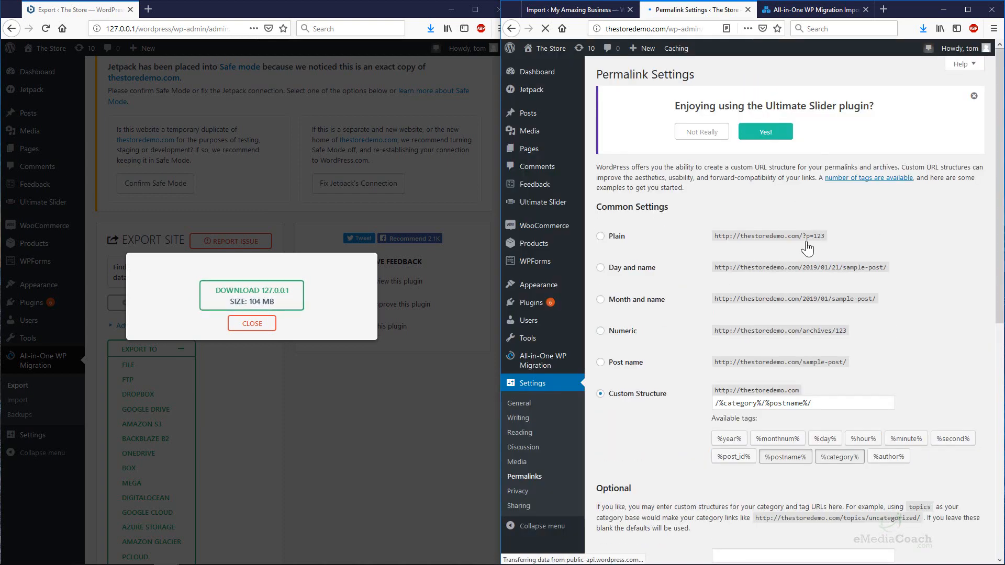
scroll("down", 3)
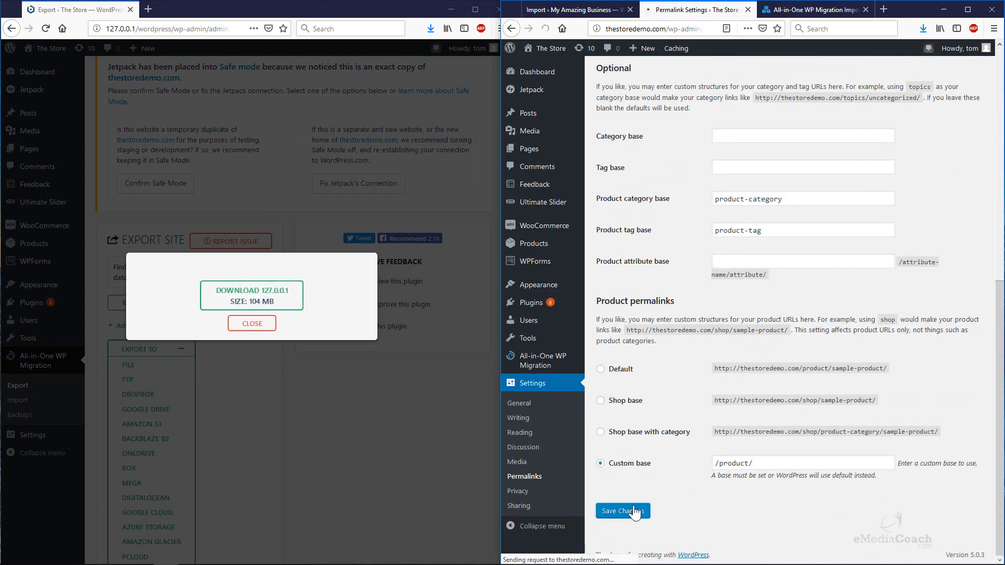
left_click(621, 511)
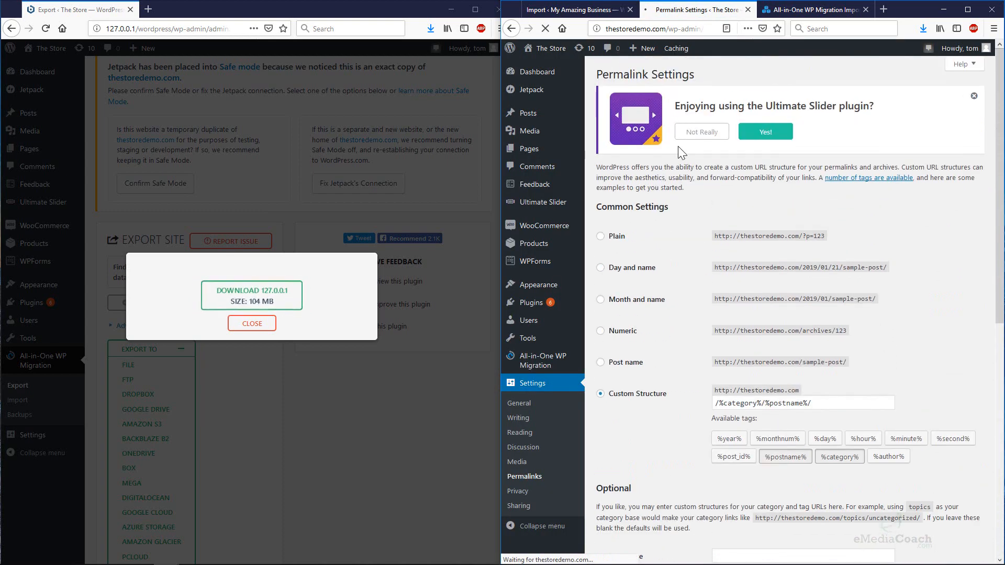
scroll("down", 3)
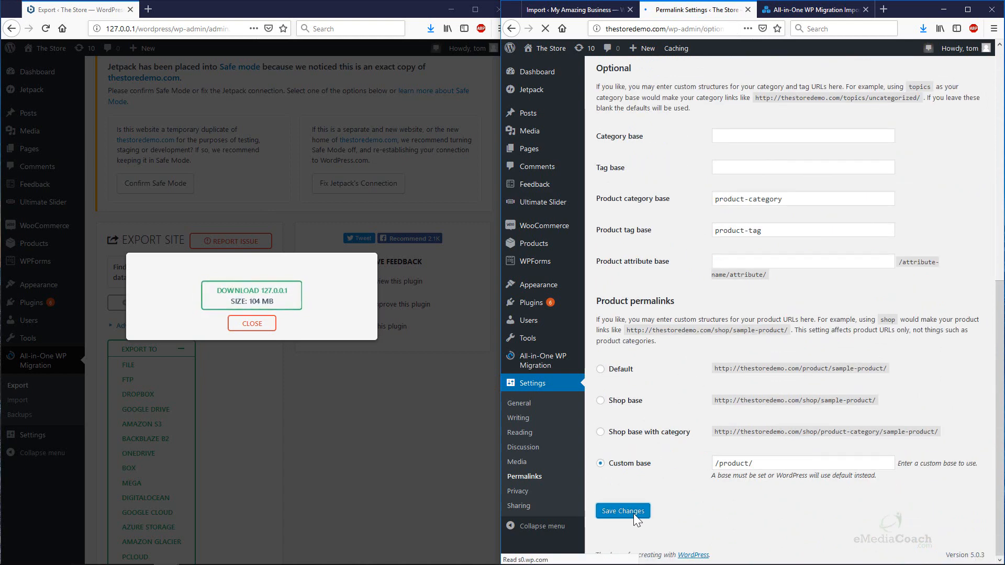
left_click(621, 511)
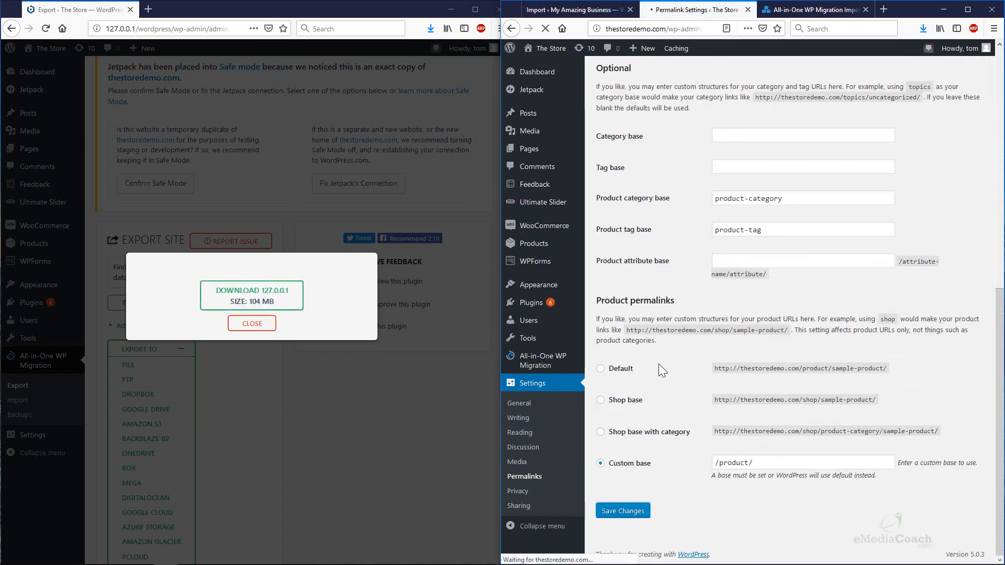
left_click(622, 511)
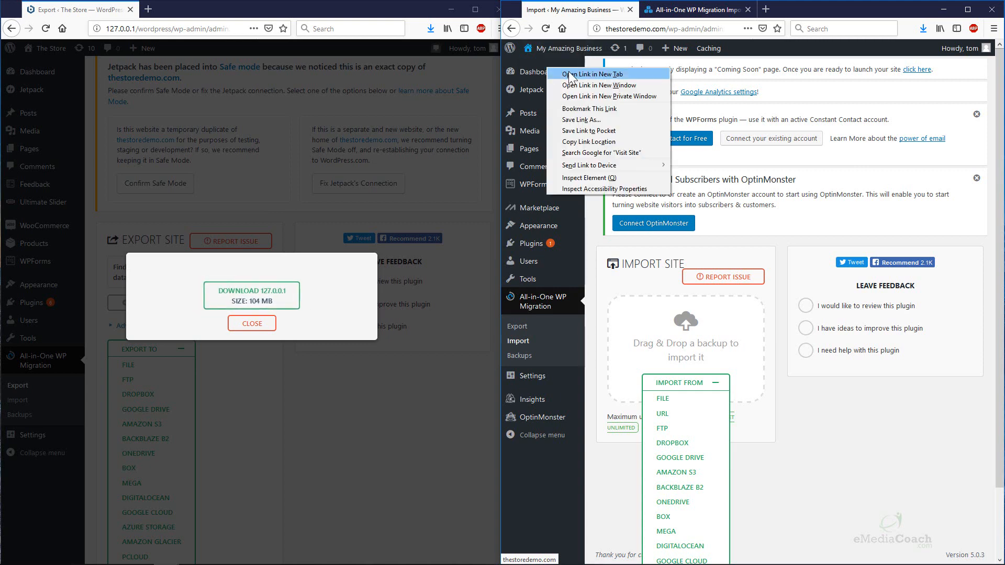
View the live store's homepage in a new tab and compare it with the local store
left_click(590, 74)
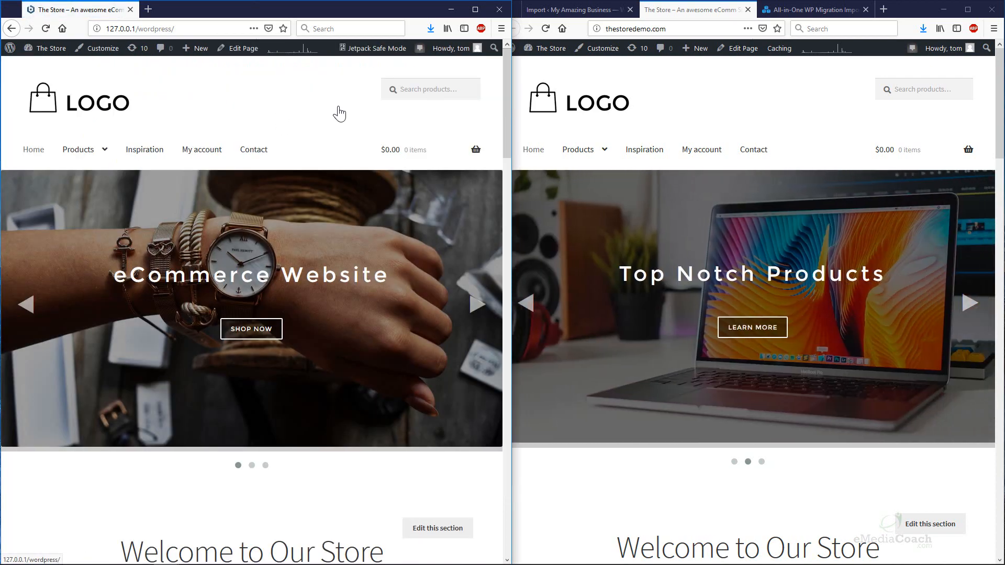
scroll("down", 3)
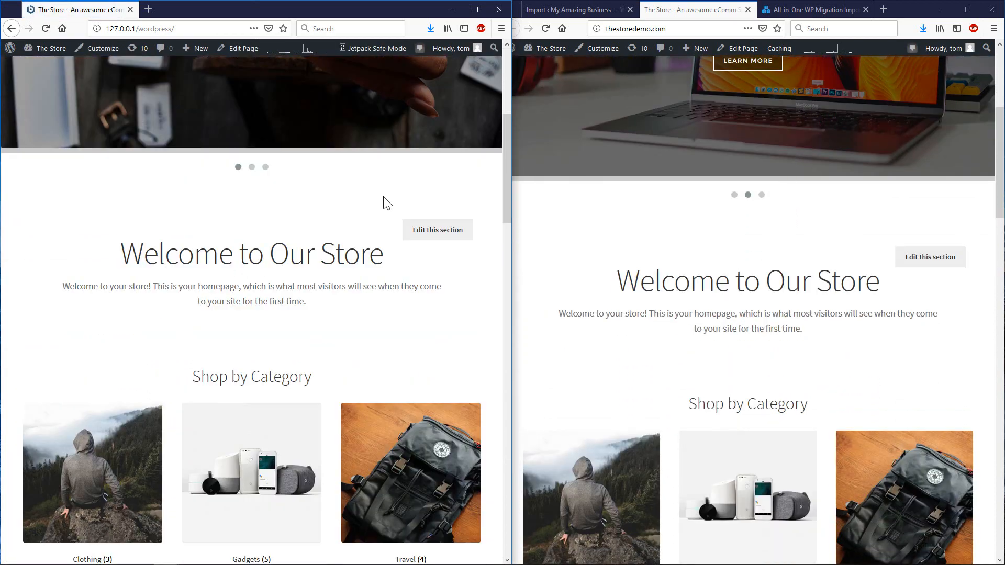
scroll("down", 3)
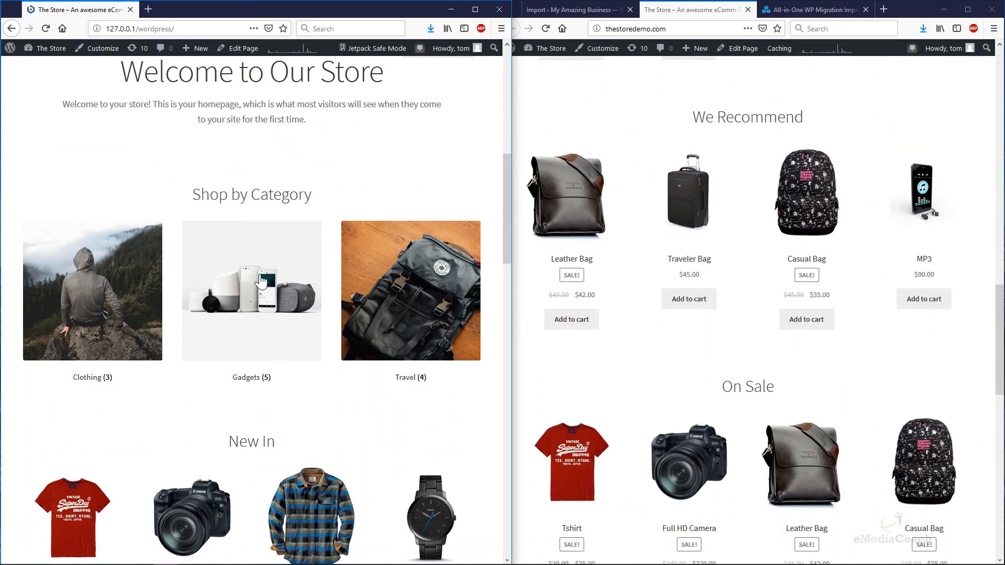
scroll("down", 3)
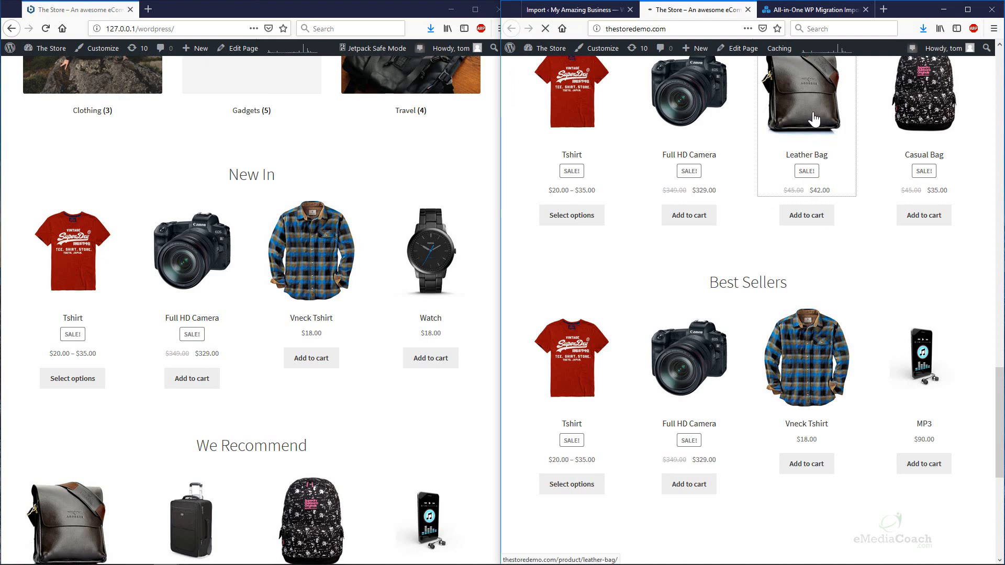
Check the live Leather Bag product page at thestoredemo.com
left_click(806, 96)
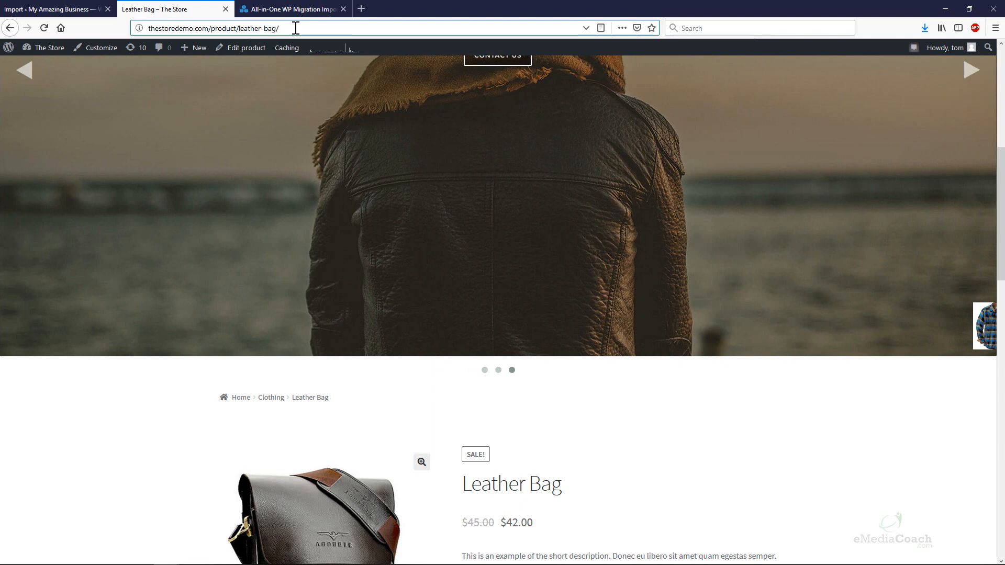
scroll("down", 3)
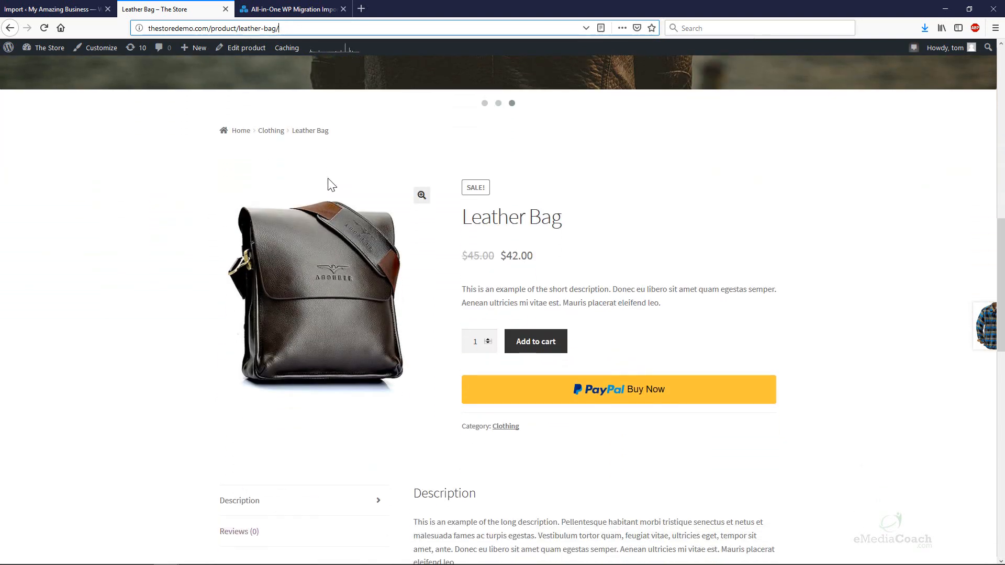